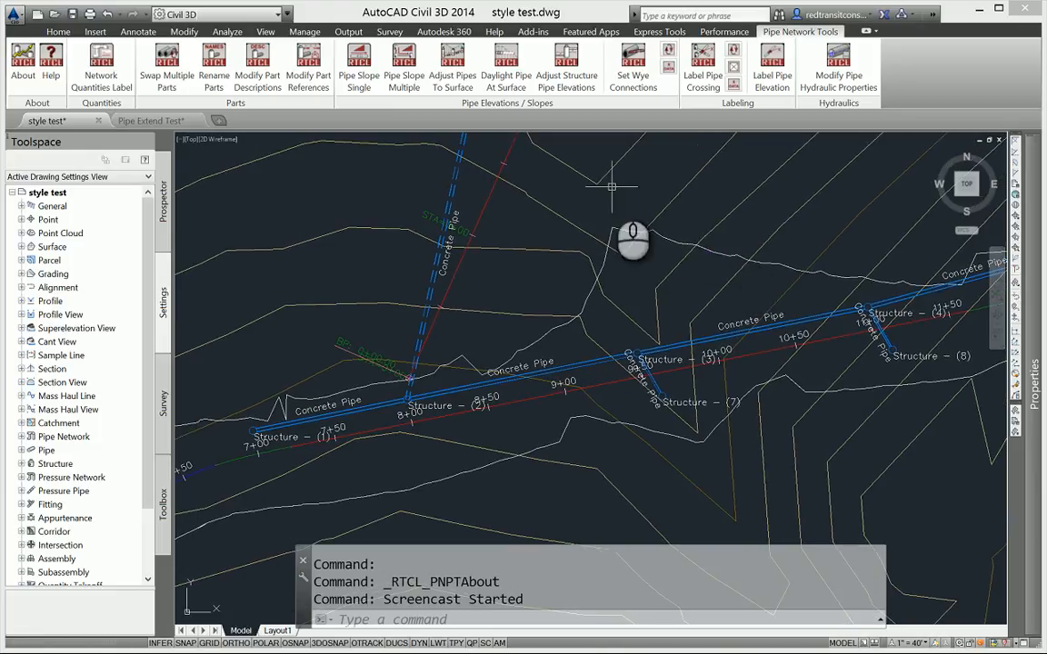
mouse_move(429, 202)
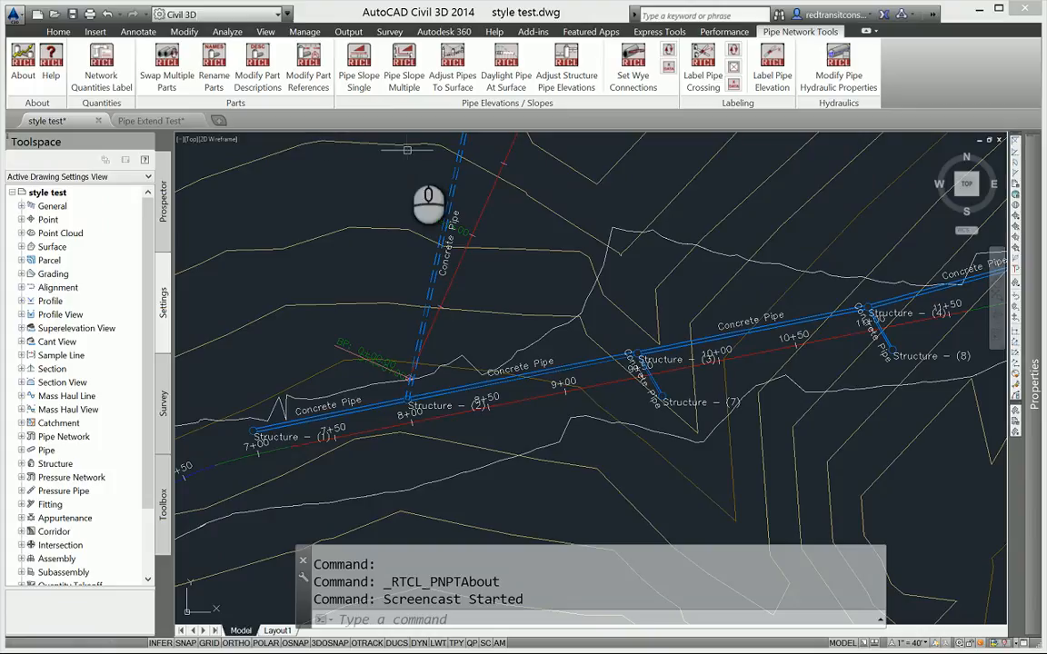
mouse_move(404, 149)
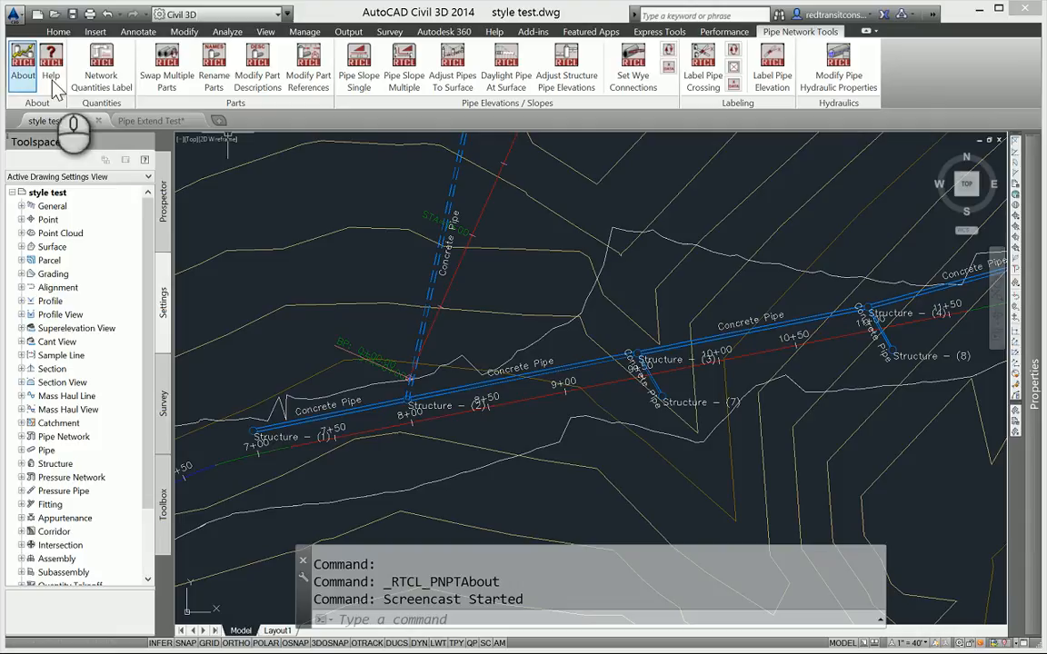
mouse_move(149, 149)
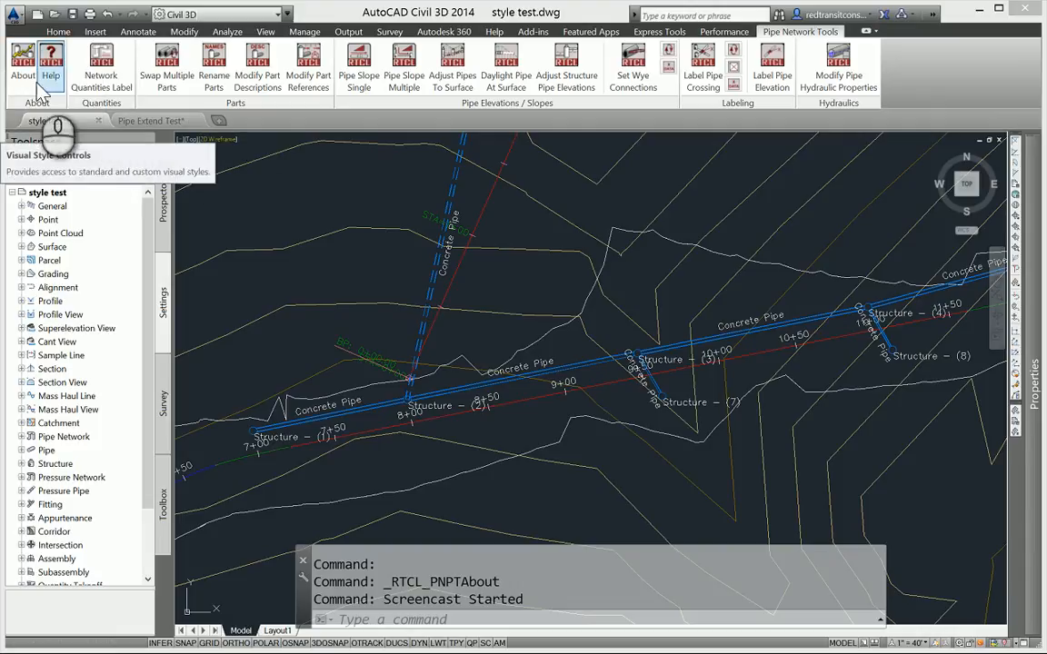
Check the Pipe Network Tools version information and begin Swap Multiple Parts.
click(21, 64)
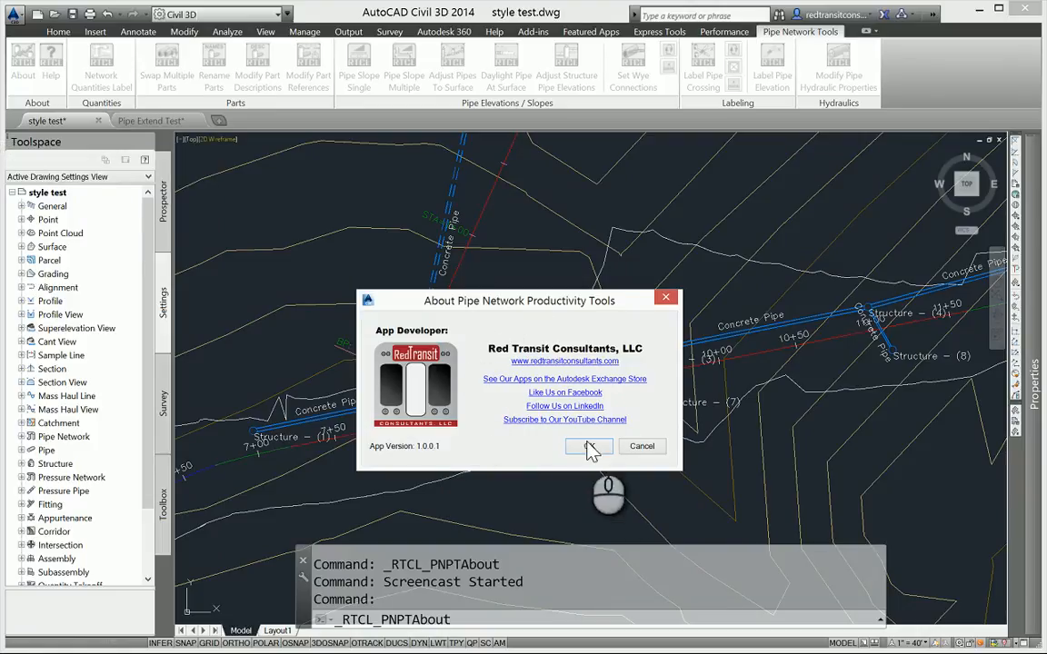
click(589, 448)
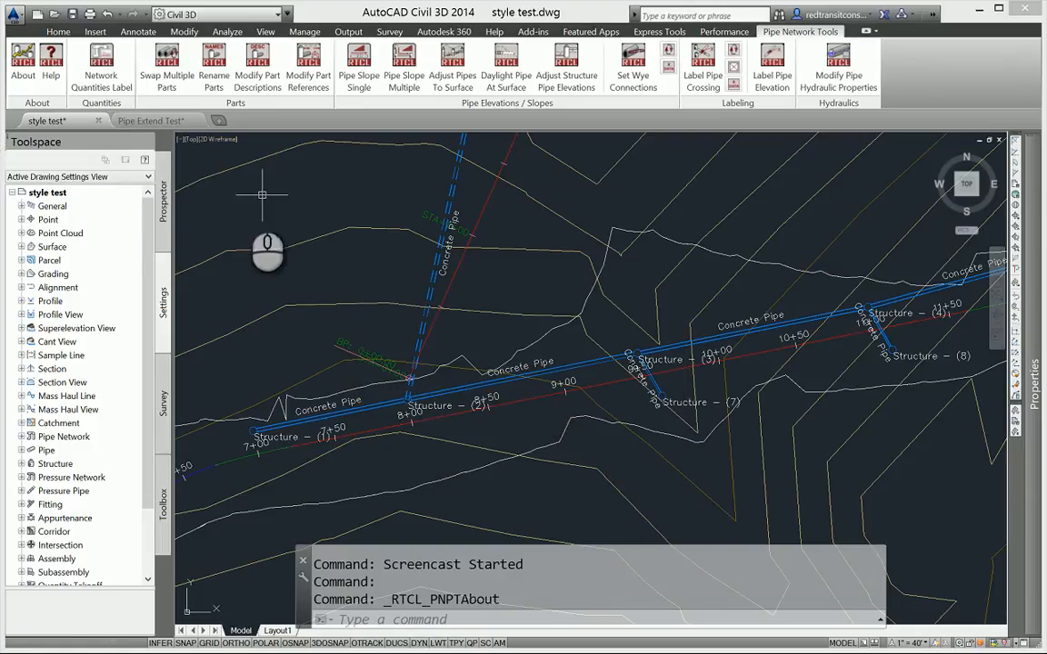
mouse_move(168, 69)
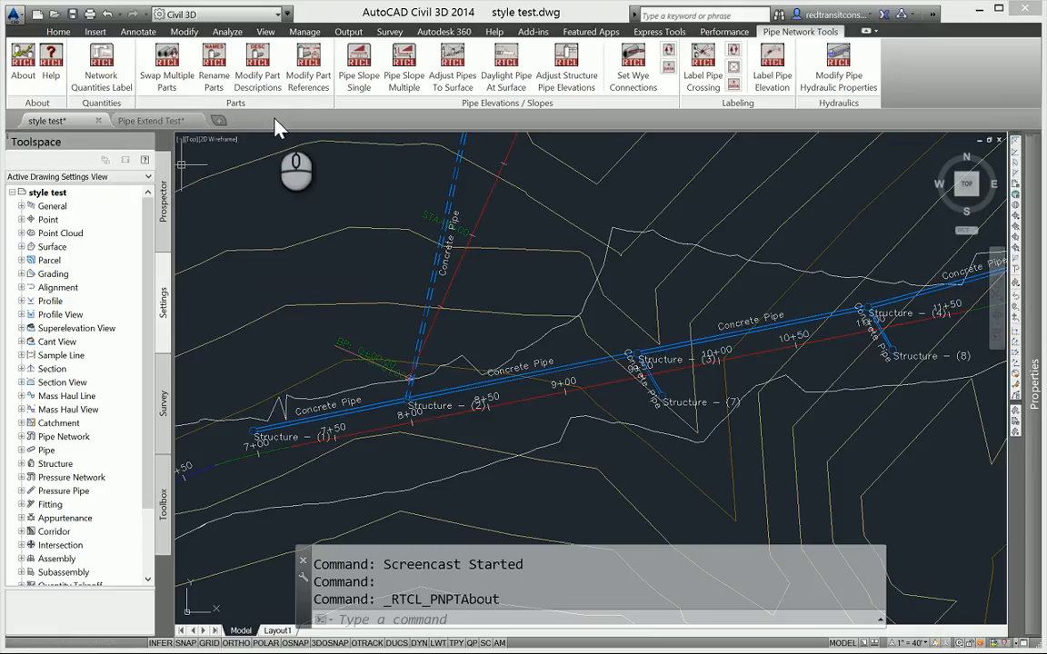
mouse_move(301, 123)
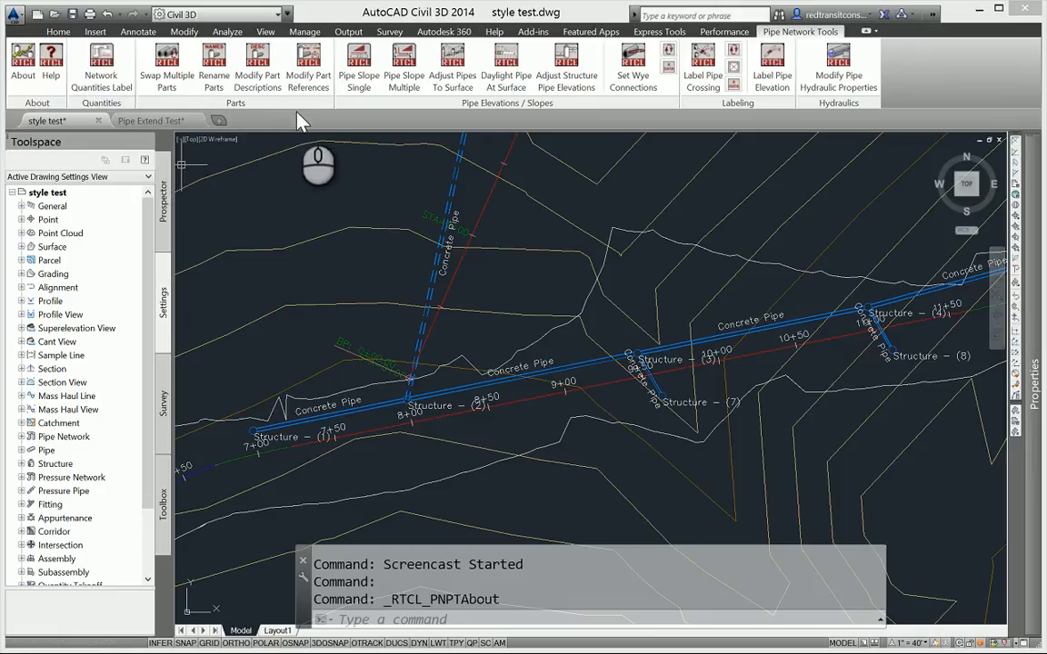
mouse_move(344, 113)
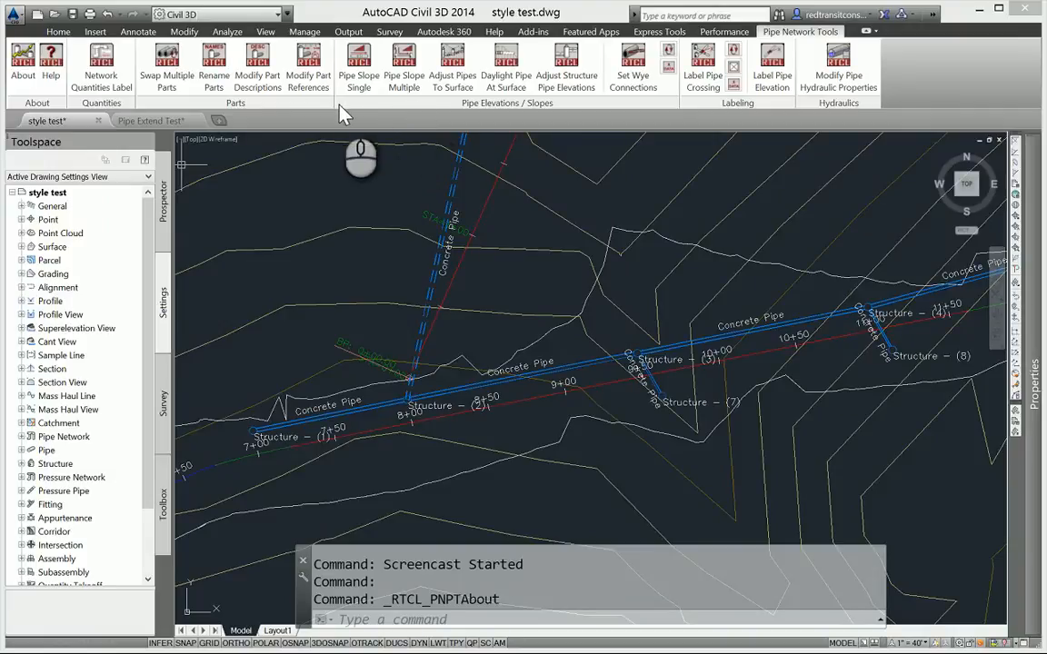
mouse_move(658, 104)
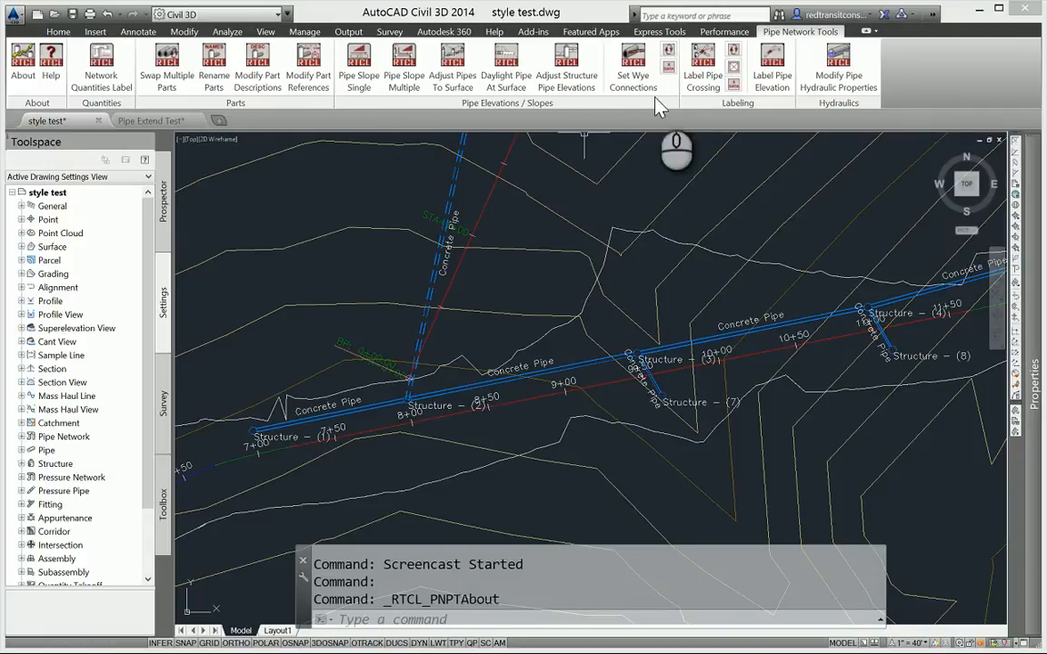
mouse_move(664, 91)
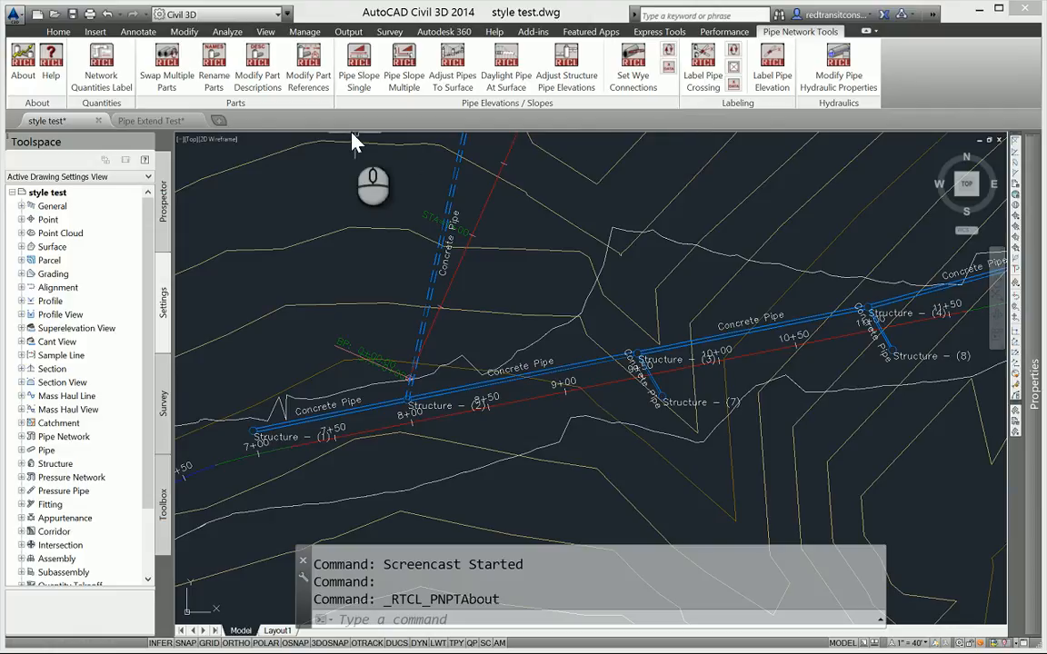
mouse_move(258, 58)
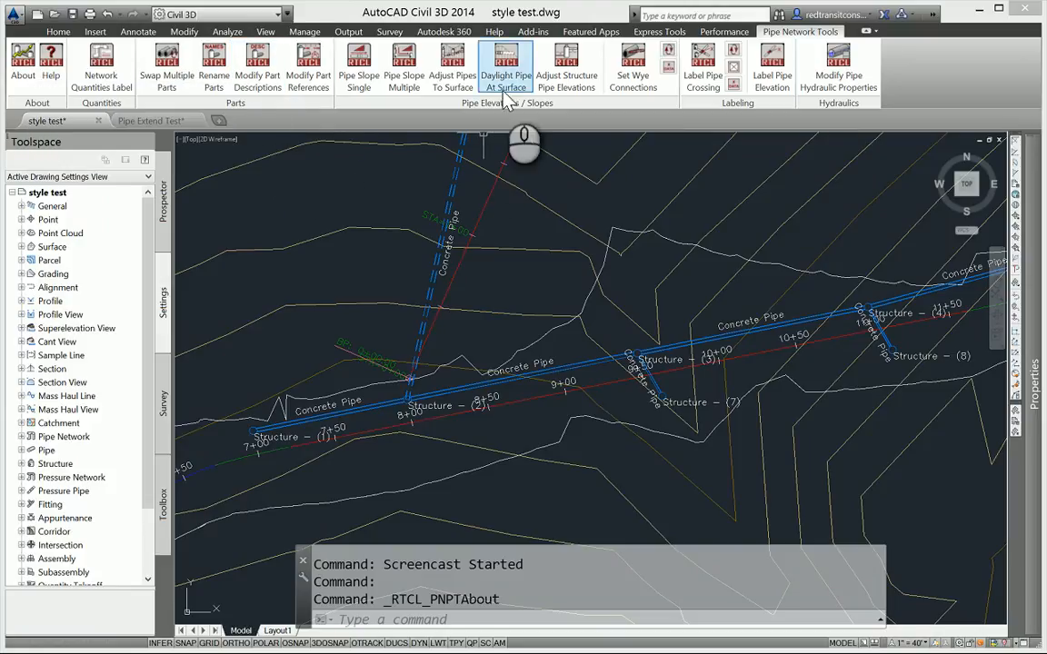
mouse_move(505, 64)
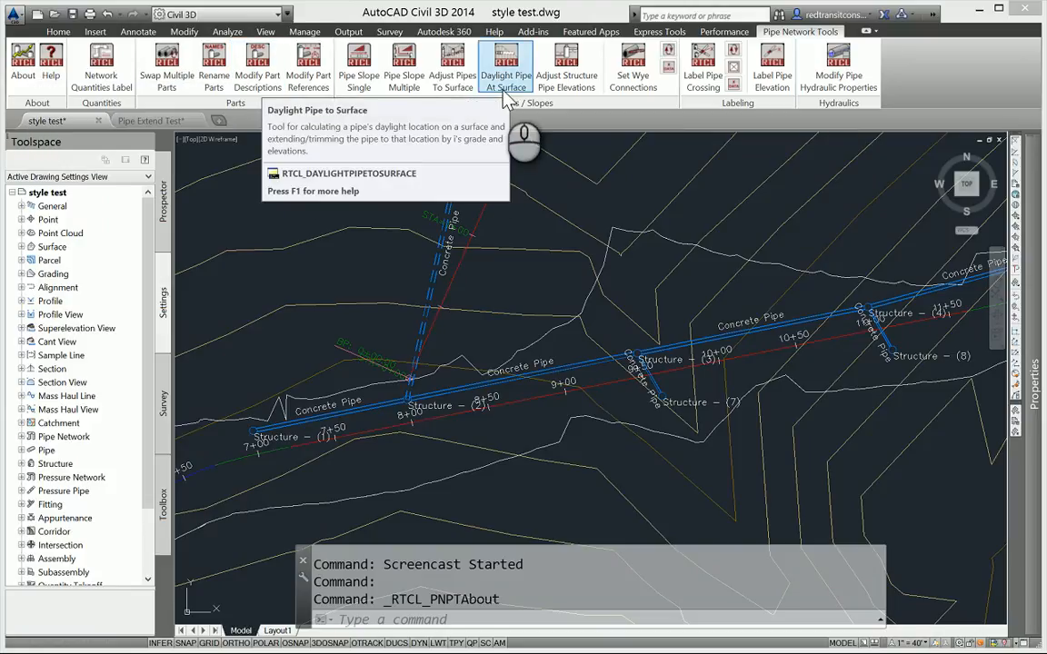
mouse_move(690, 200)
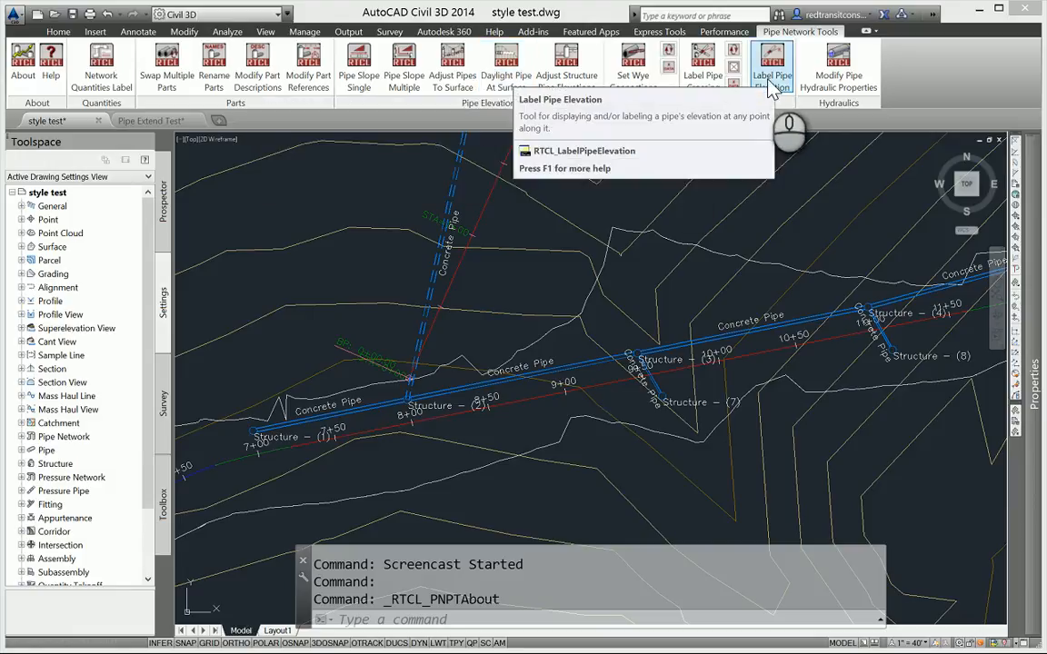
mouse_move(792, 138)
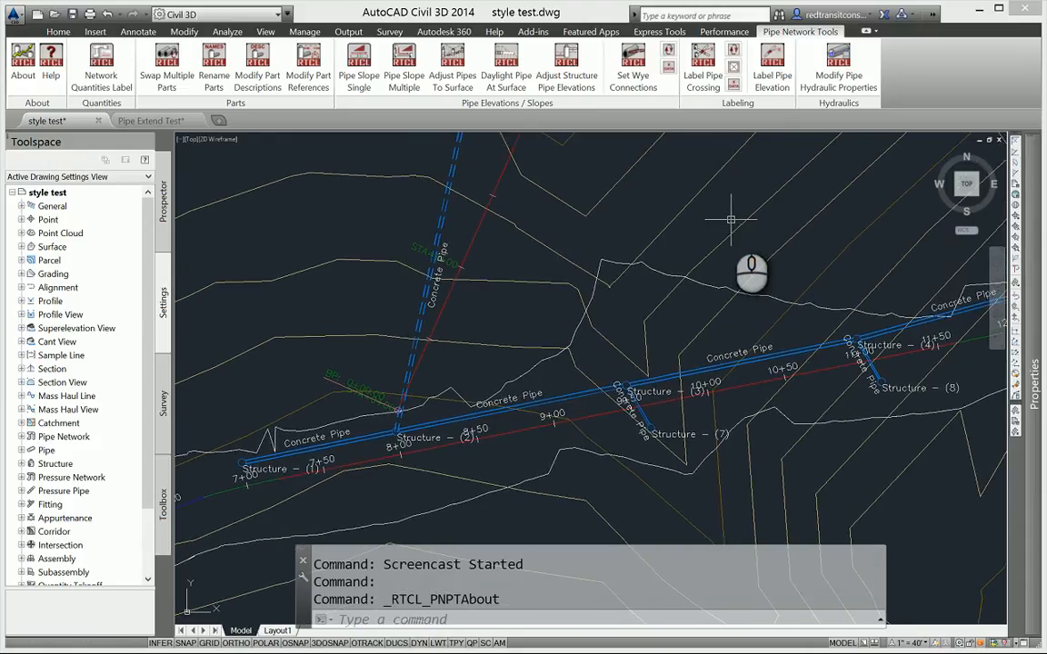
mouse_move(730, 219)
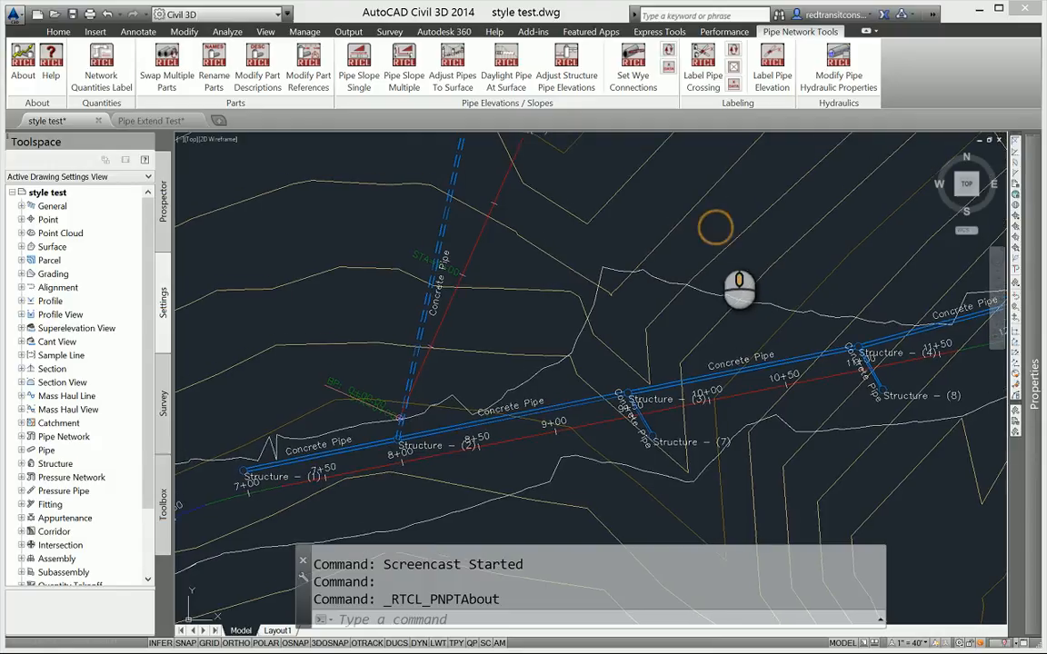
mouse_move(719, 238)
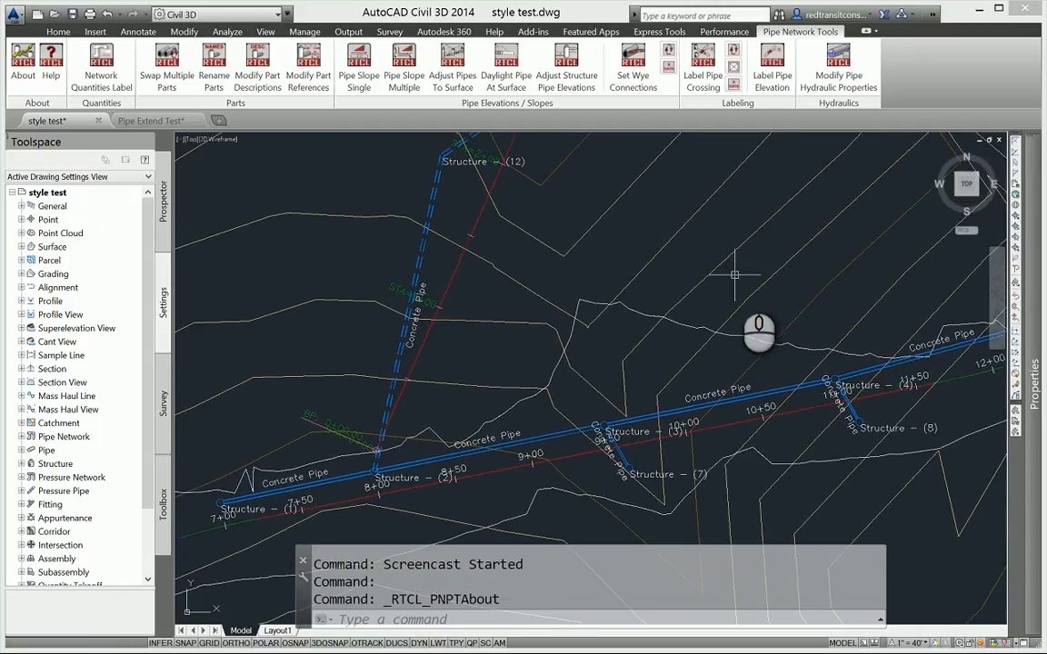
mouse_move(632, 253)
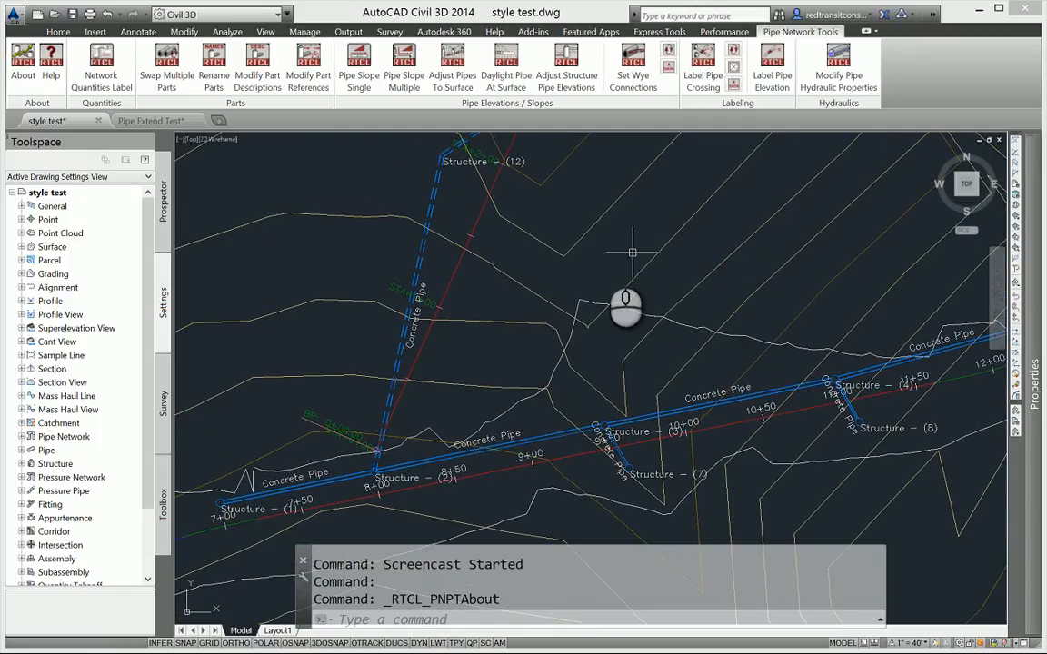
mouse_move(167, 63)
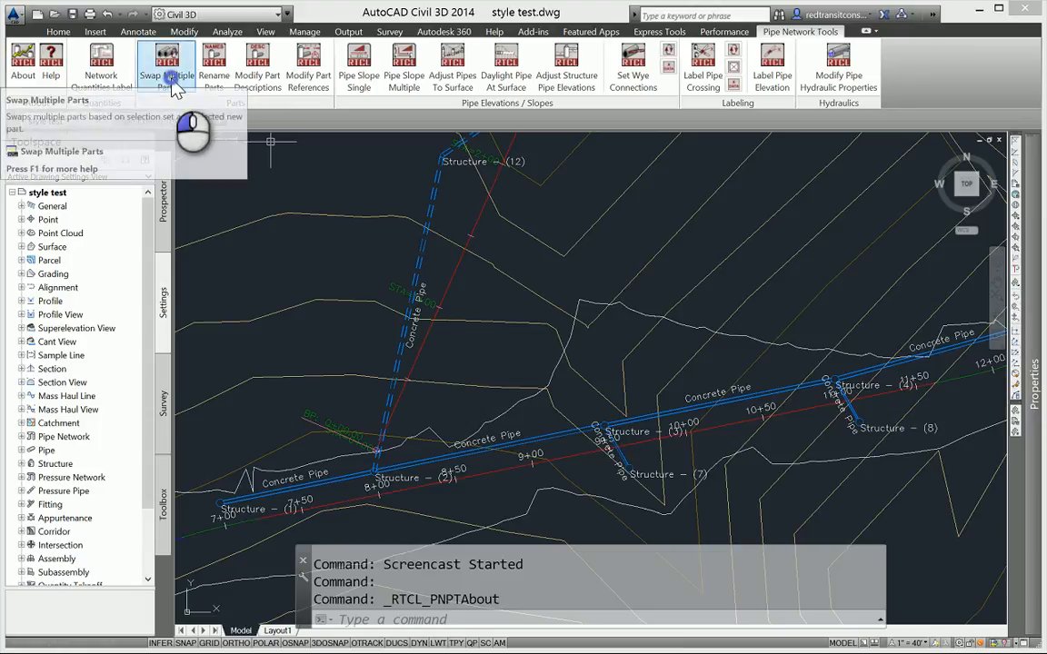
click(167, 64)
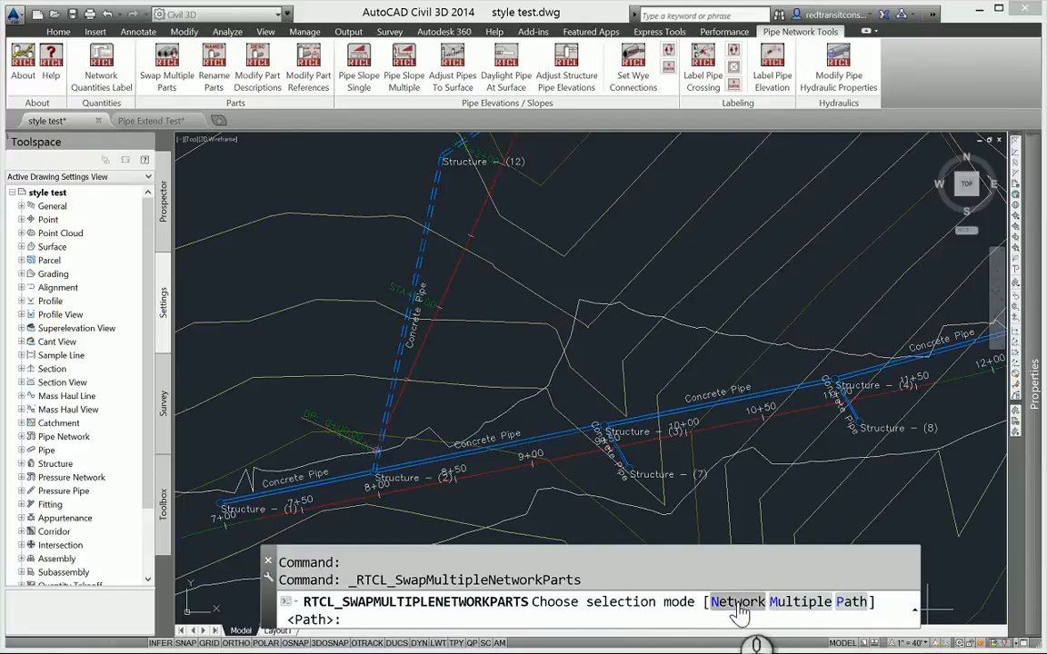
mouse_move(800, 609)
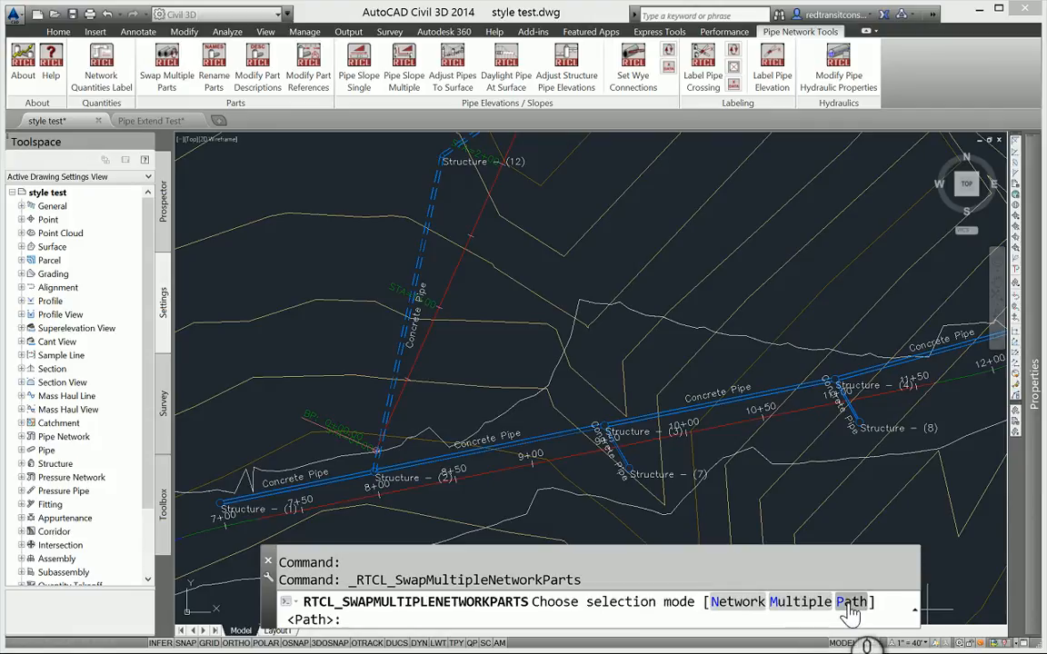
mouse_move(247, 553)
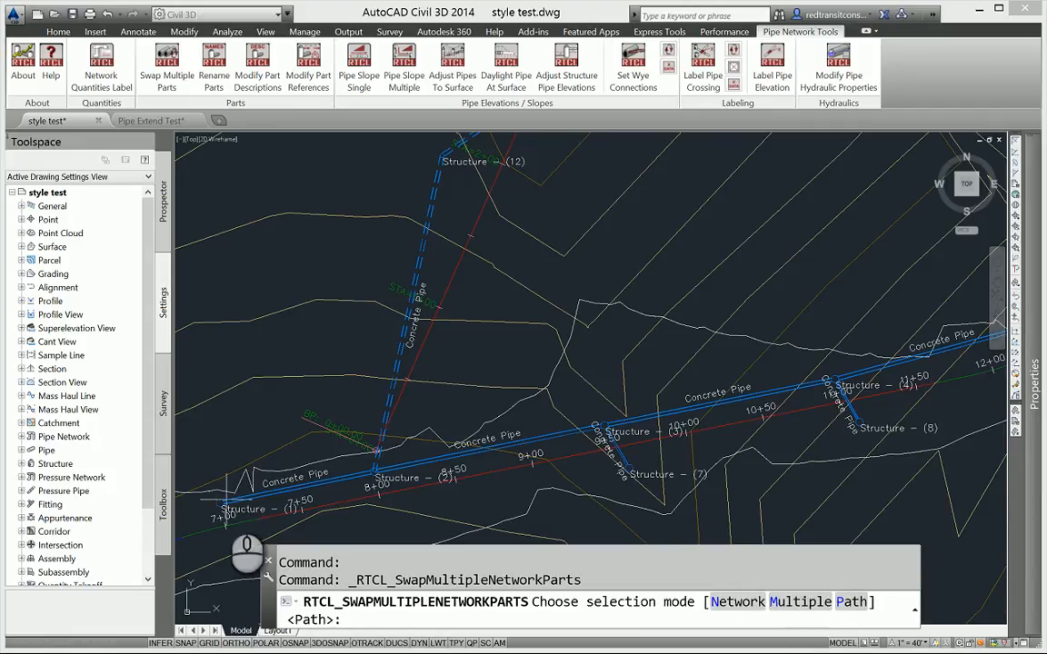
mouse_move(789, 455)
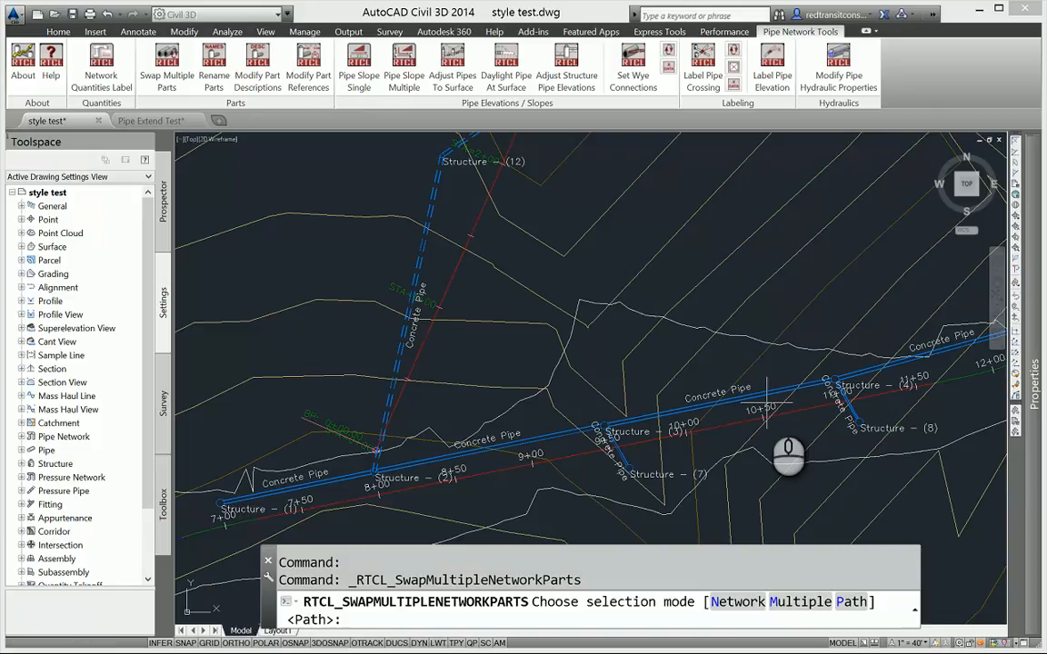
mouse_move(800, 465)
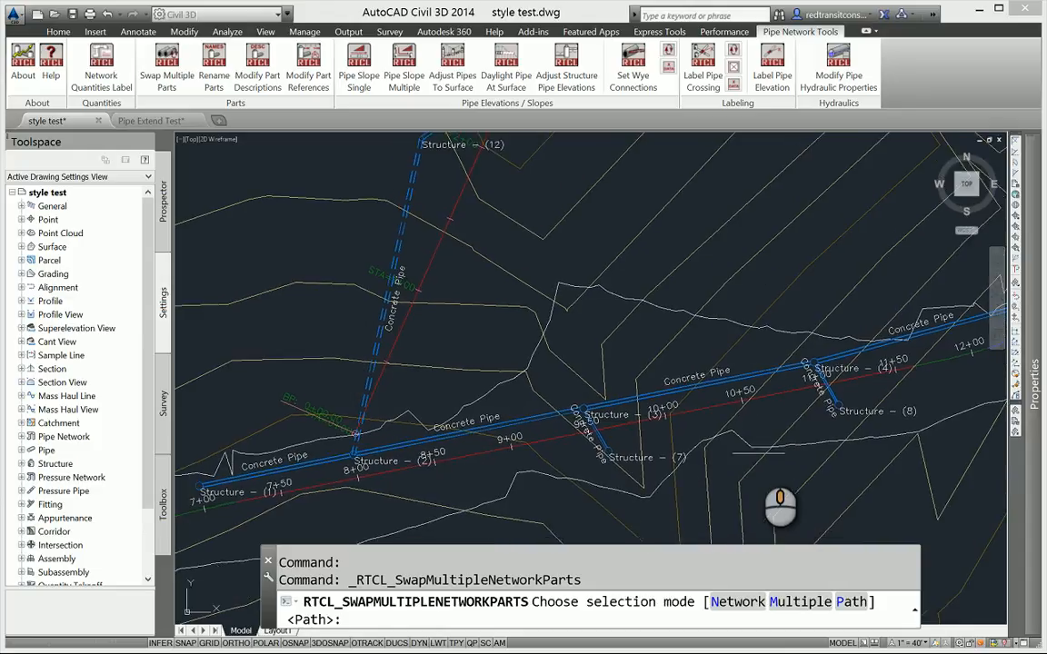
mouse_move(760, 495)
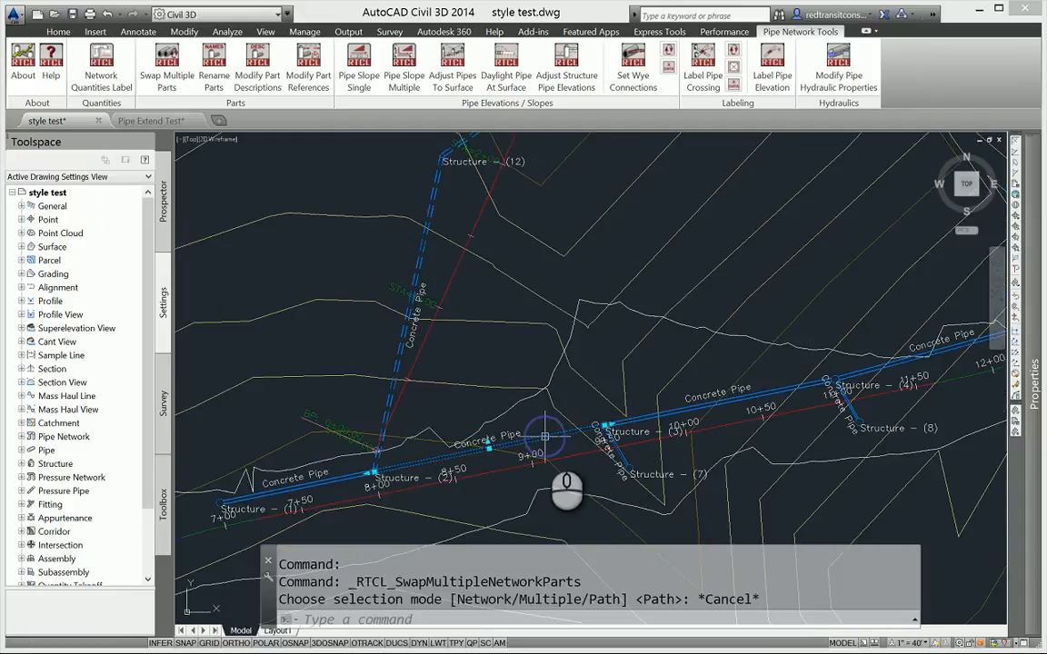
Cancel the single-pipe Swap Part Size dialog and restart Swap Multiple Network Parts.
right_click(545, 436)
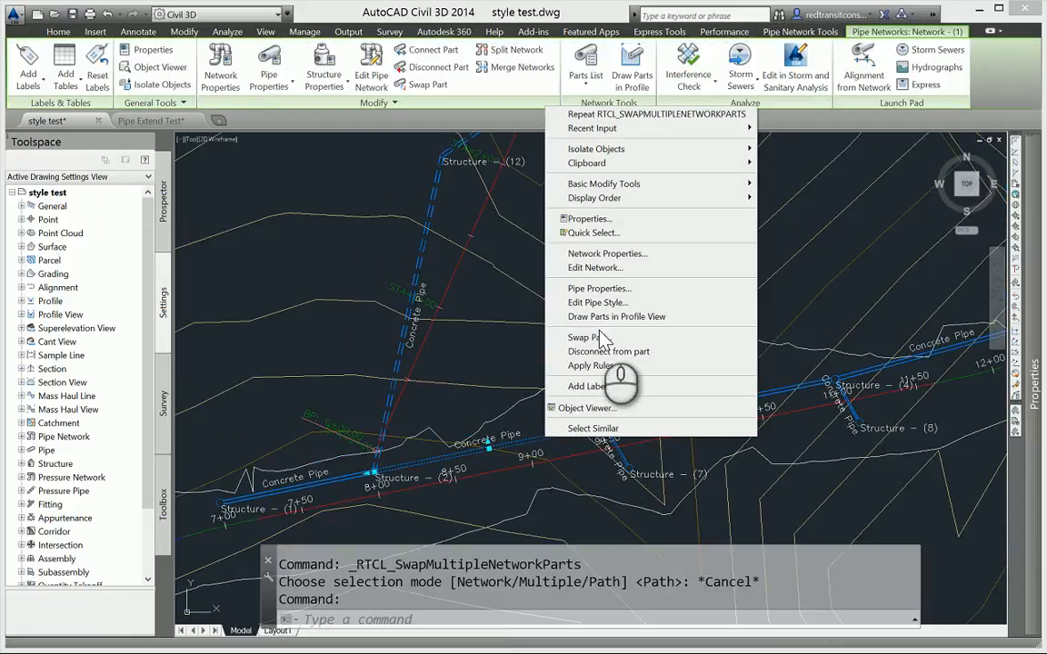
mouse_move(585, 336)
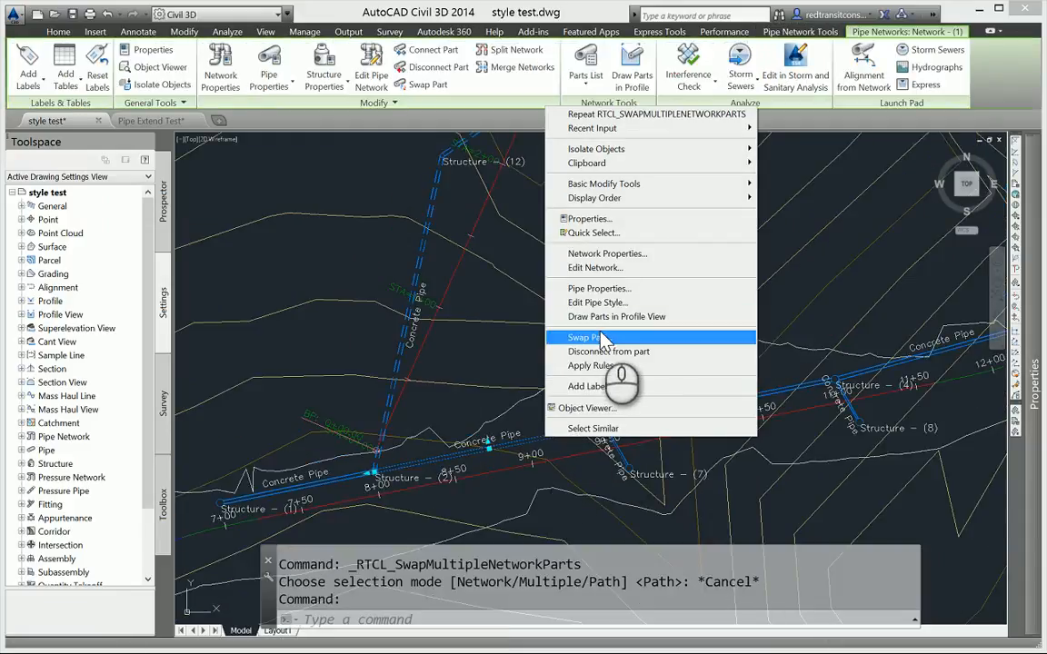
click(581, 336)
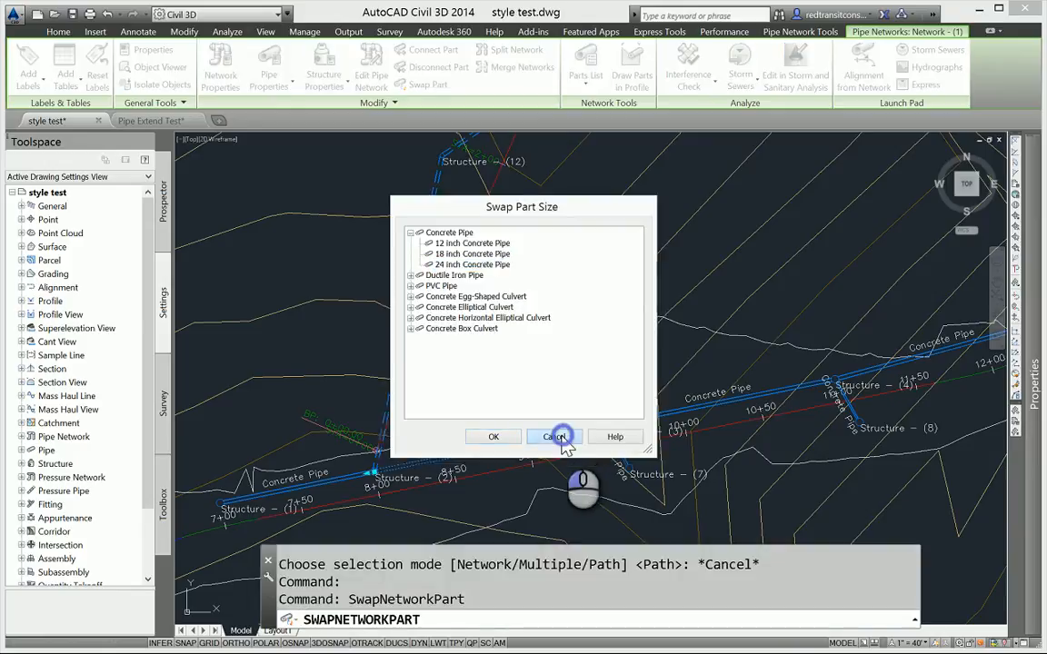
click(556, 436)
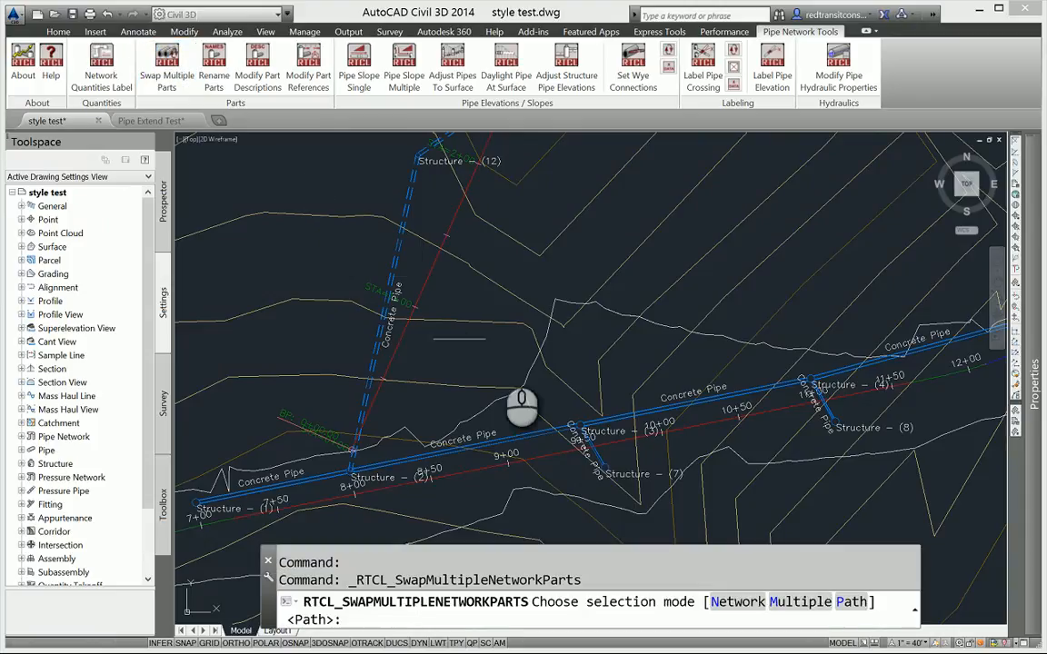
mouse_move(762, 628)
text(N)
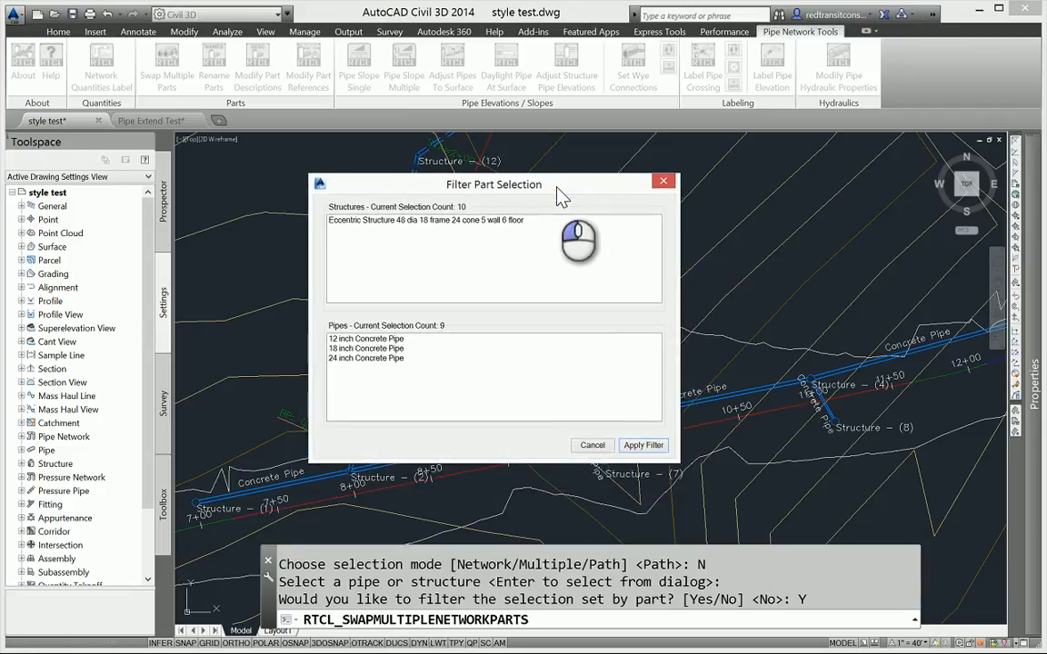
mouse_move(611, 372)
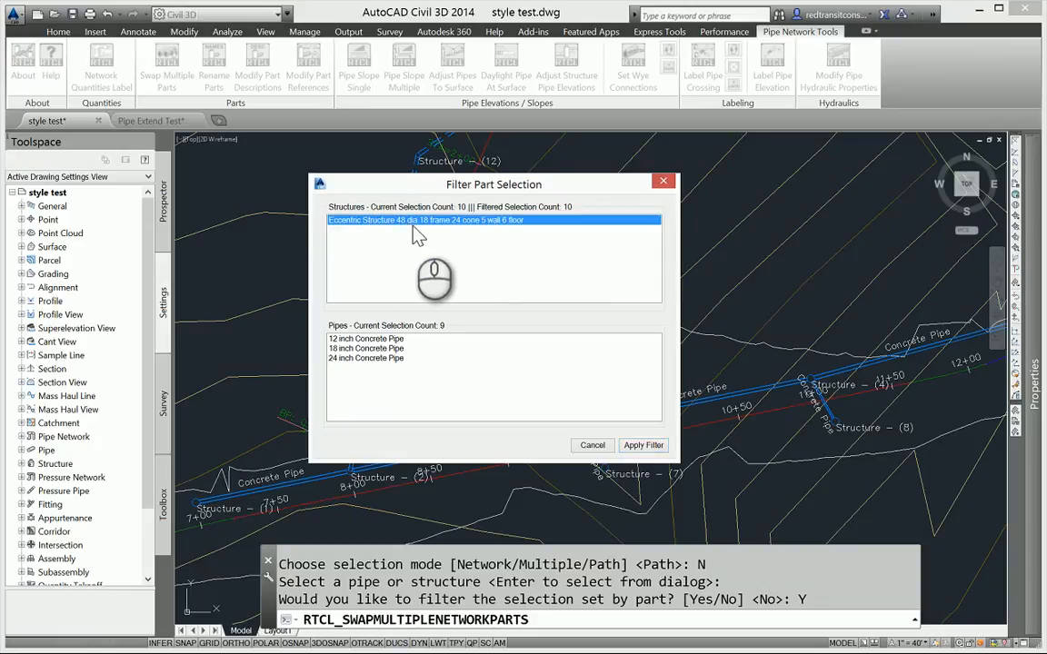
mouse_move(466, 240)
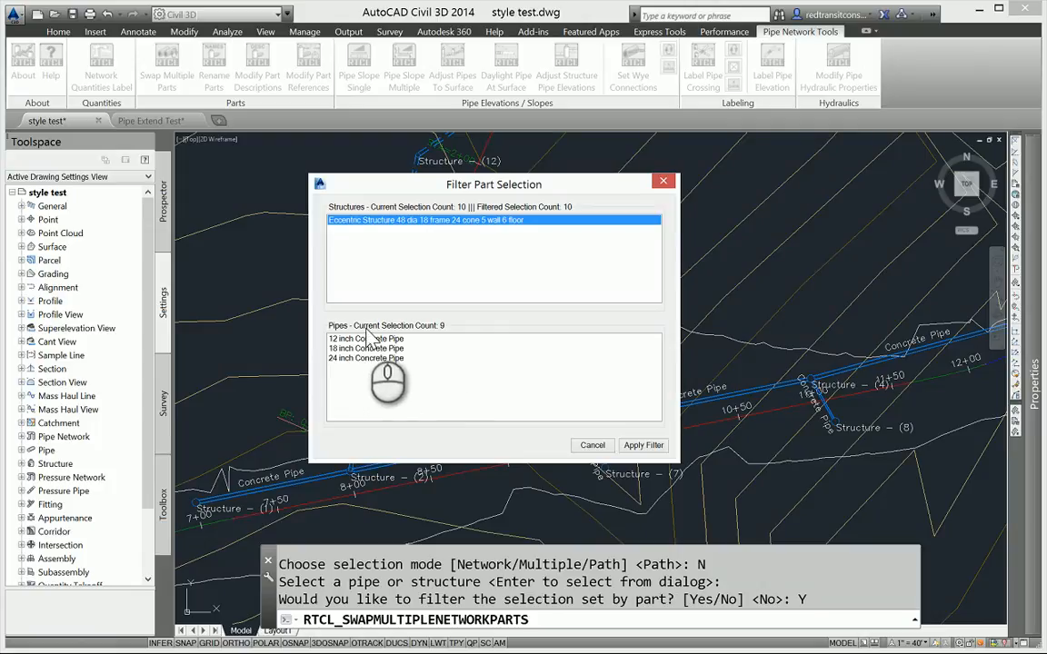
mouse_move(440, 339)
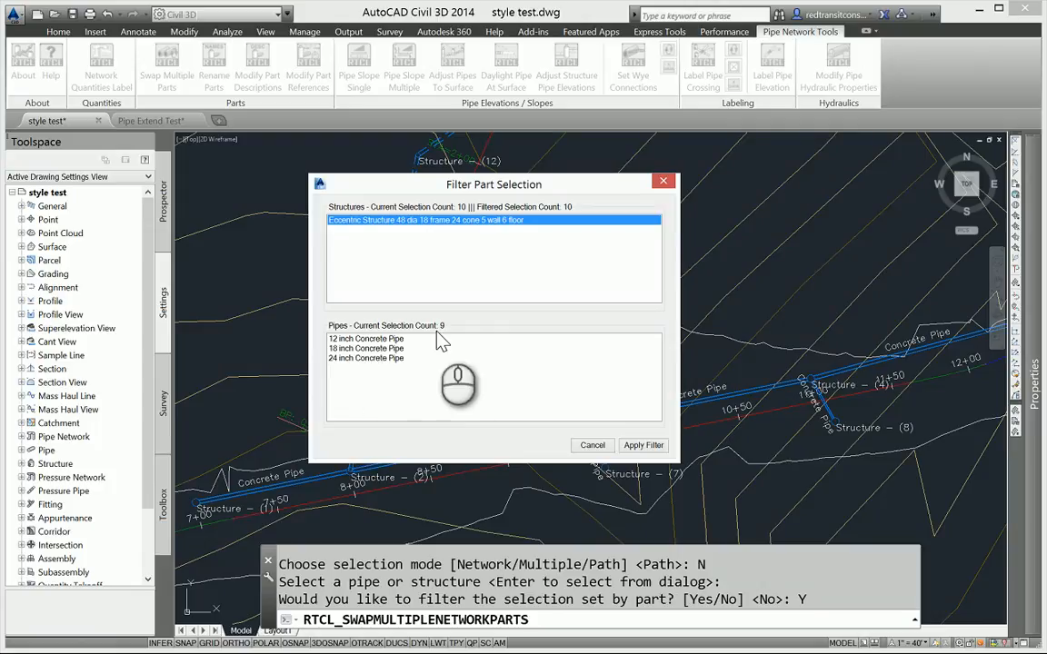
Filter the selection to the six 24 inch Concrete Pipe parts, excluding the structures.
click(367, 339)
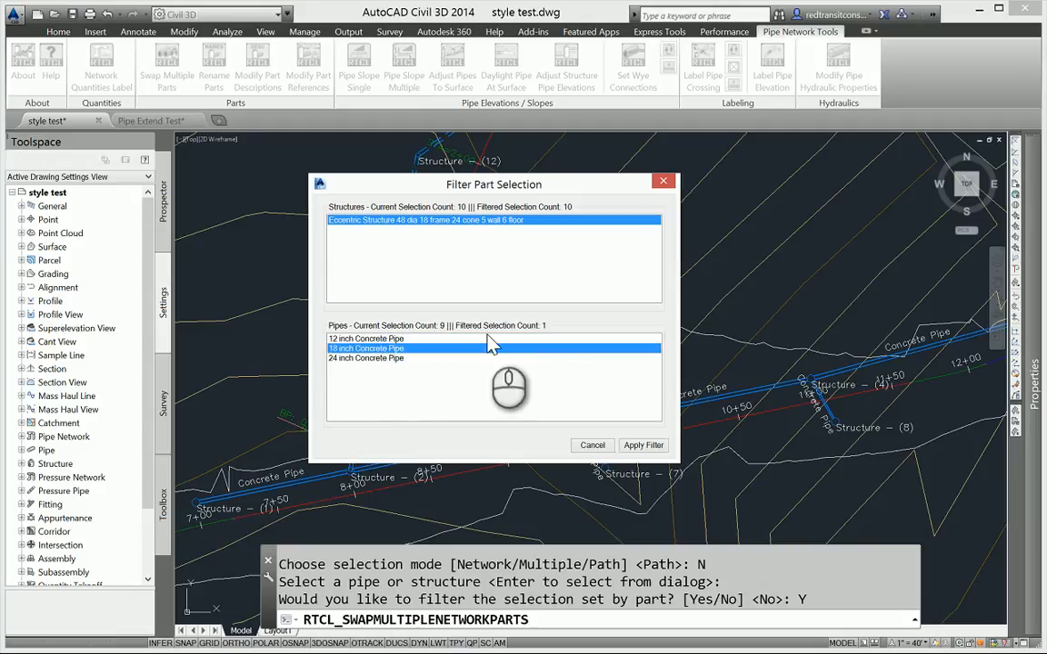
click(365, 357)
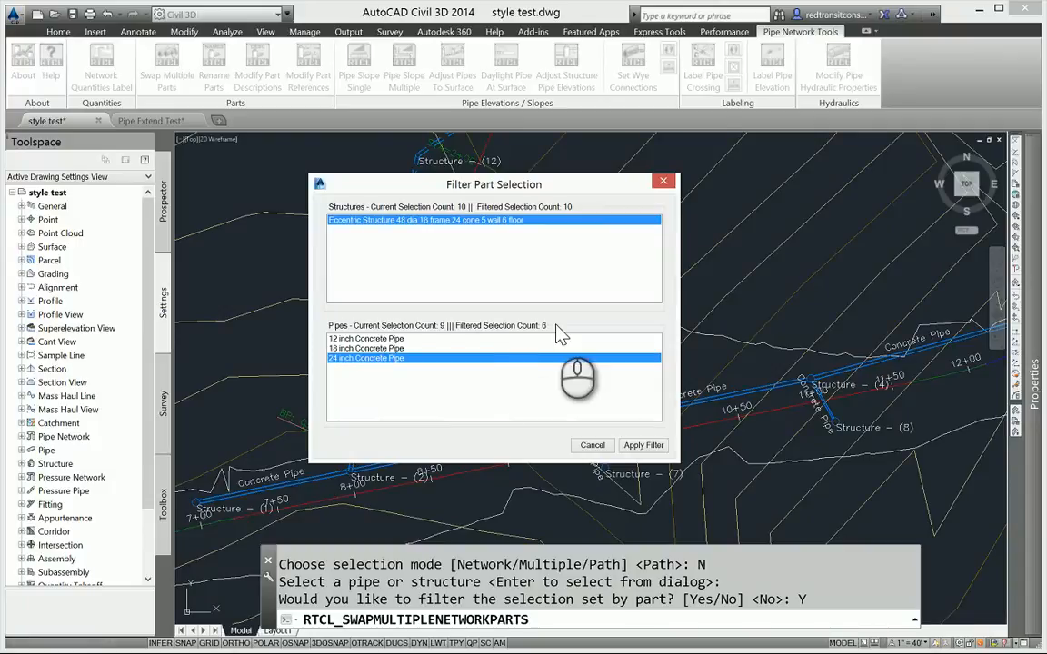
mouse_move(564, 337)
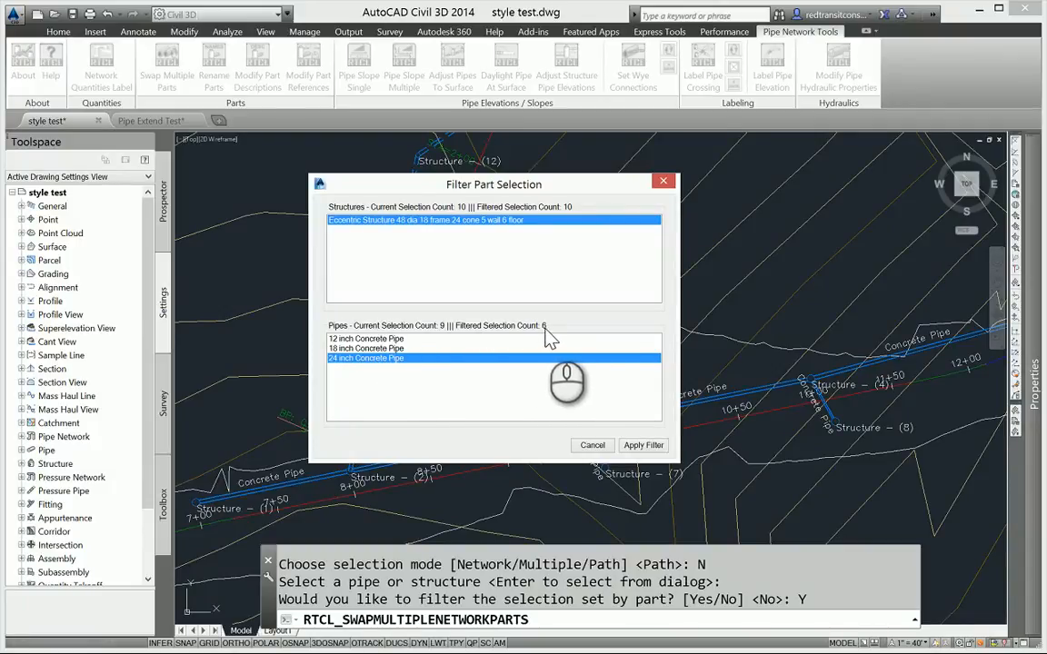
mouse_move(516, 227)
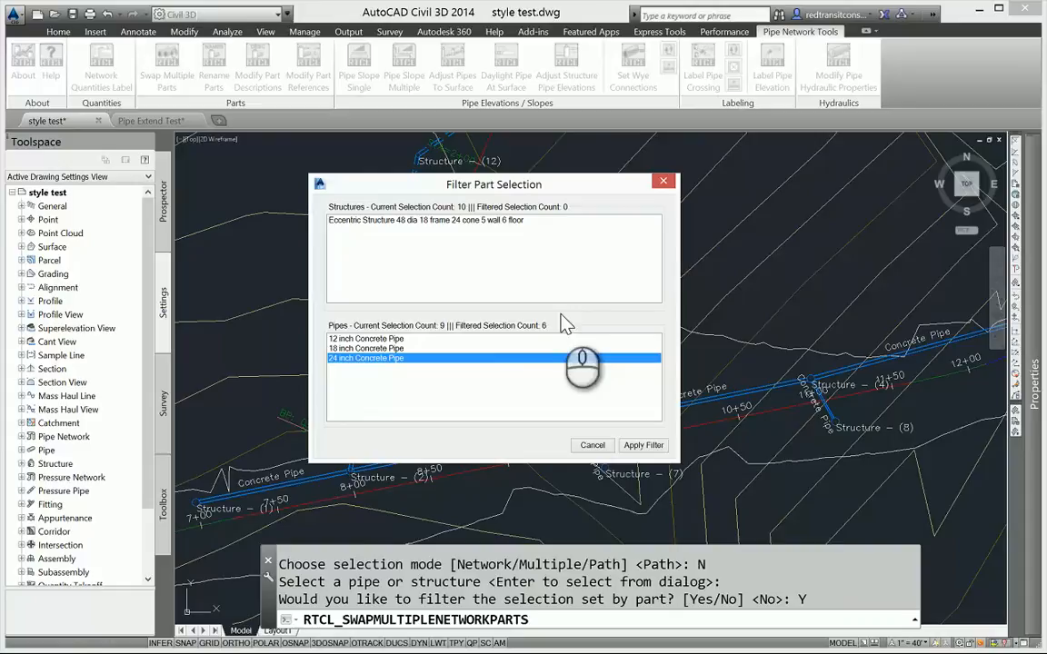
mouse_move(507, 227)
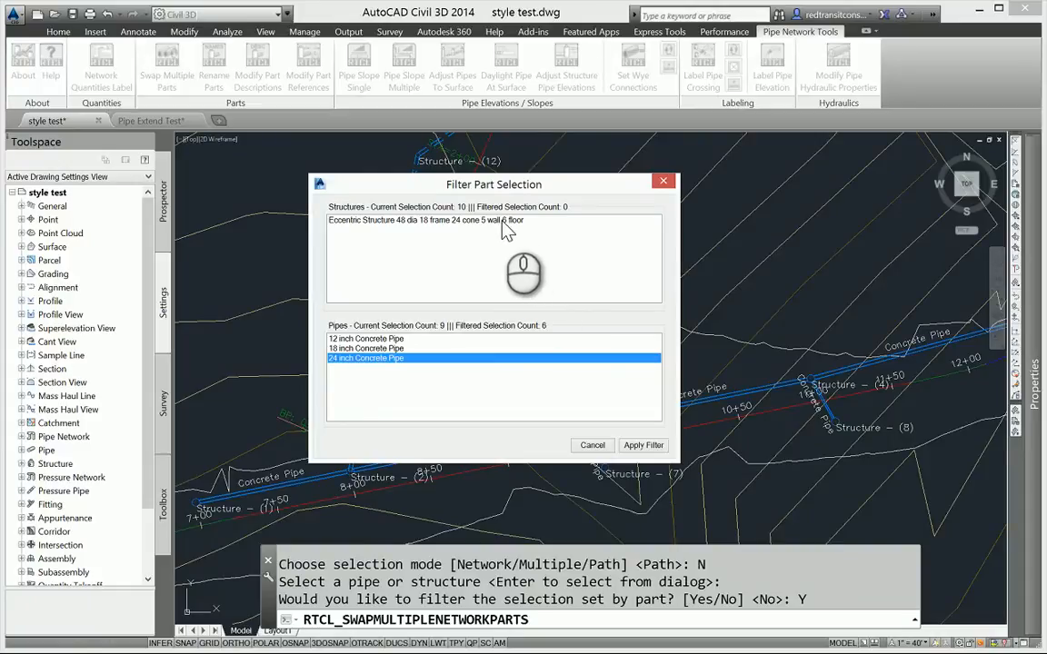
mouse_move(545, 234)
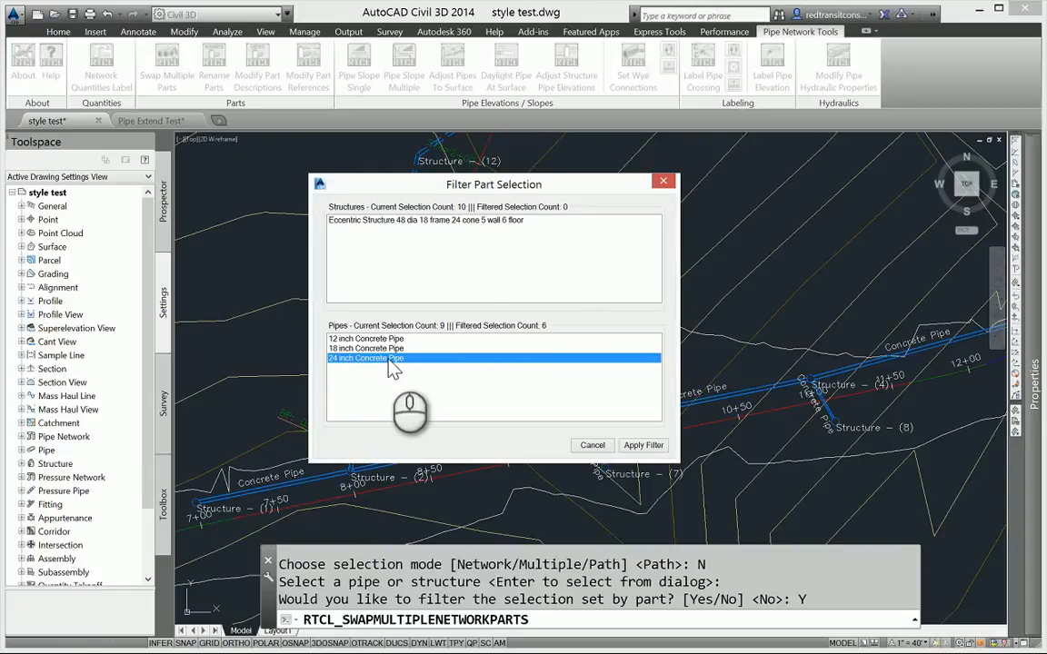
mouse_move(450, 363)
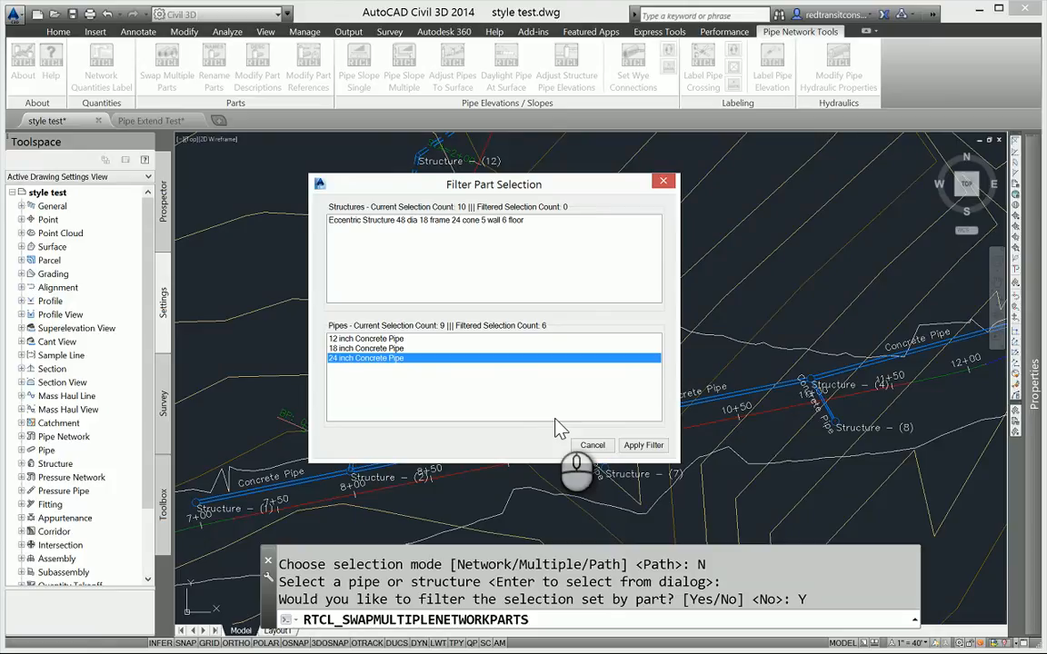
mouse_move(507, 233)
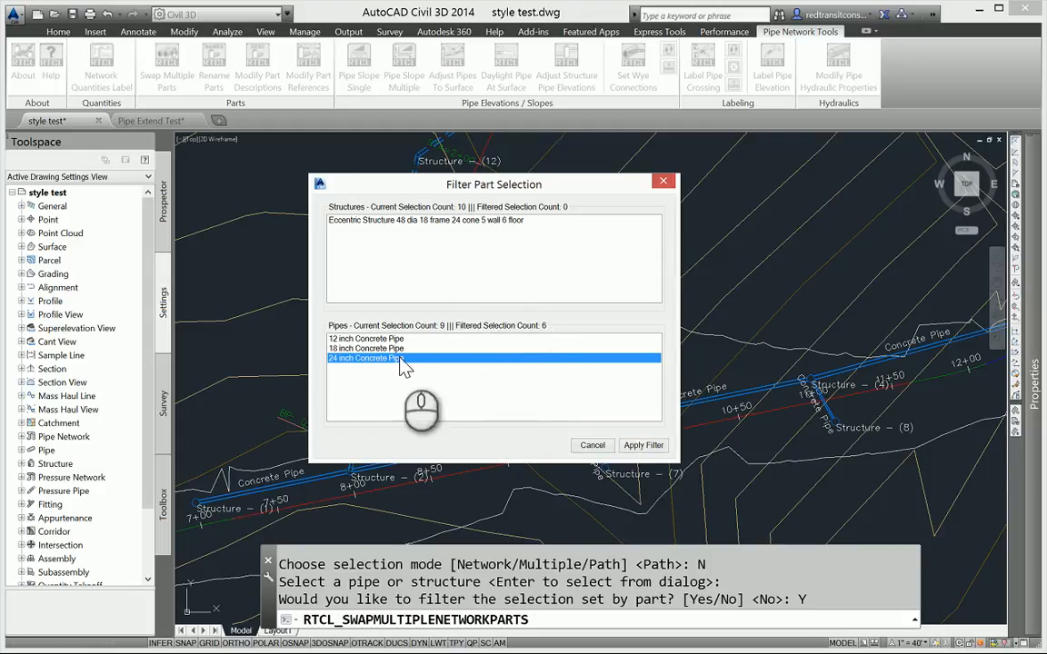
click(643, 443)
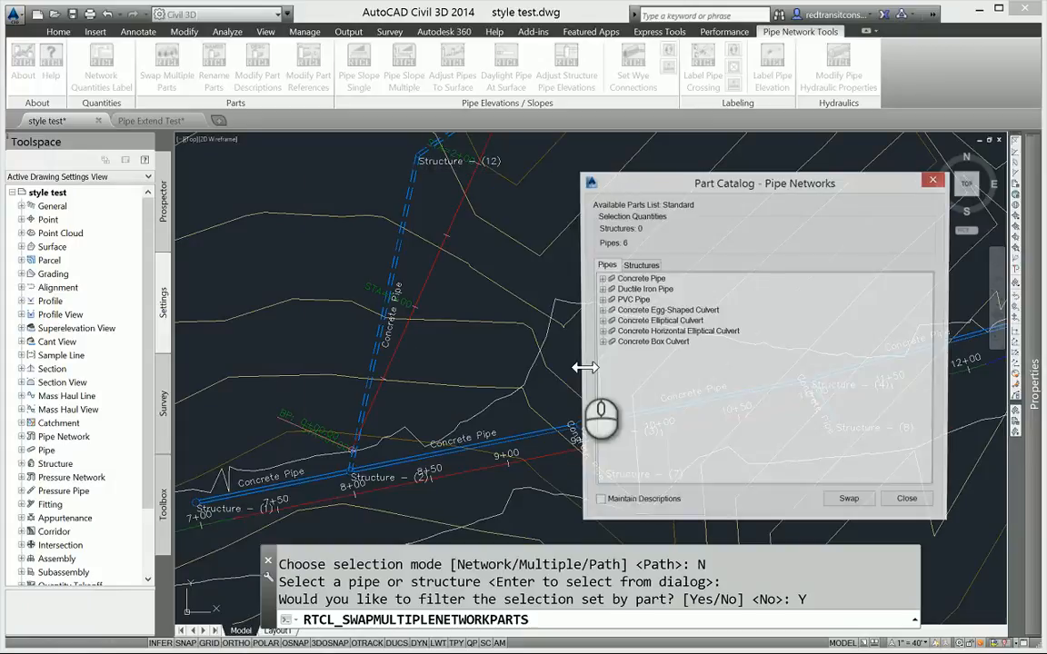
Swap the six filtered pipes for another Concrete Pipe size from the Part Catalog and finish.
drag(763, 182, 545, 157)
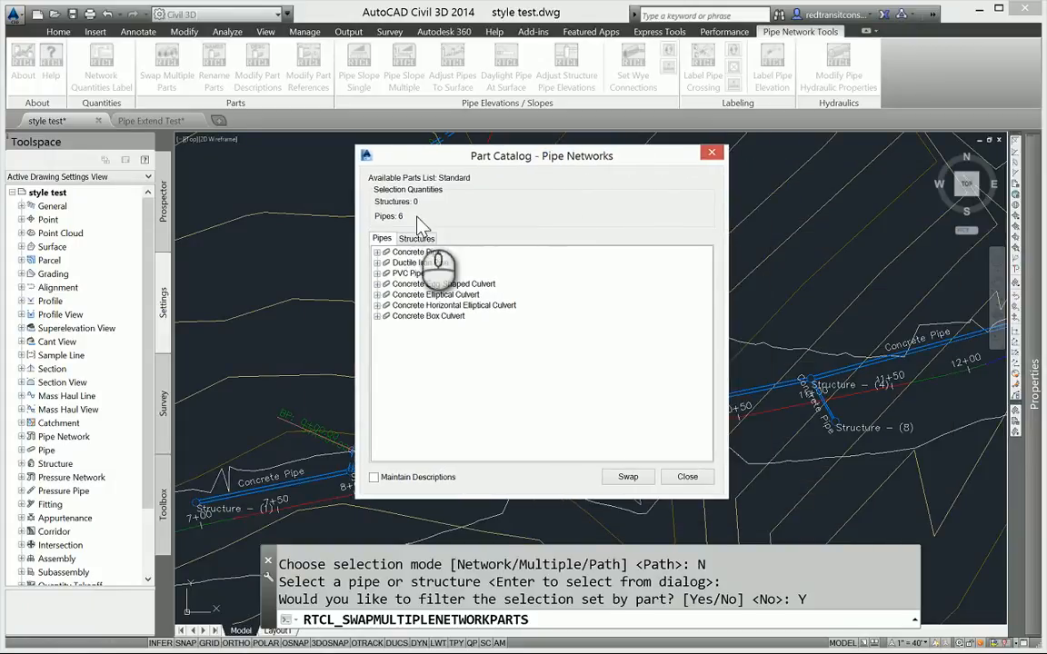
click(378, 250)
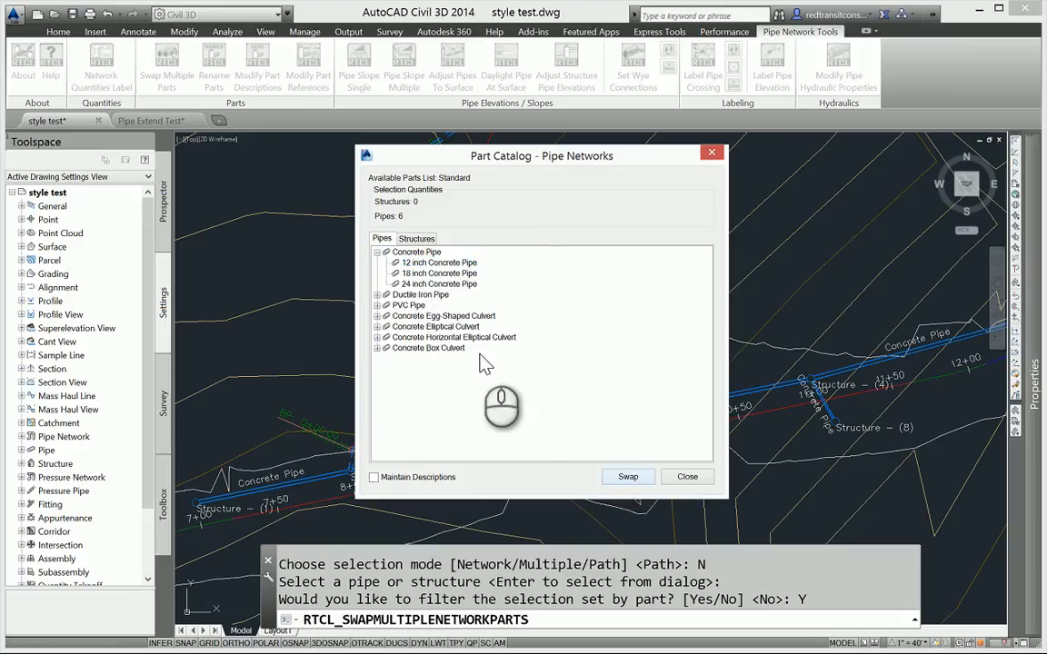
click(627, 476)
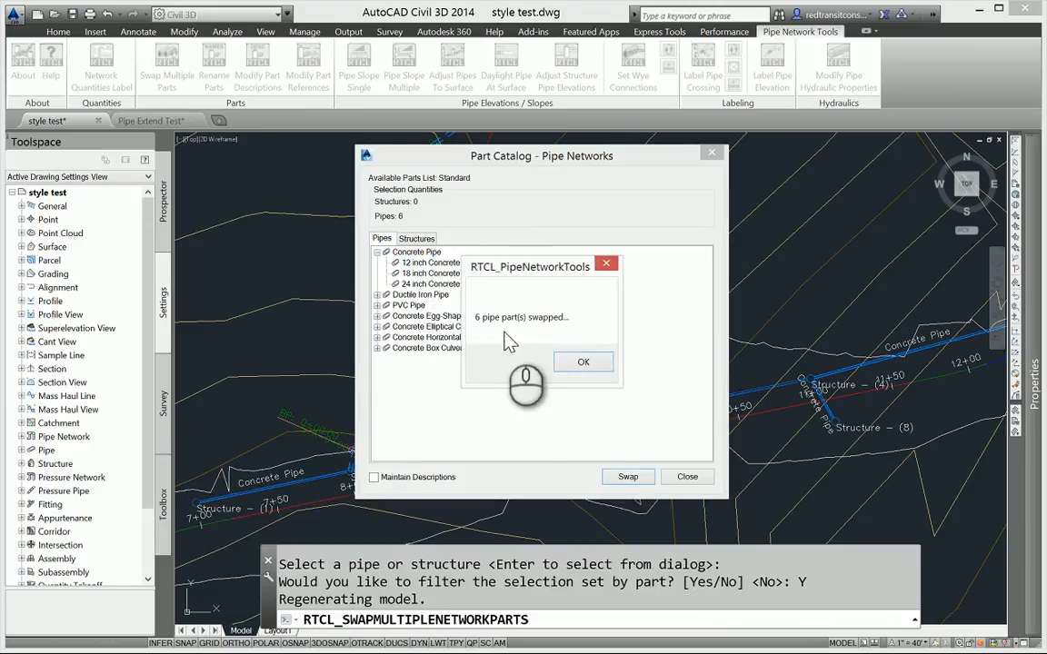
click(581, 362)
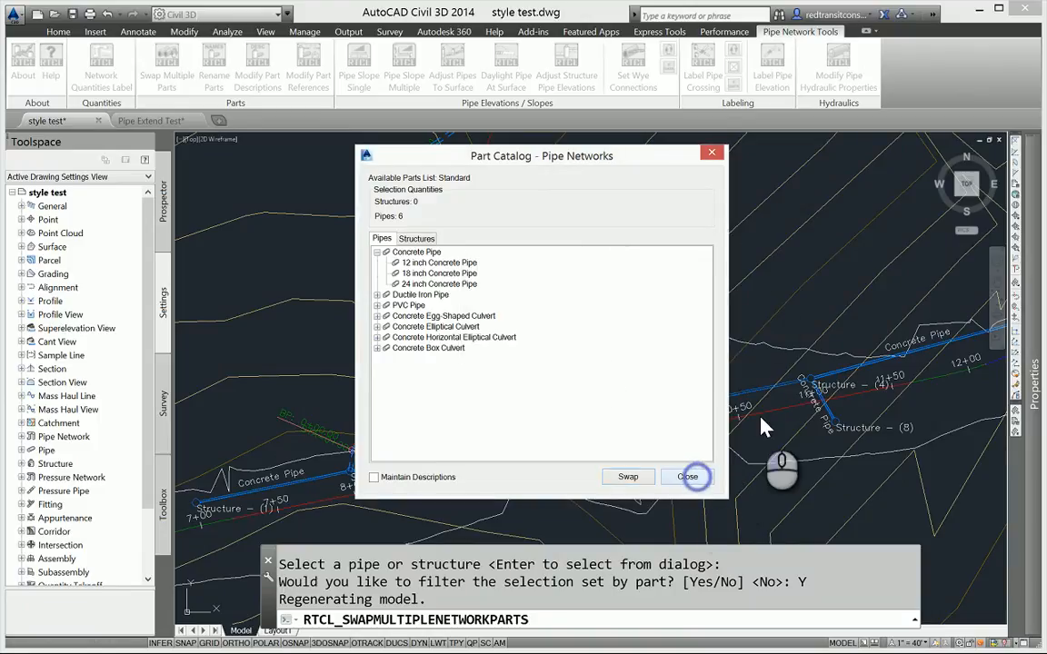
click(687, 476)
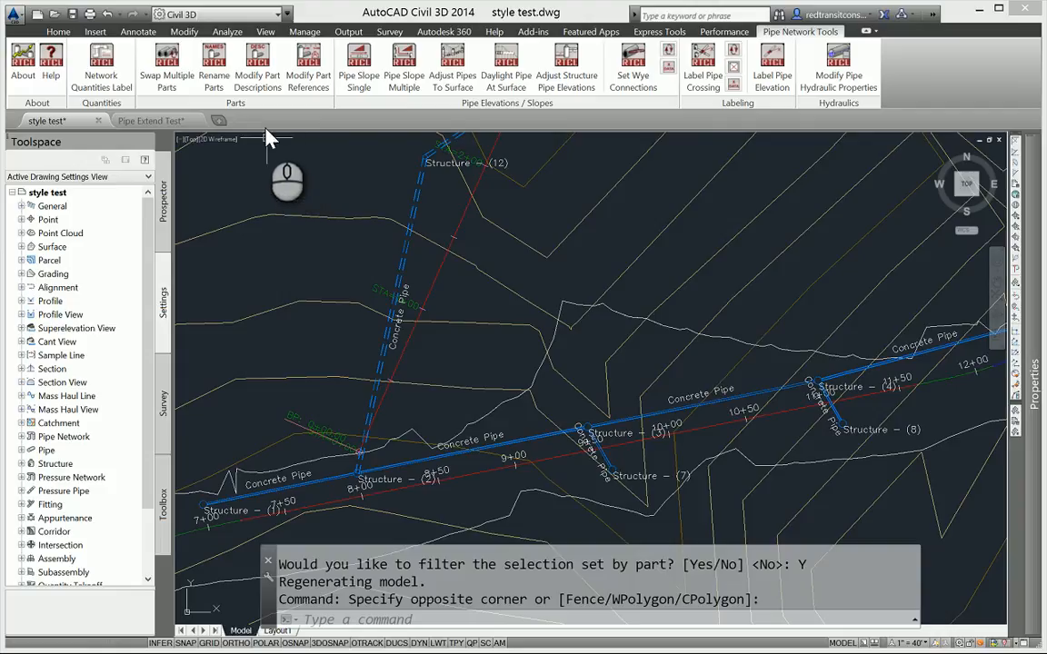
mouse_move(214, 58)
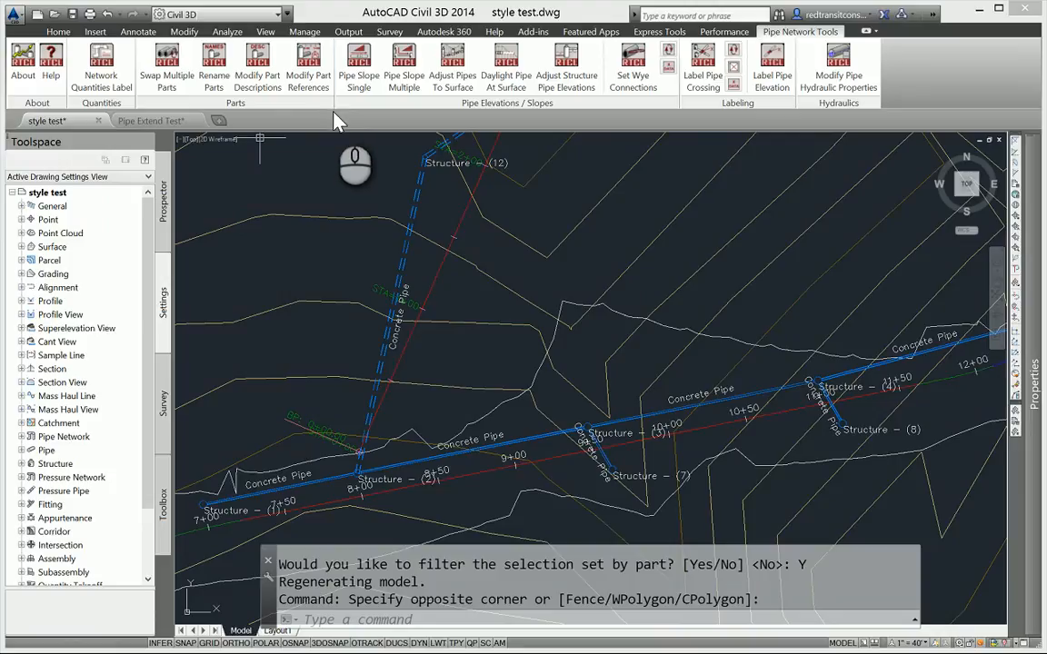
mouse_move(331, 118)
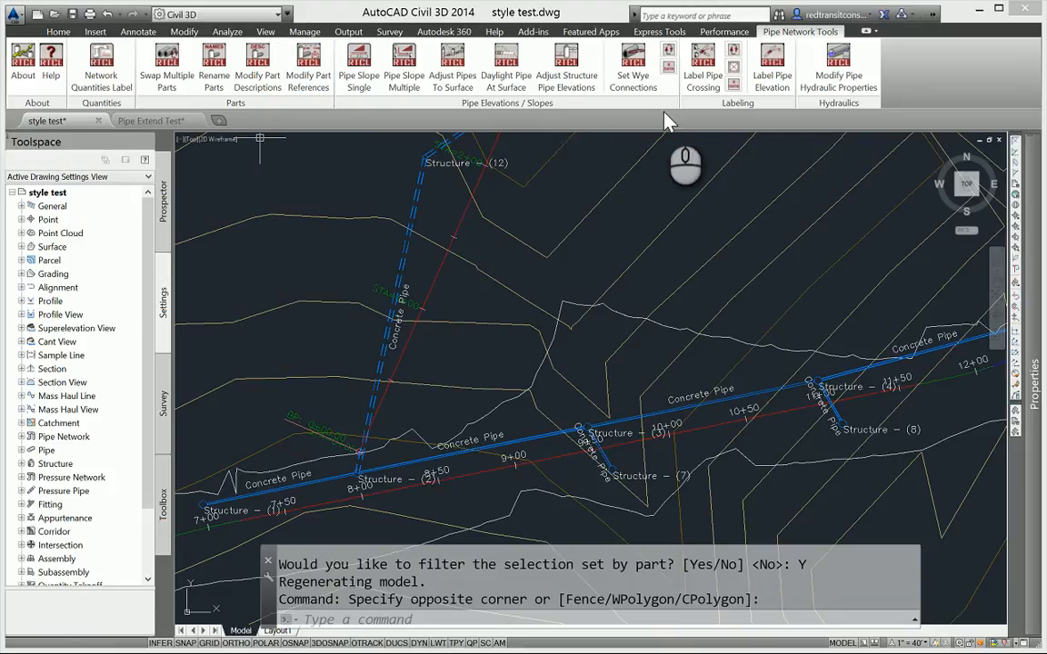
mouse_move(578, 128)
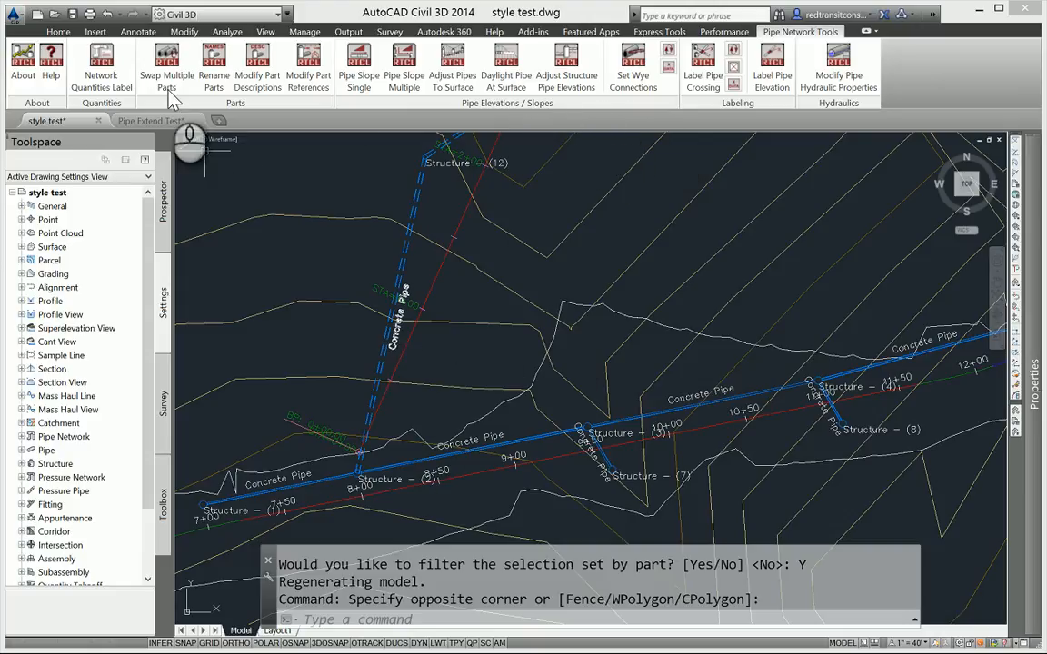
click(167, 64)
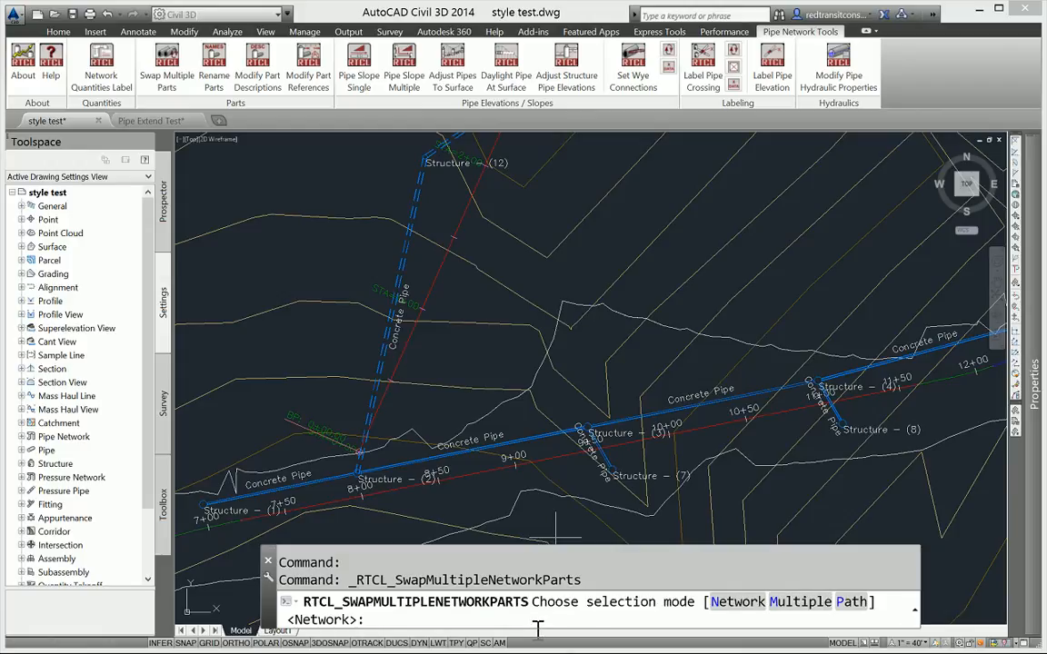
mouse_move(798, 614)
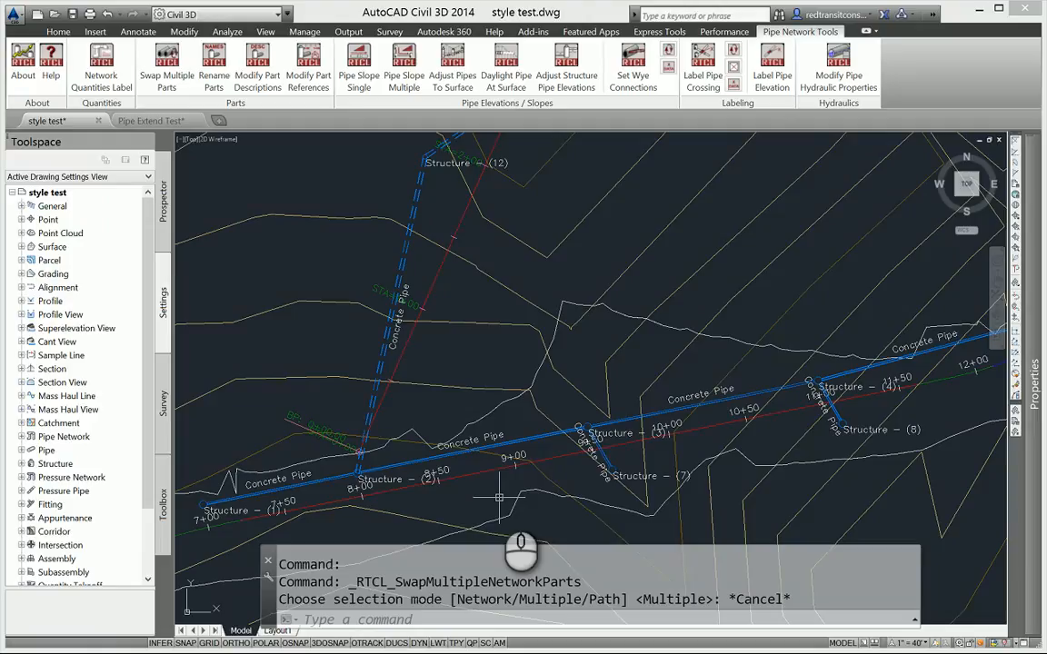
mouse_move(495, 531)
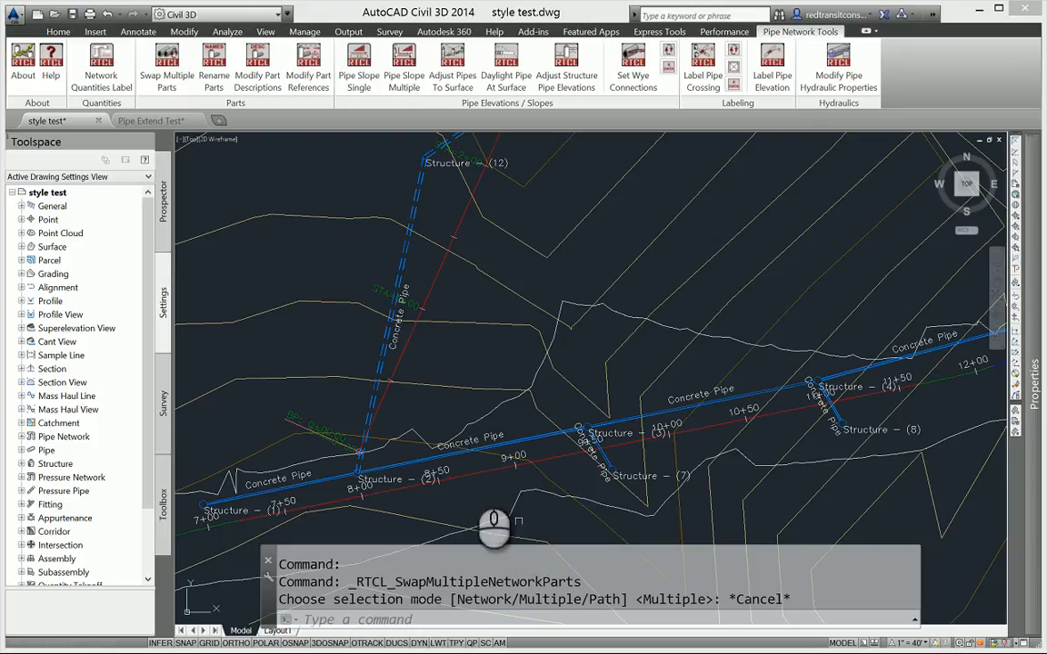
mouse_move(345, 269)
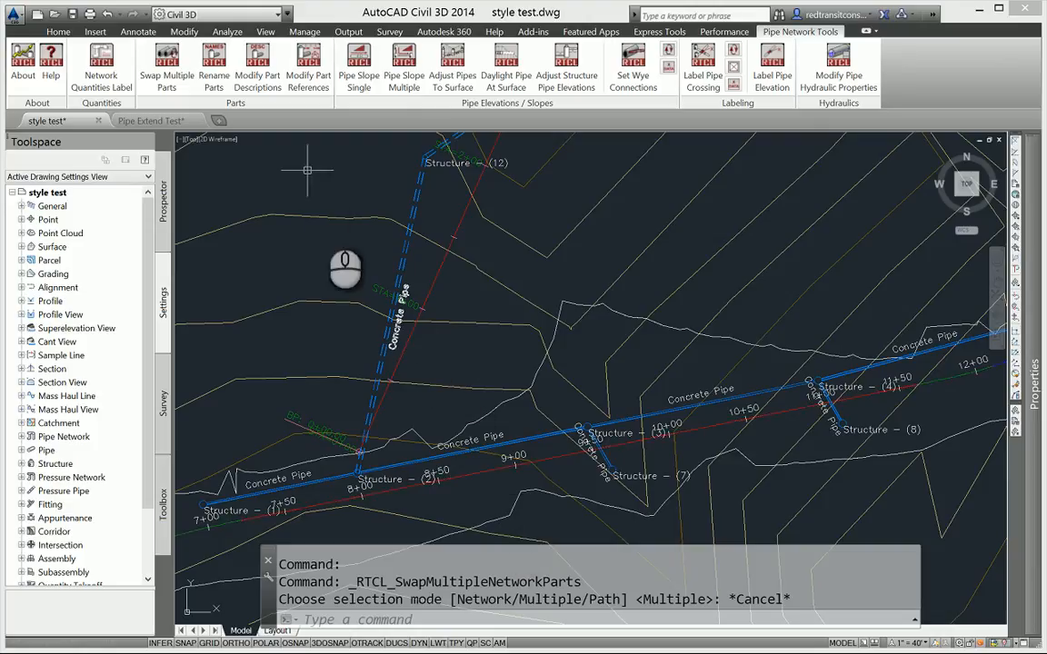
mouse_move(360, 295)
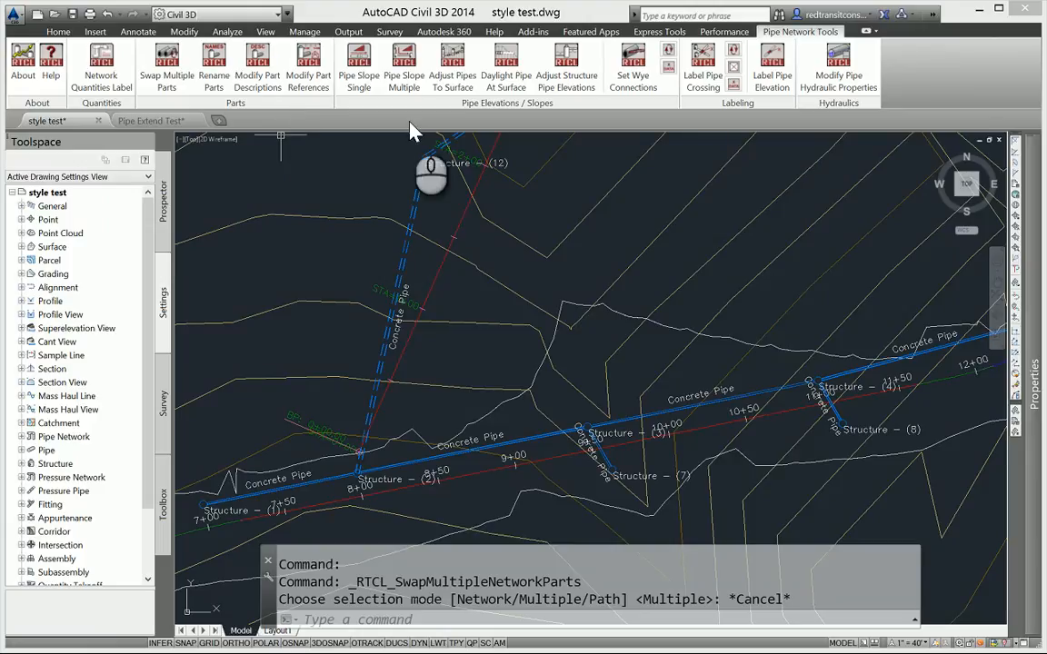
mouse_move(465, 131)
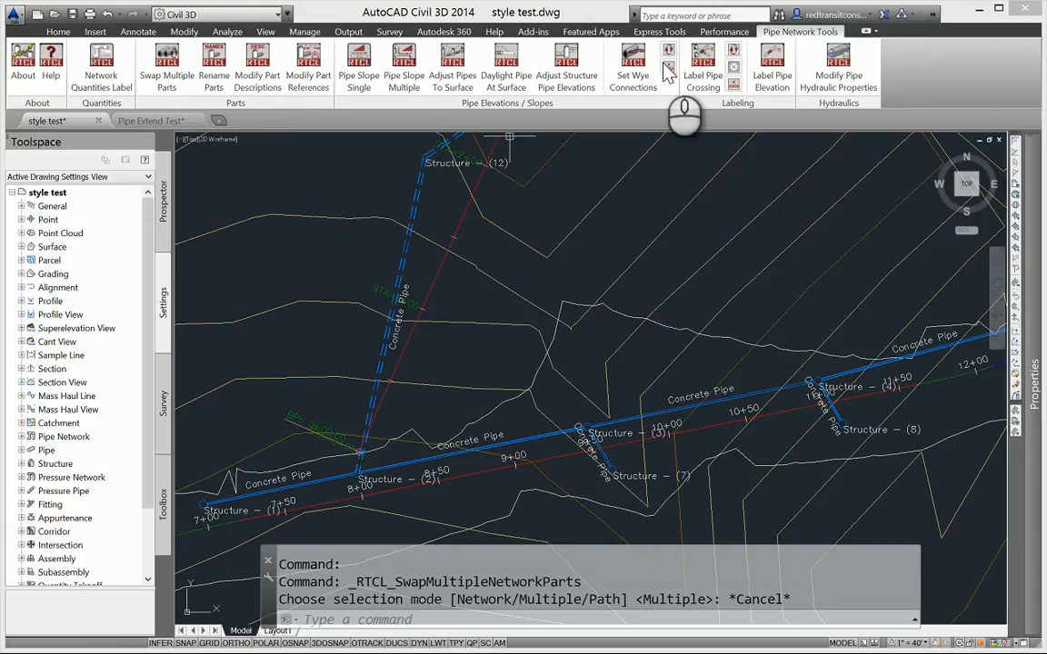
mouse_move(743, 134)
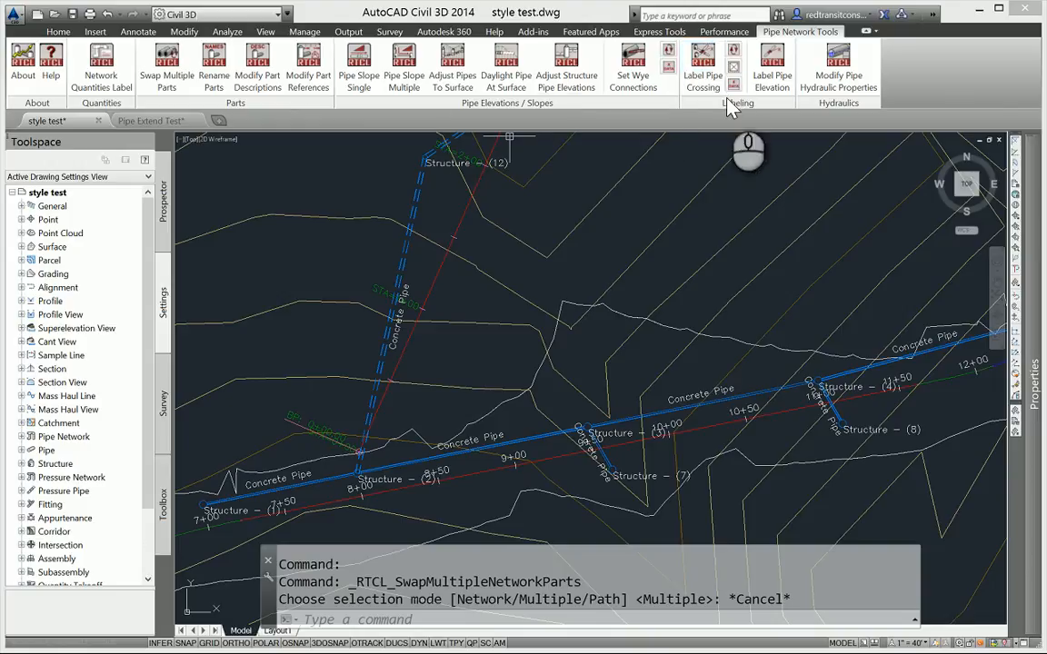
mouse_move(702, 64)
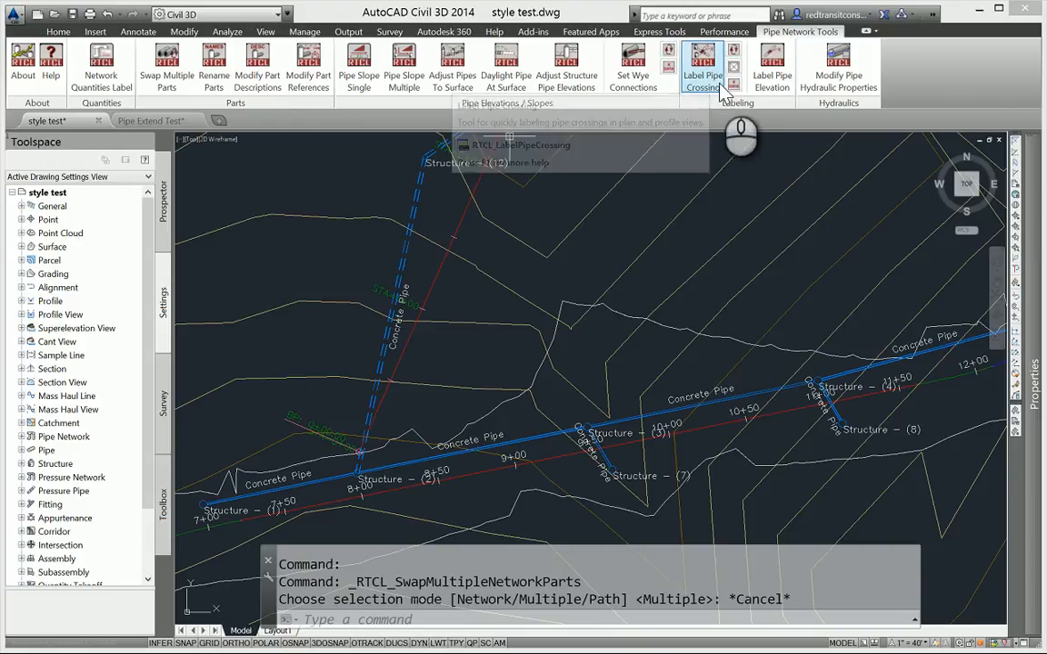
mouse_move(701, 63)
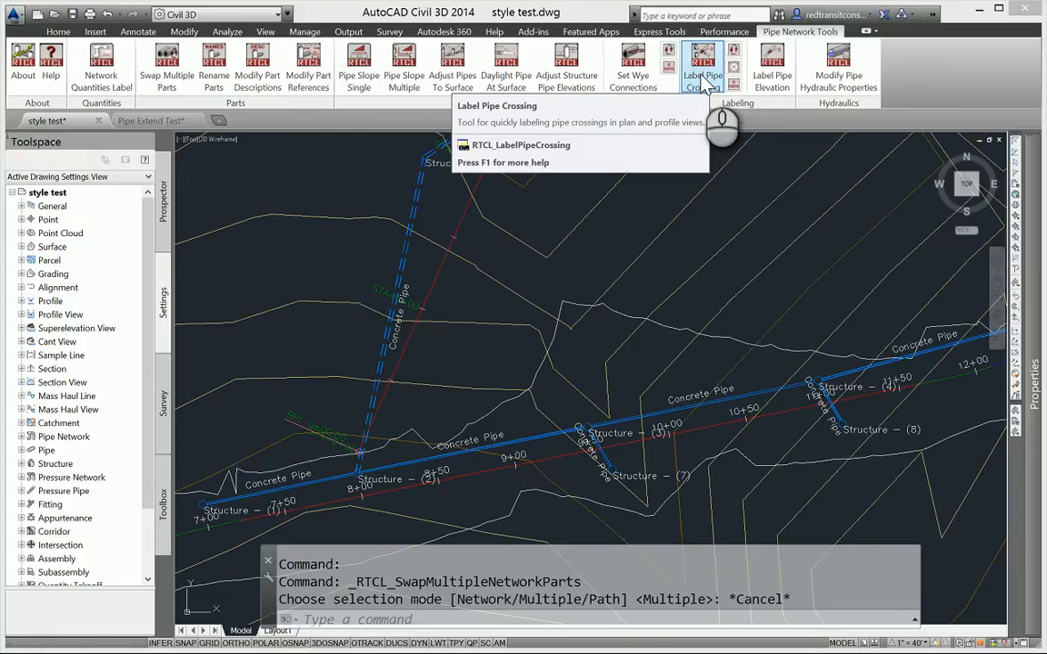
mouse_move(705, 87)
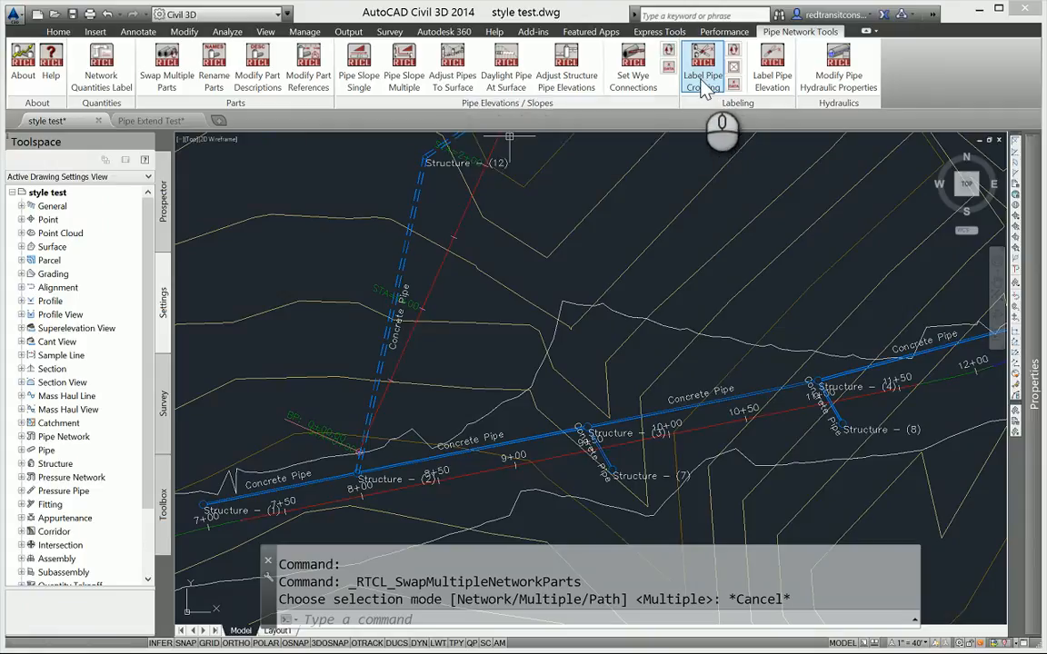
Start Label Pipe Crossing and review its settings (S), leaving the selection-mode prompt pending.
click(702, 64)
text(S)
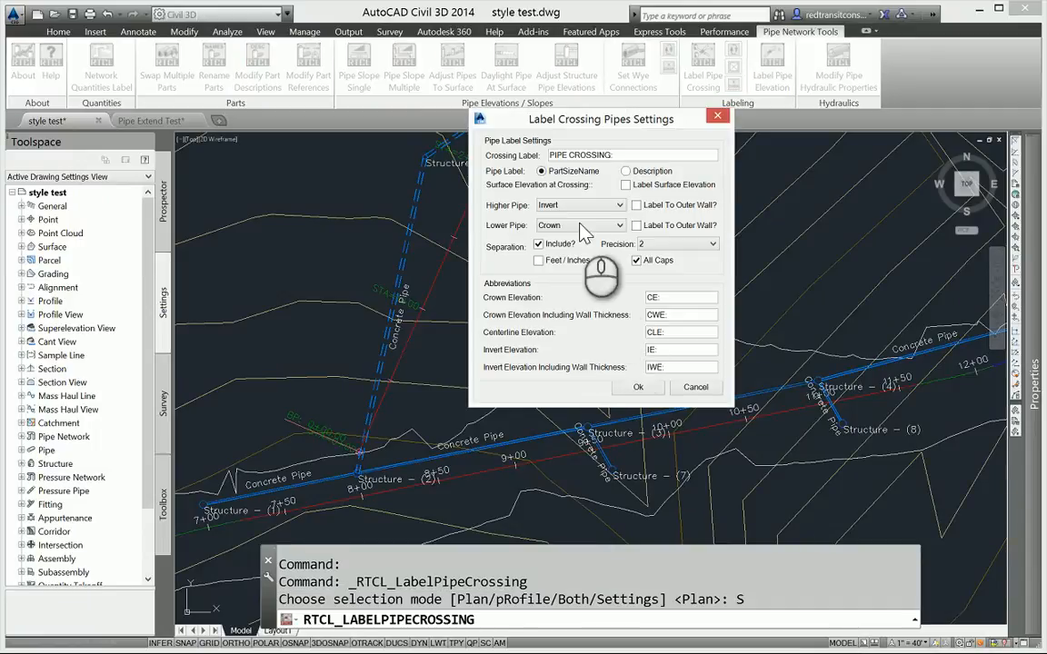
mouse_move(664, 316)
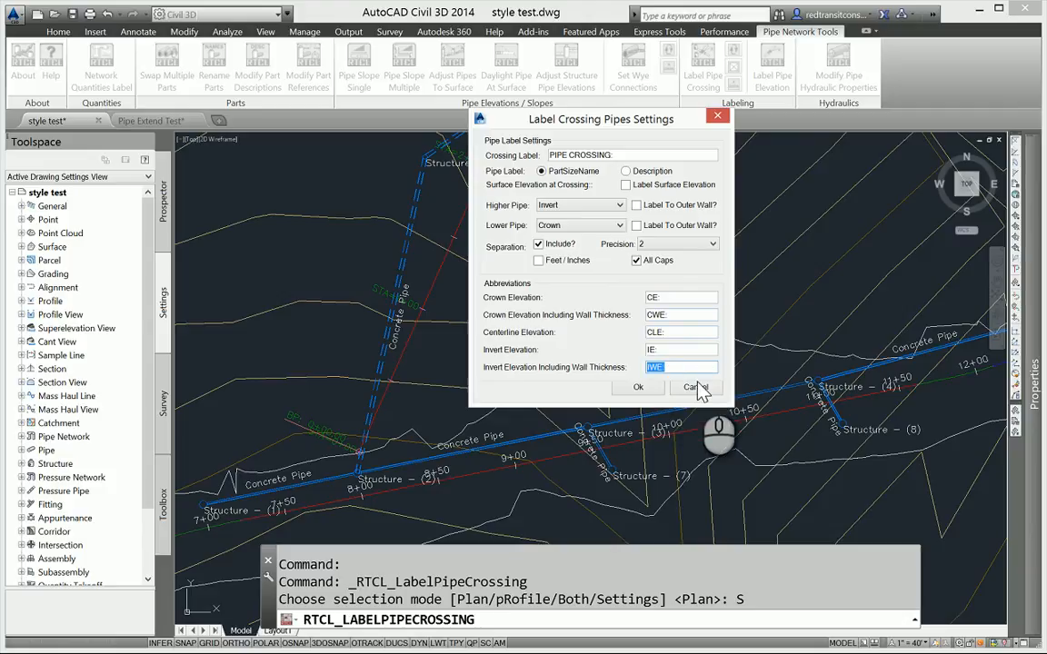
click(638, 386)
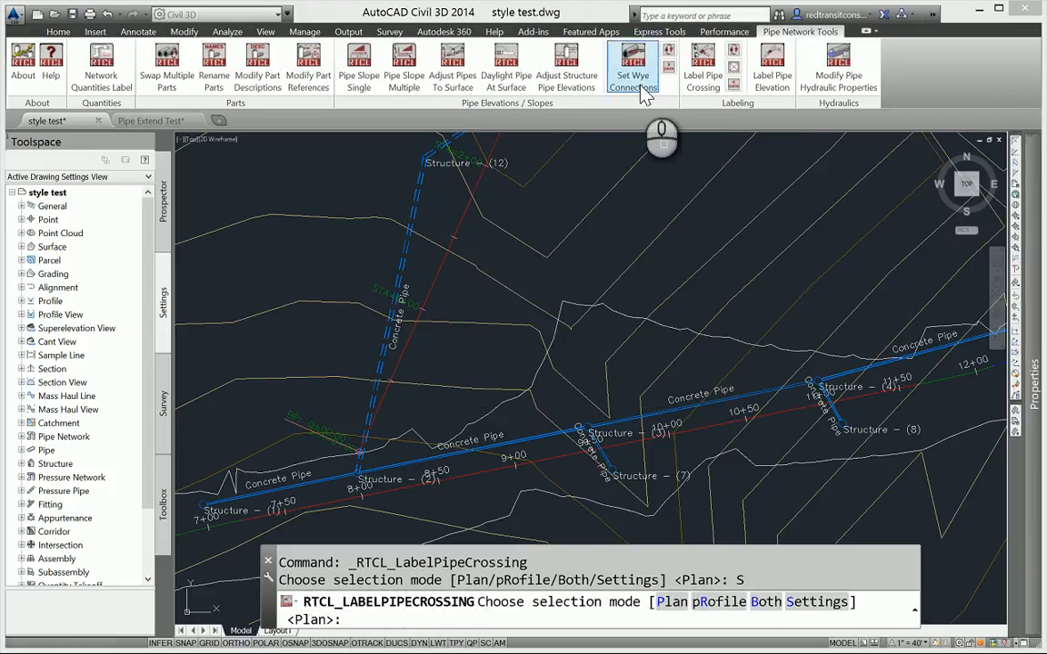
Continue Label Pipe Crossing in Plan mode without labeling any pipes.
click(770, 69)
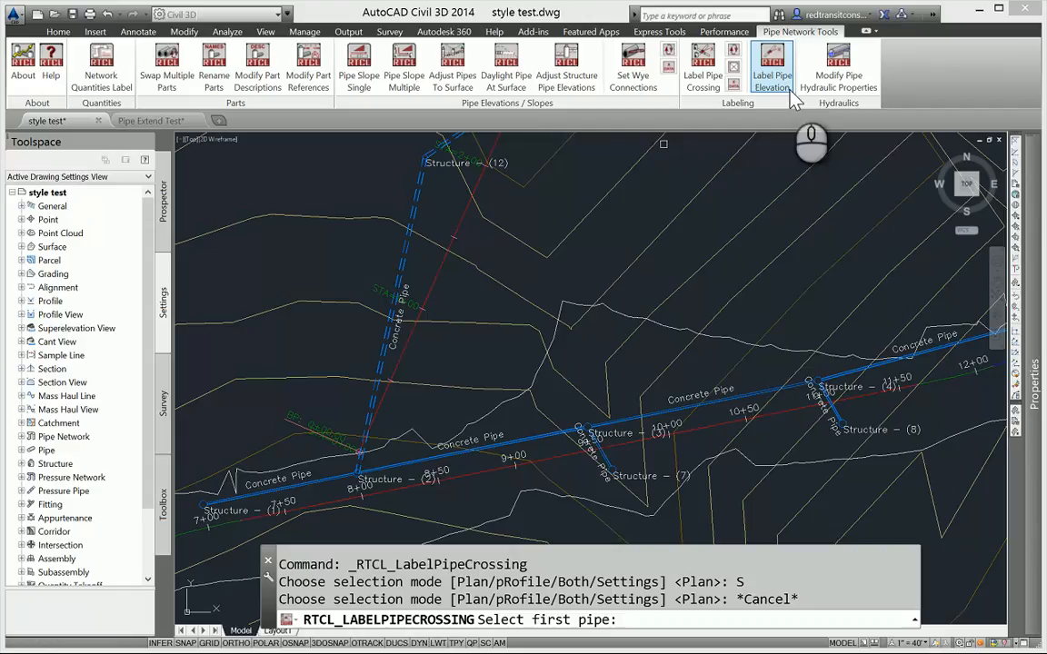
mouse_move(718, 119)
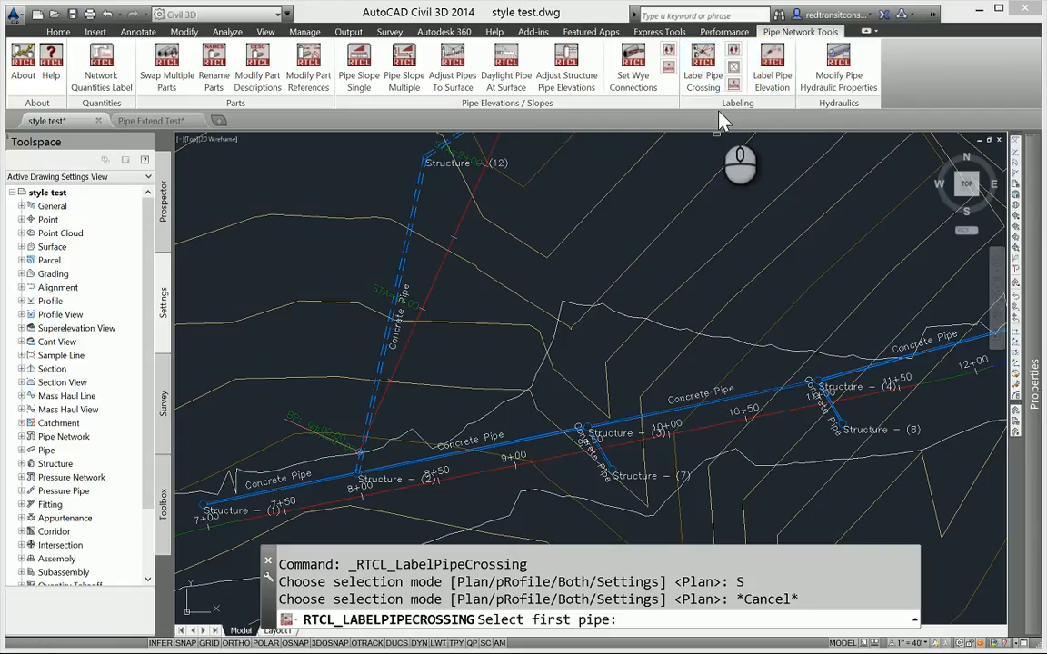
mouse_move(735, 55)
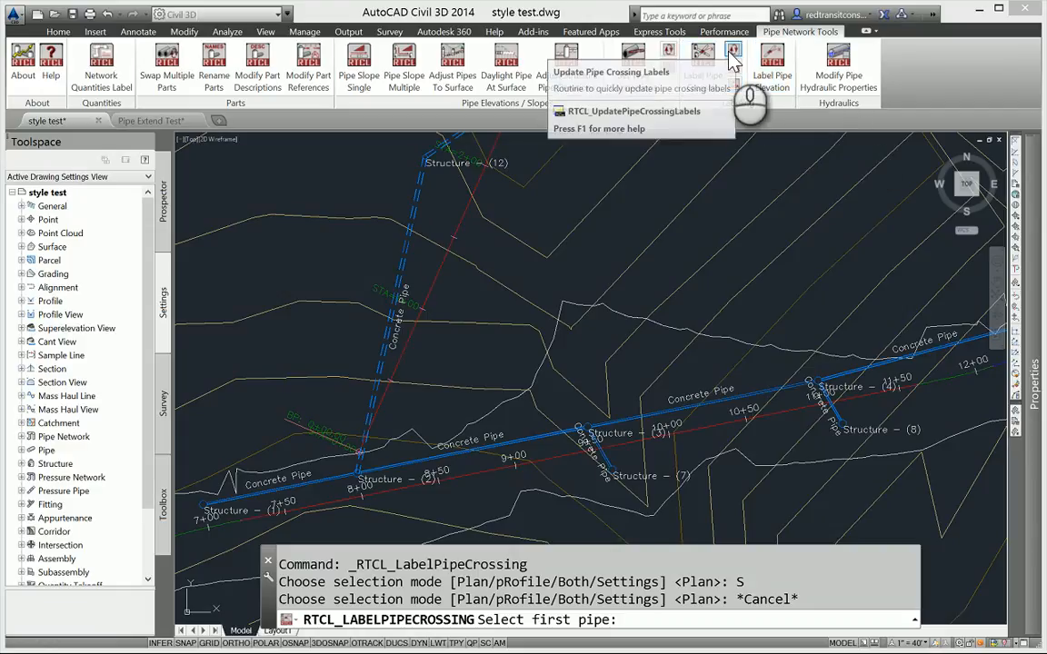
mouse_move(701, 69)
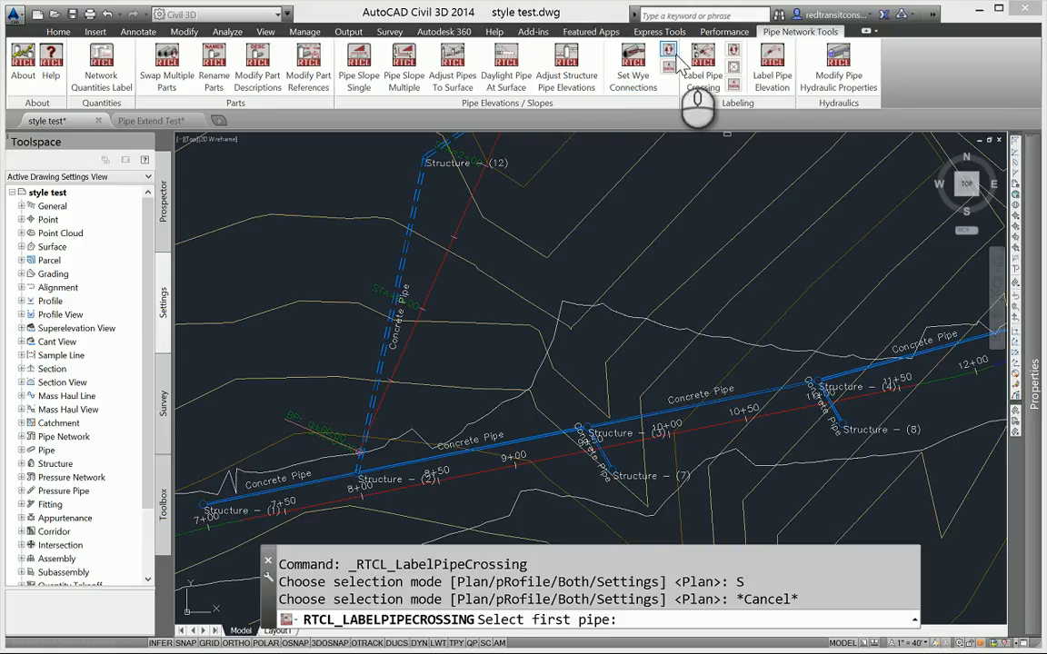
mouse_move(669, 56)
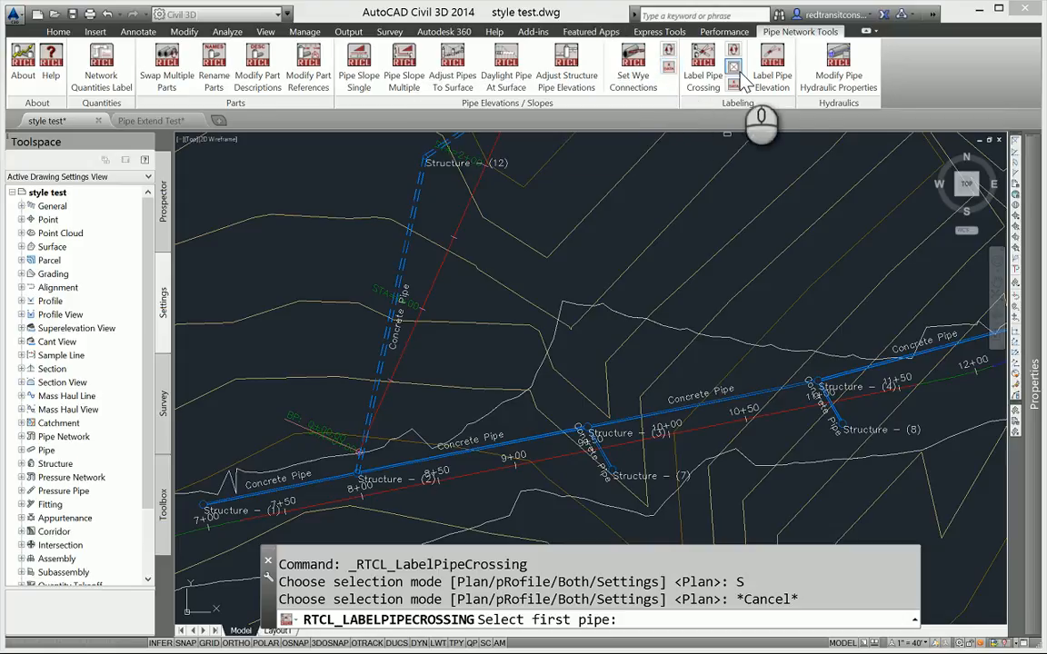
mouse_move(632, 69)
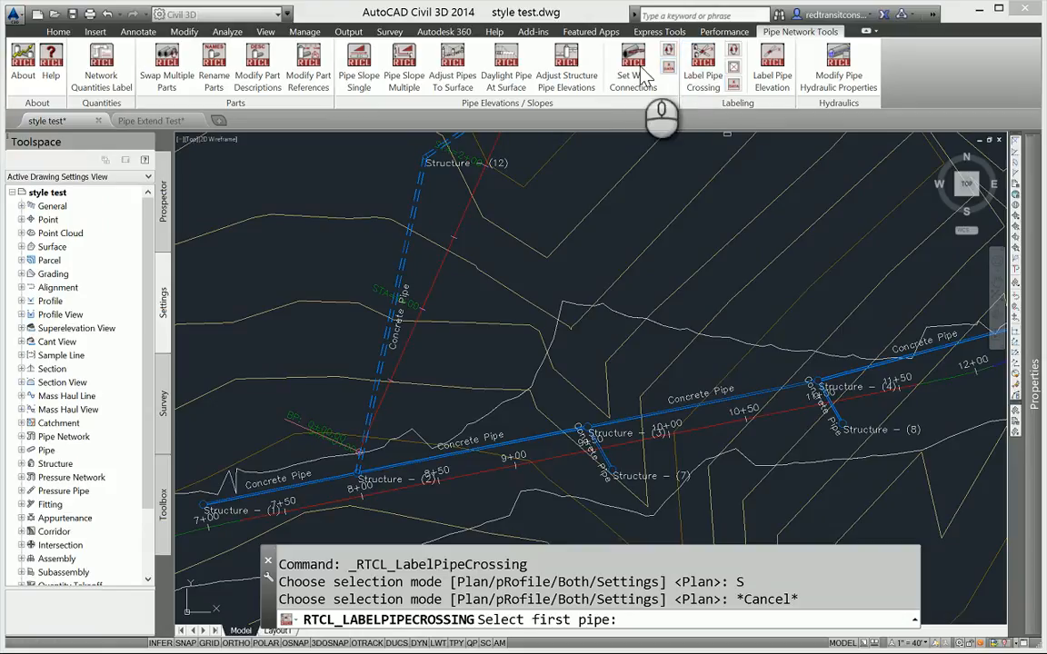
mouse_move(672, 58)
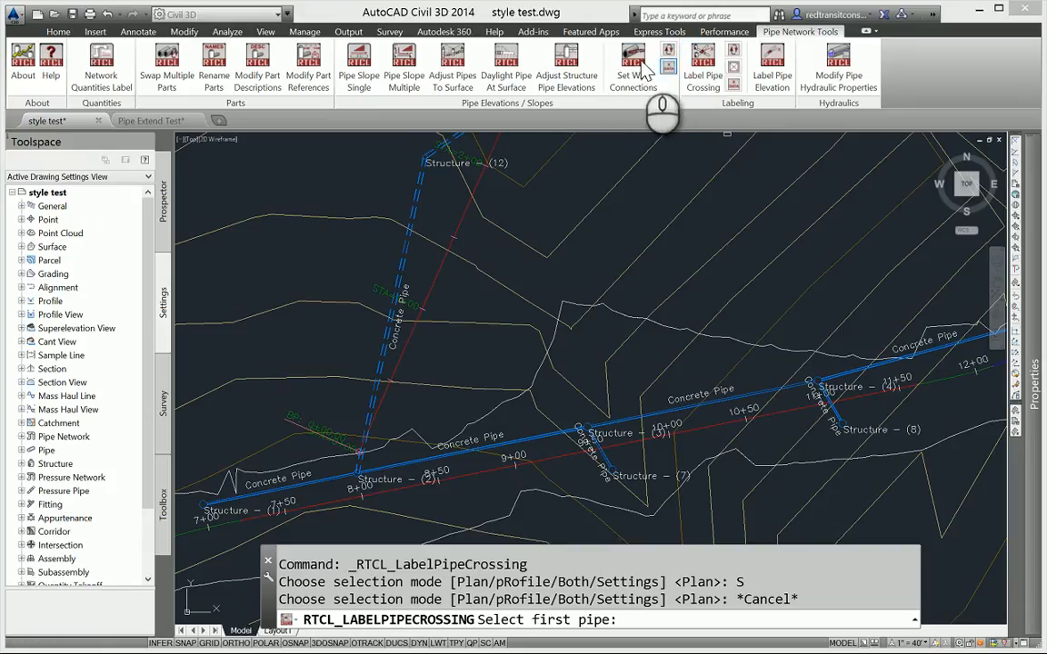
mouse_move(669, 70)
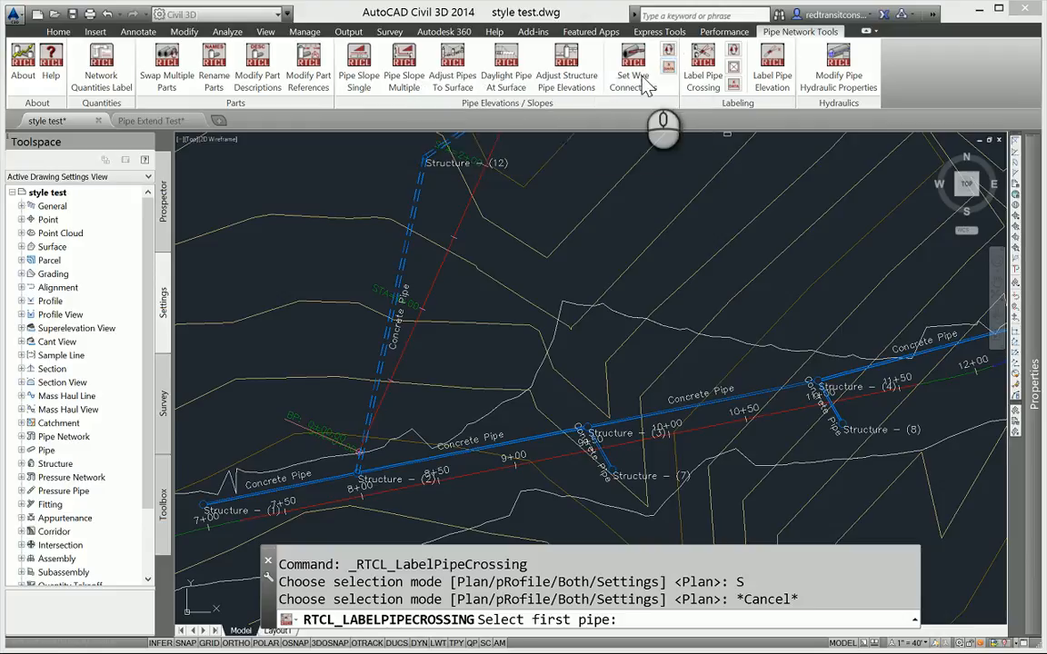
mouse_move(669, 65)
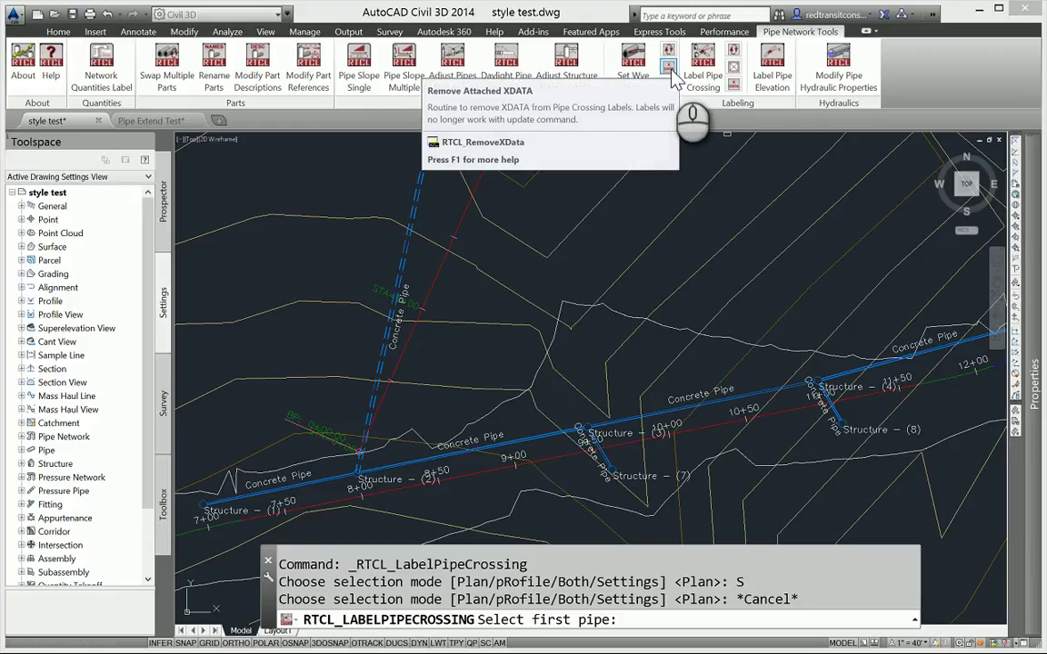
mouse_move(609, 136)
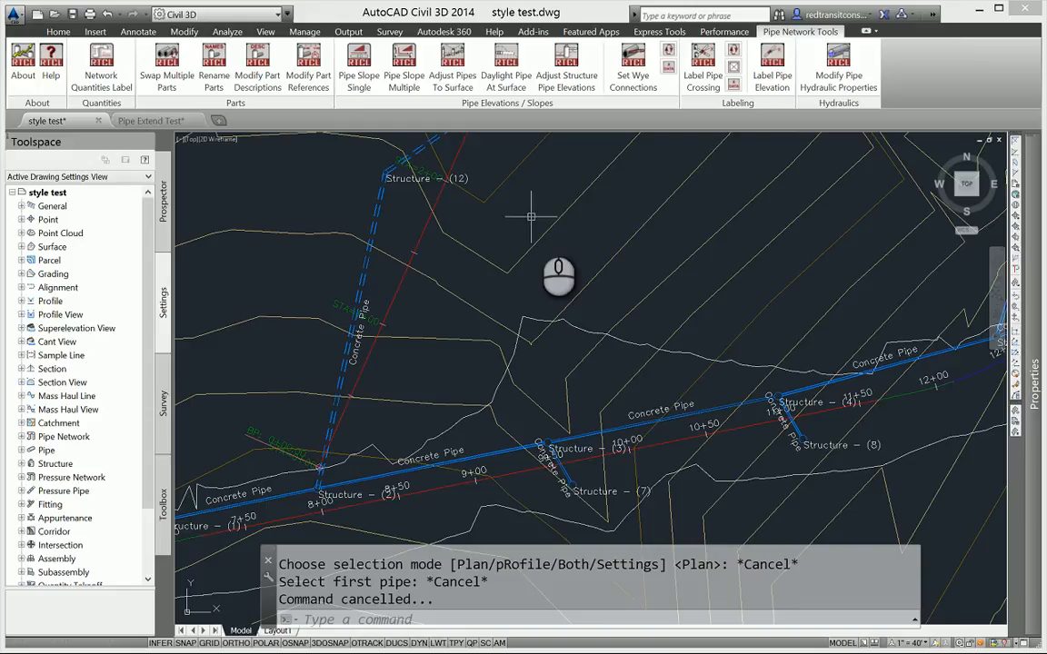
mouse_move(607, 258)
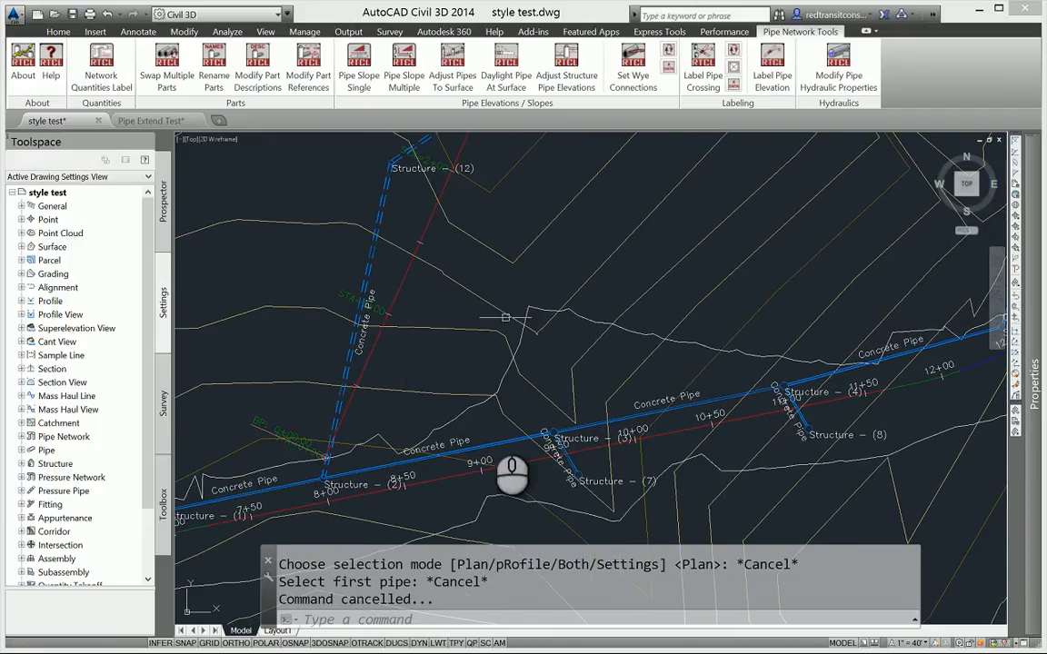
mouse_move(501, 491)
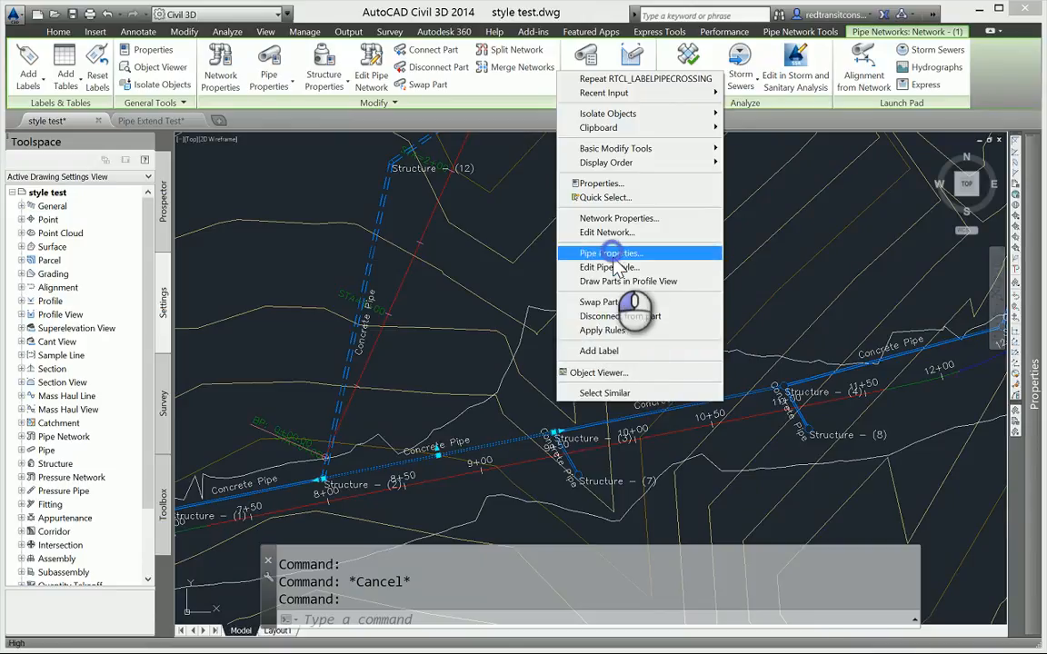
Edit Pipe - (2)'s description in Pipe Properties to read 24" Concrete Pipe.
click(609, 252)
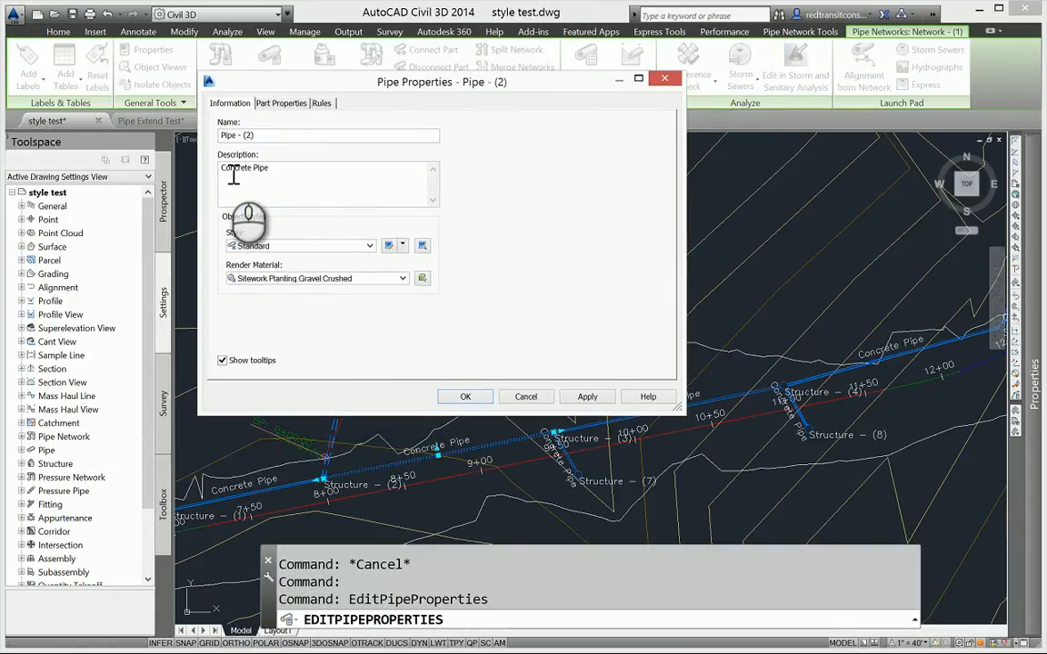
text(24)
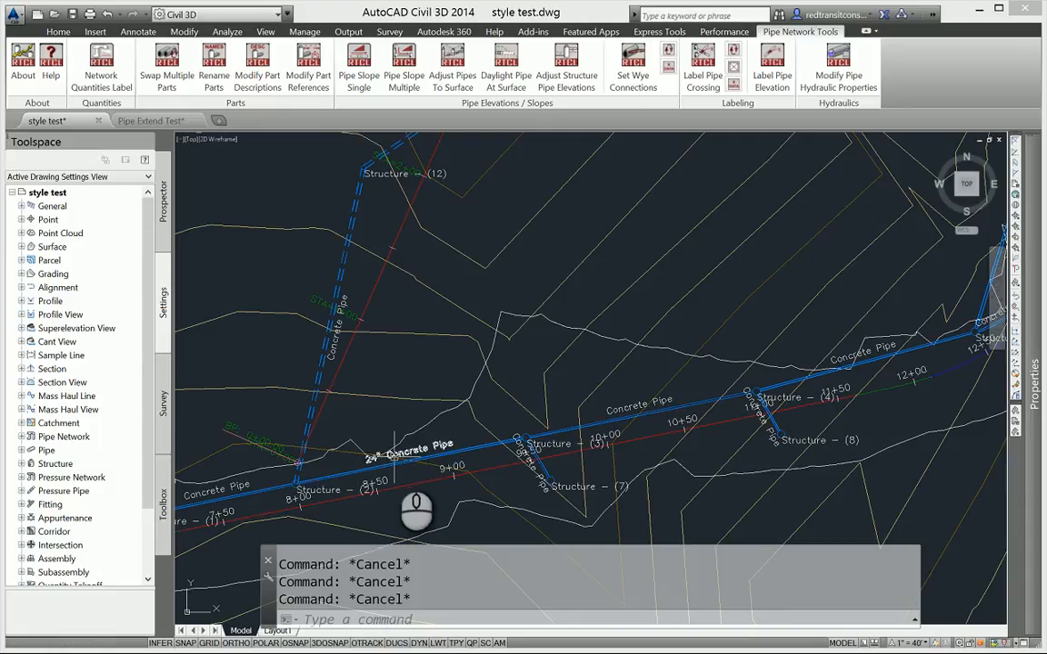
mouse_move(451, 498)
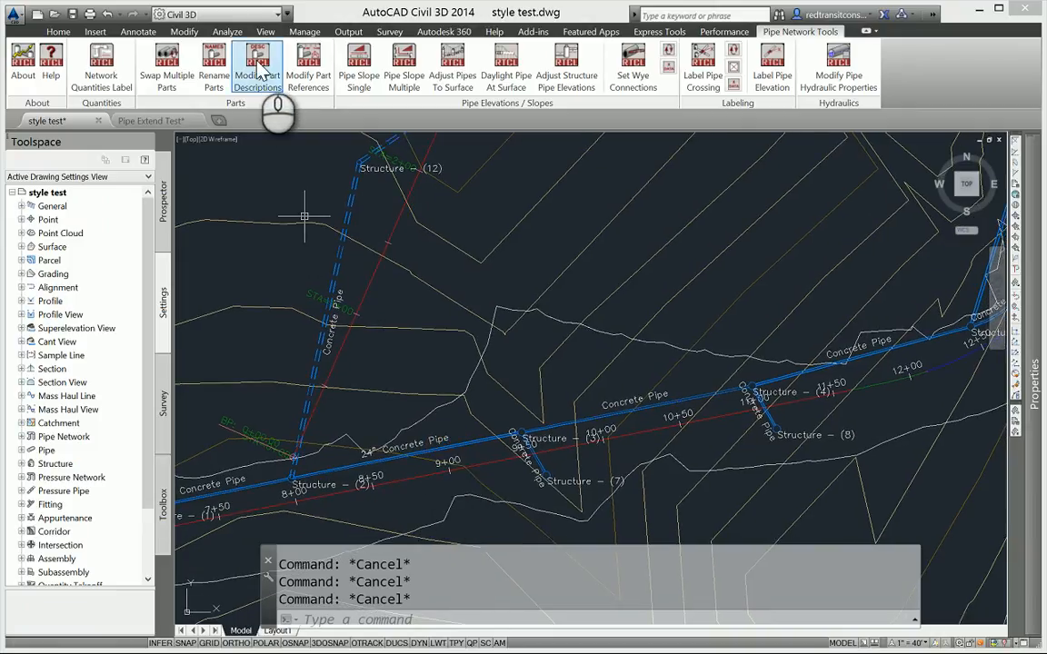
mouse_move(258, 64)
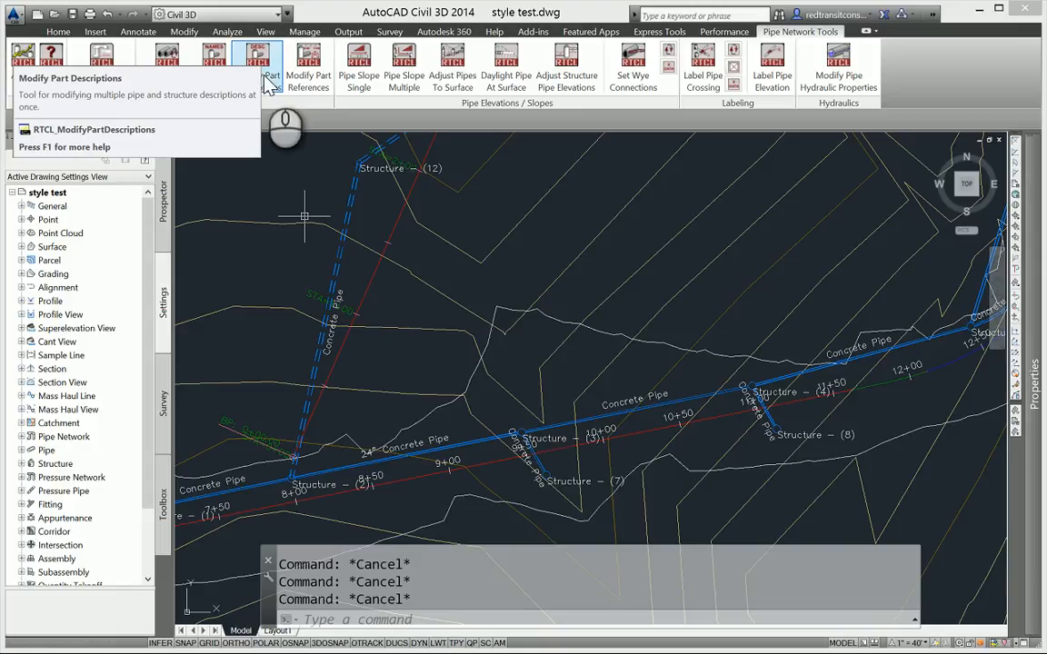
mouse_move(309, 65)
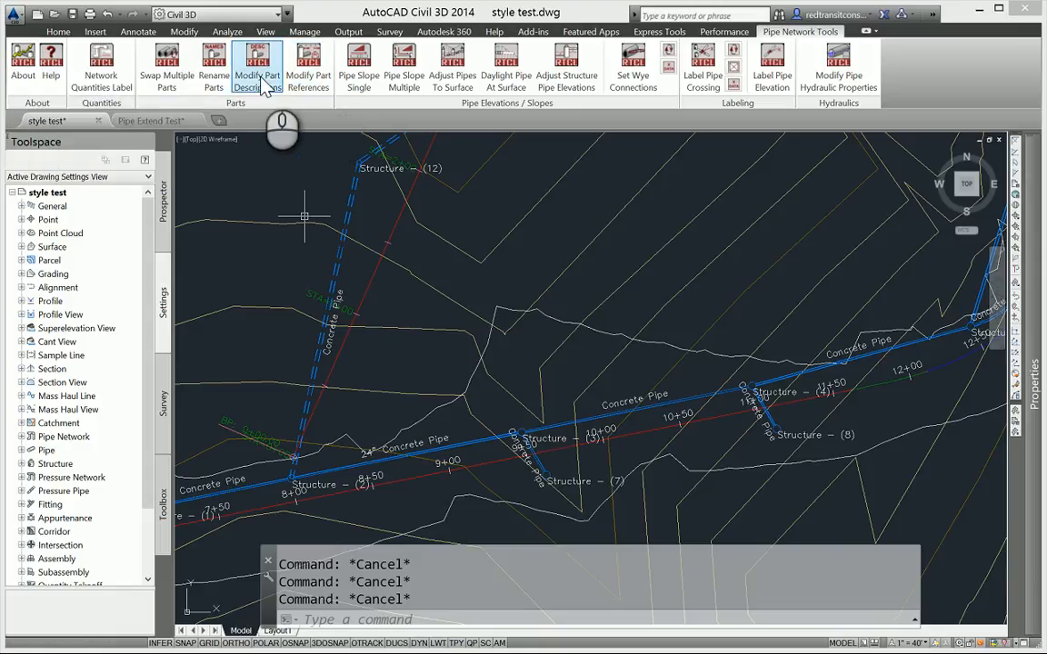
mouse_move(258, 64)
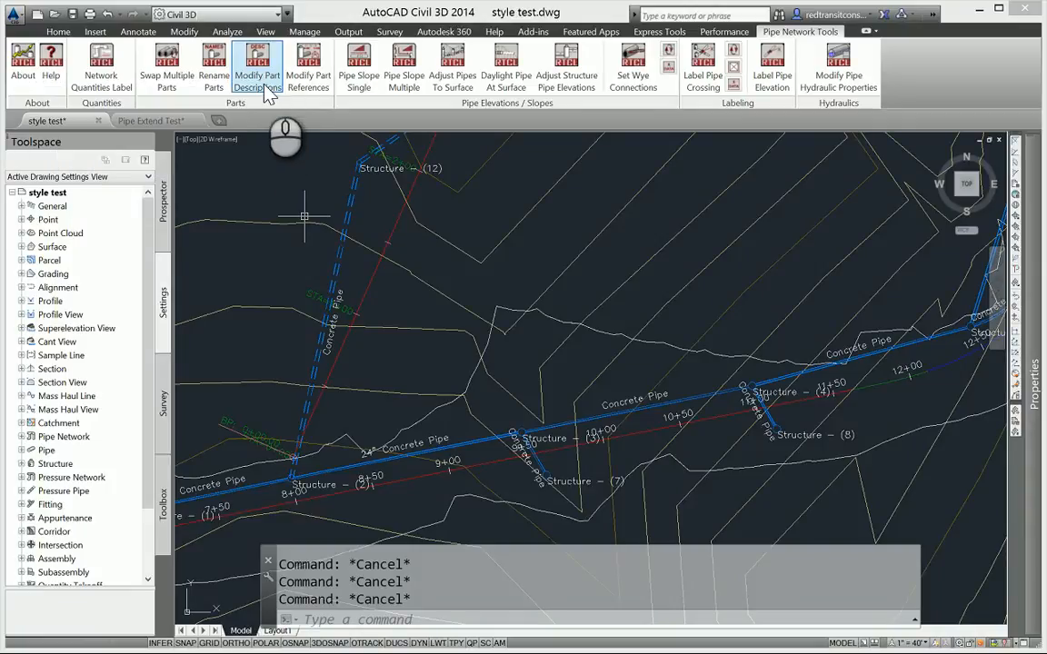
mouse_move(258, 69)
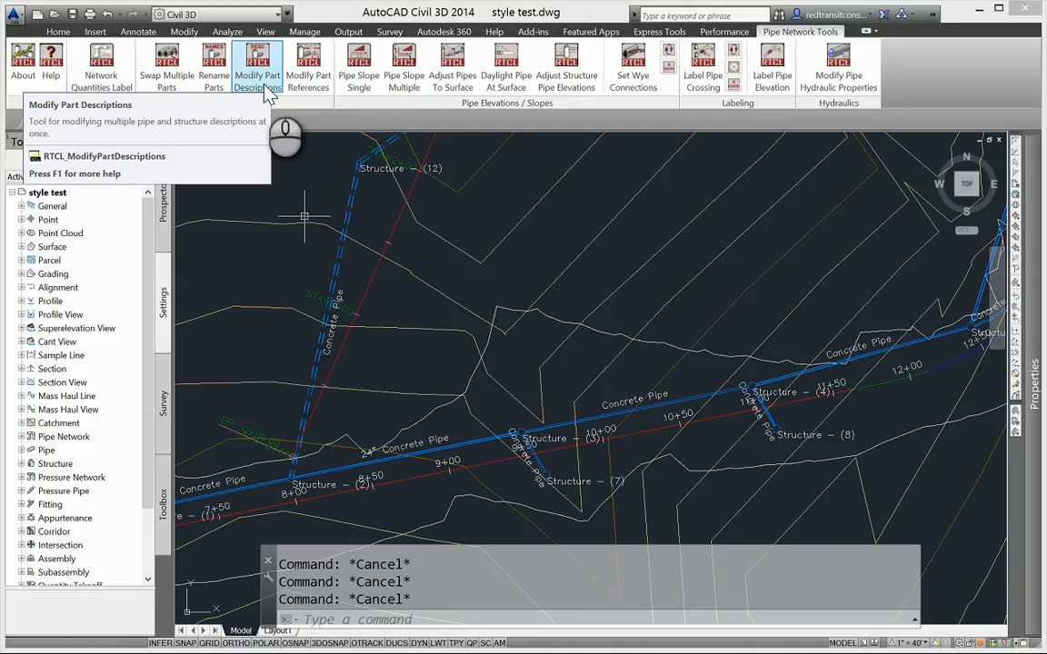
Run Modify Part Descriptions in Network mode and choose to filter by part type.
click(258, 64)
text(N)
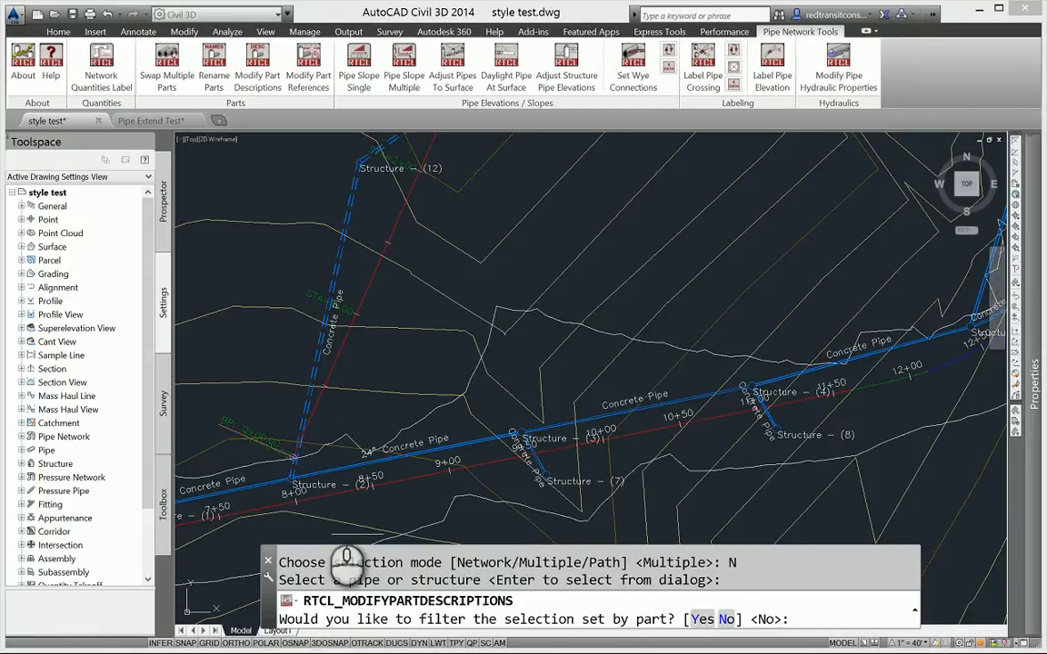
mouse_move(570, 500)
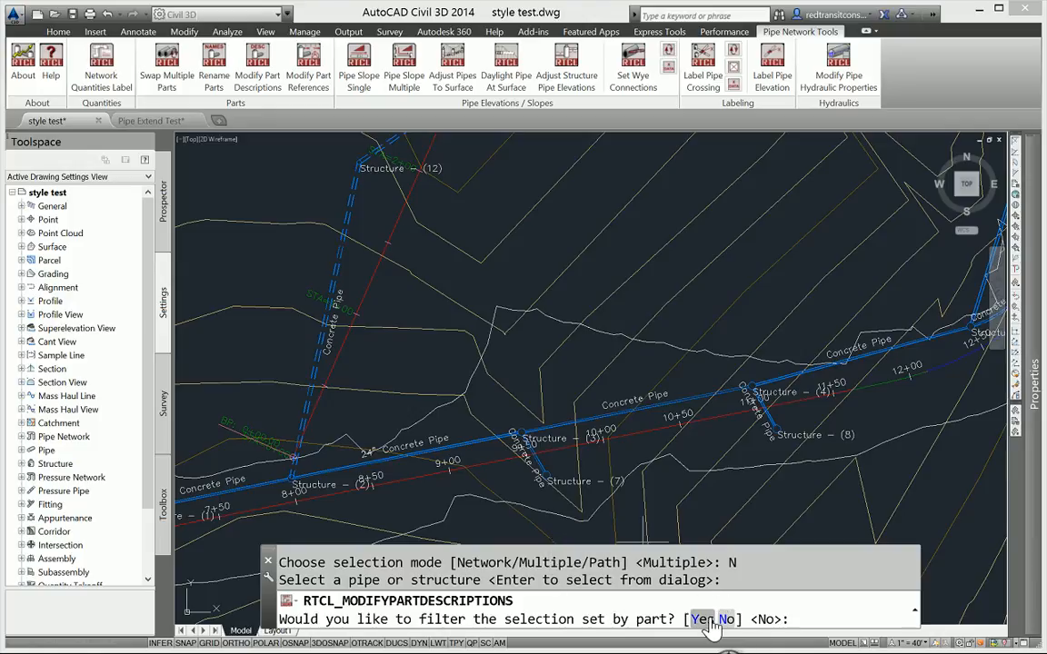
click(694, 618)
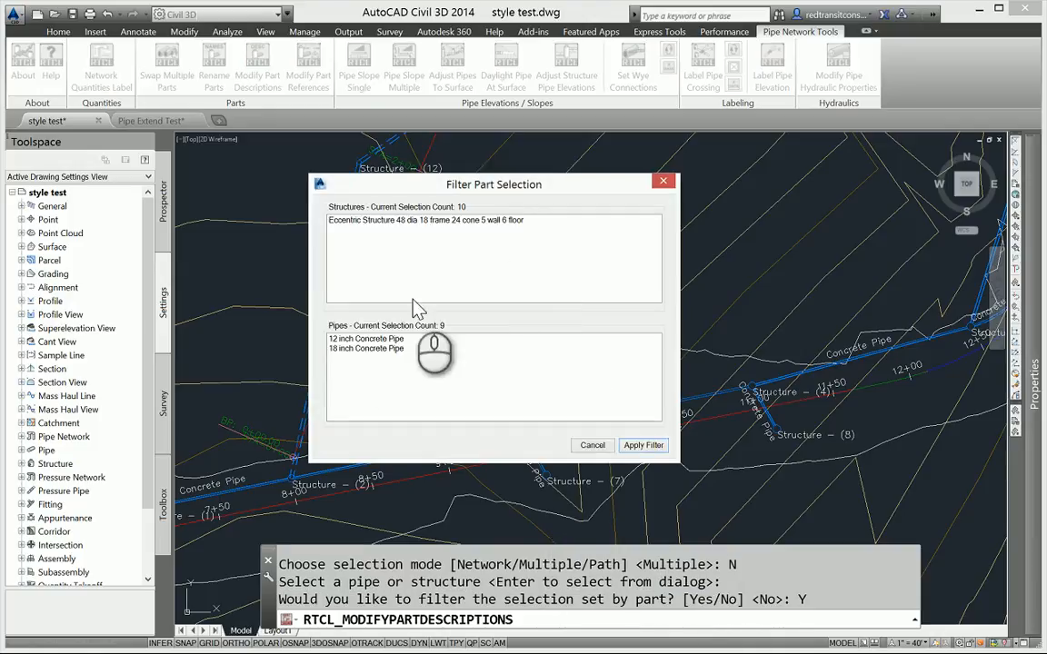
Filter to the eight 12 inch Concrete Pipe parts and apply the filter.
click(365, 338)
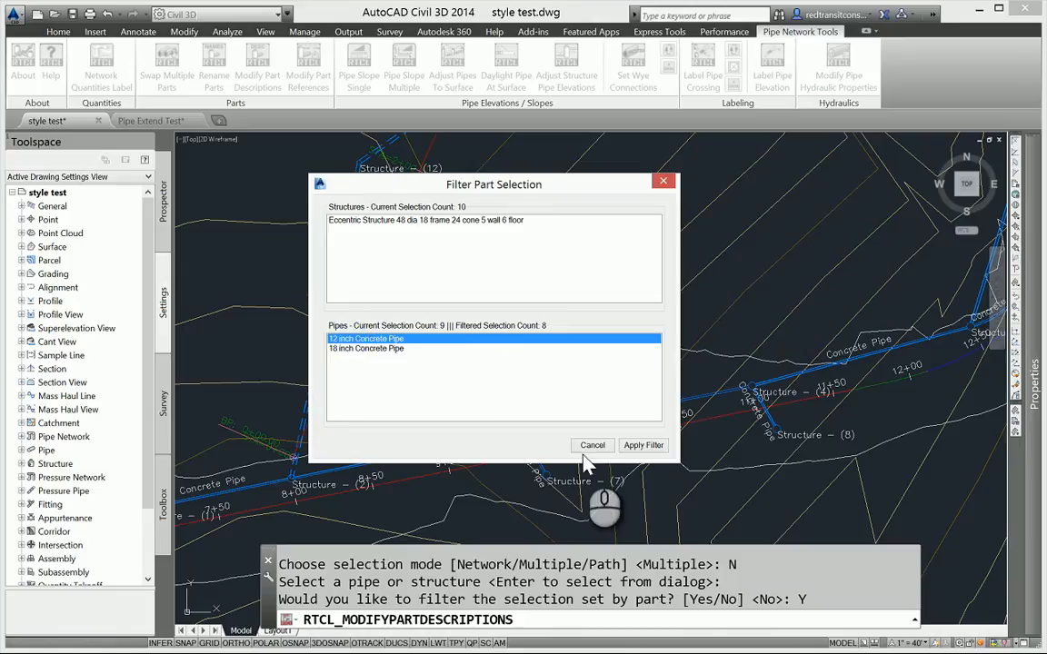
click(644, 445)
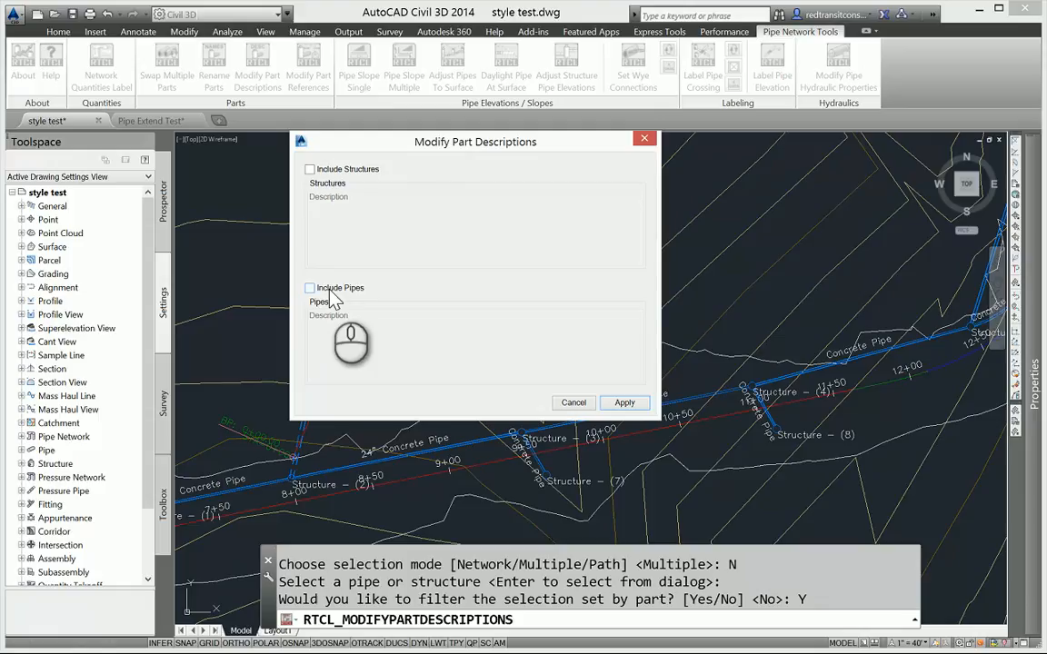
Include pipes and apply the description PROPOSED 12" RCP to the eight filtered pipes.
click(309, 288)
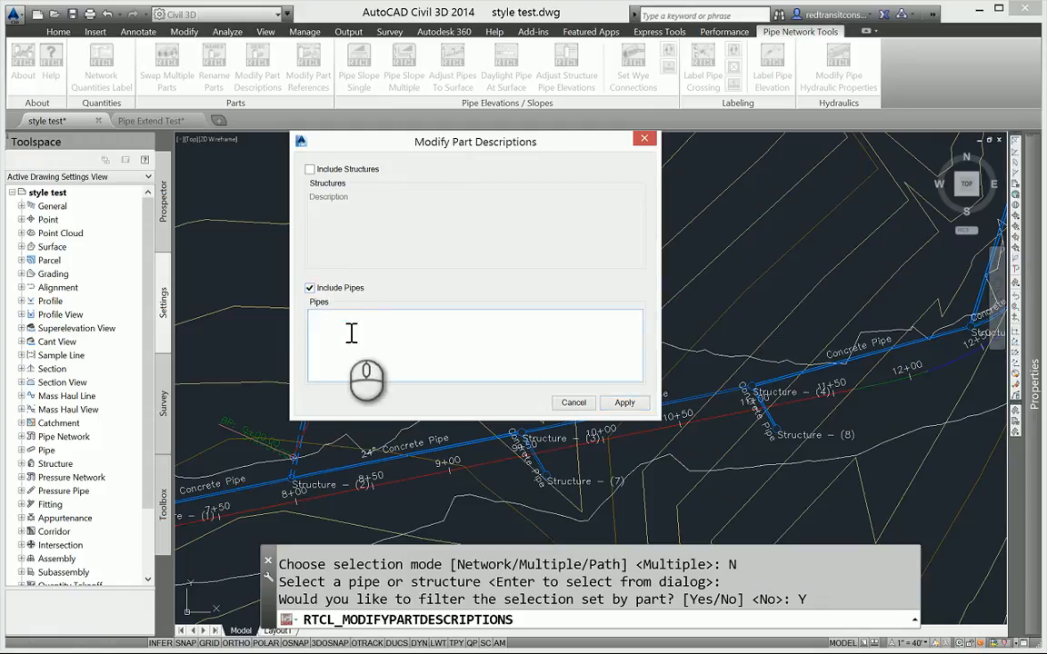
text(PROPOSED)
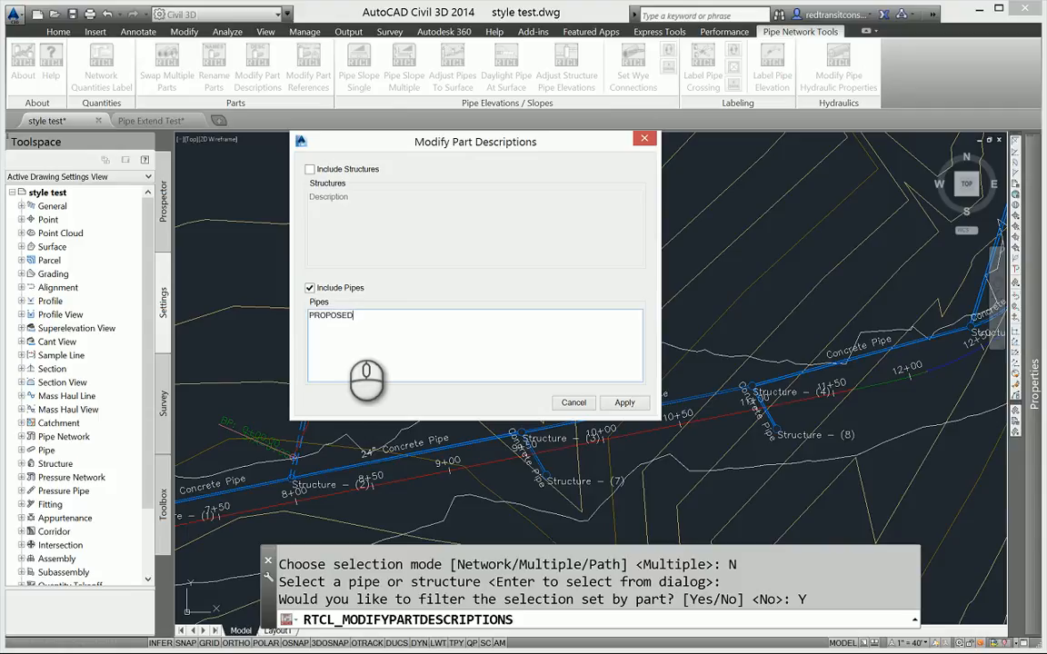
text(12")
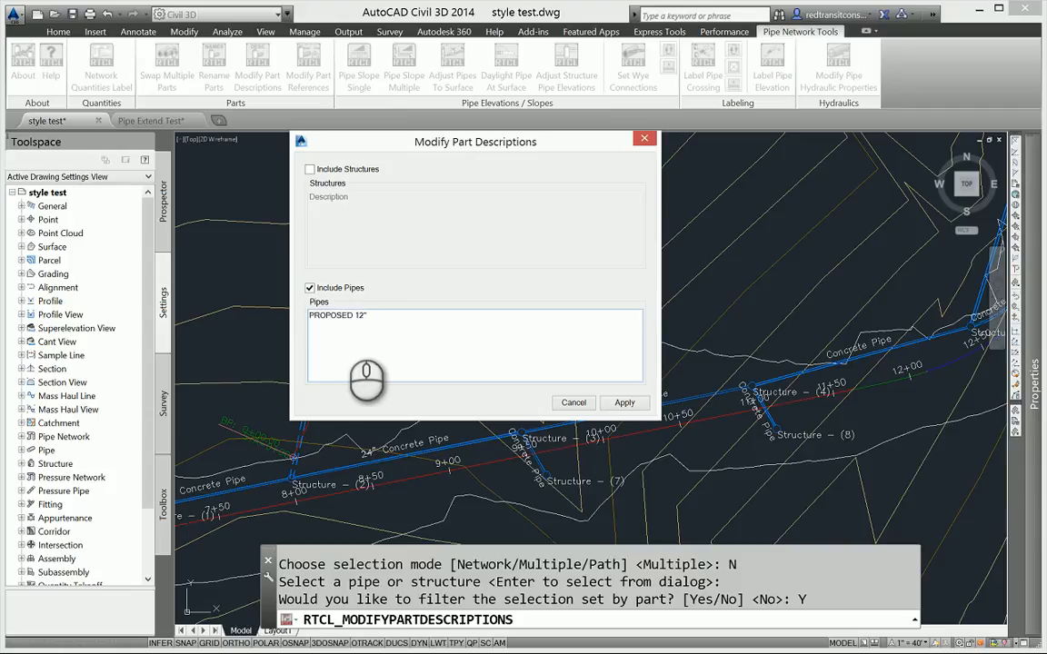
text(RCP)
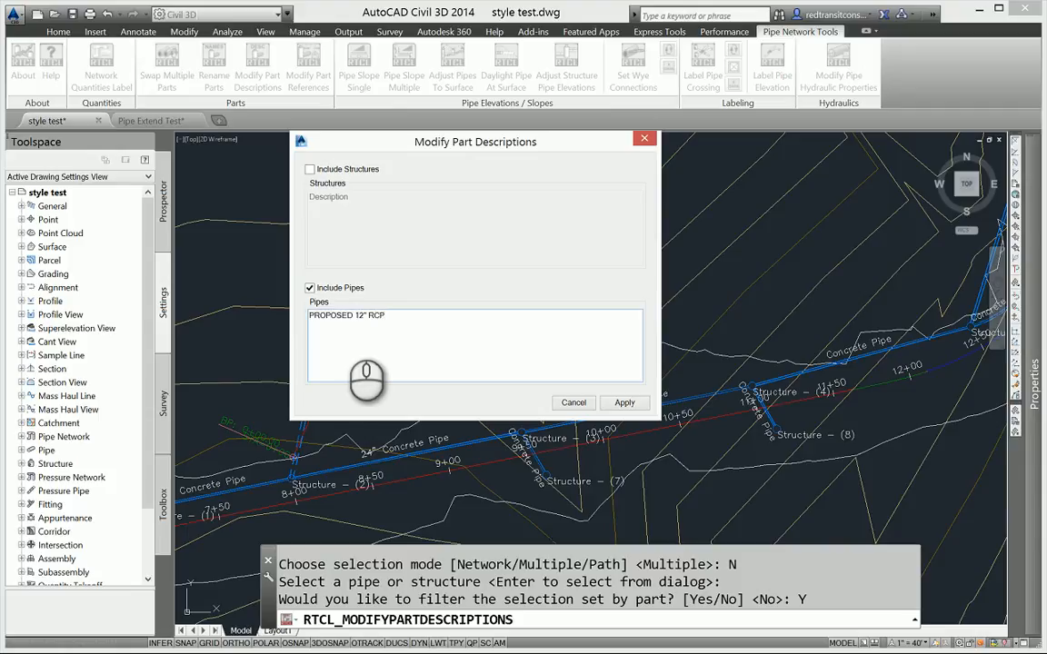
mouse_move(458, 427)
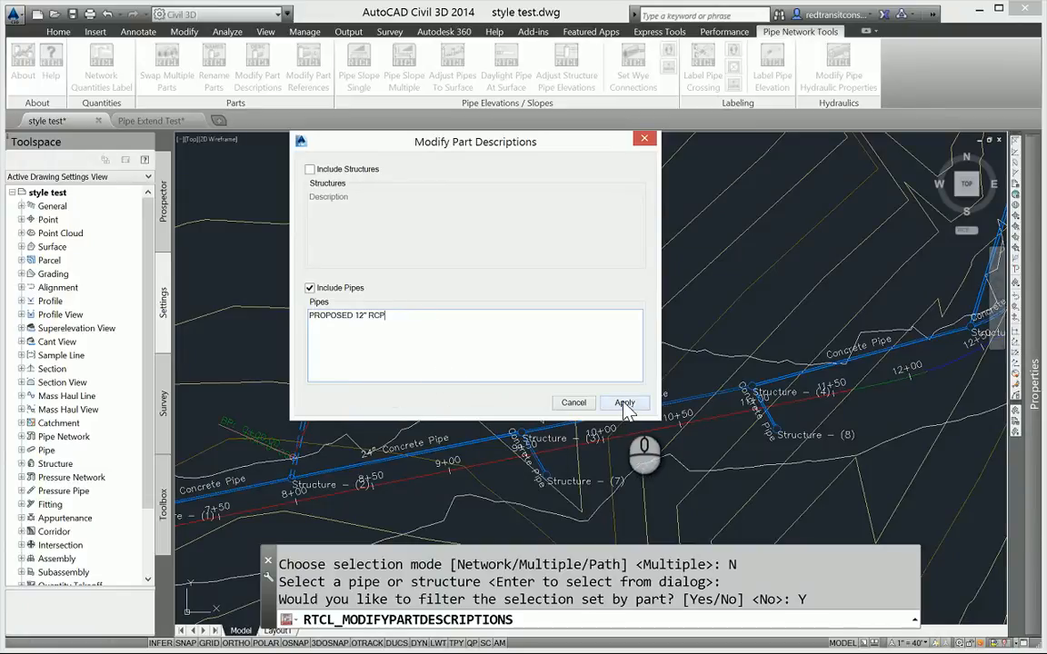
click(623, 403)
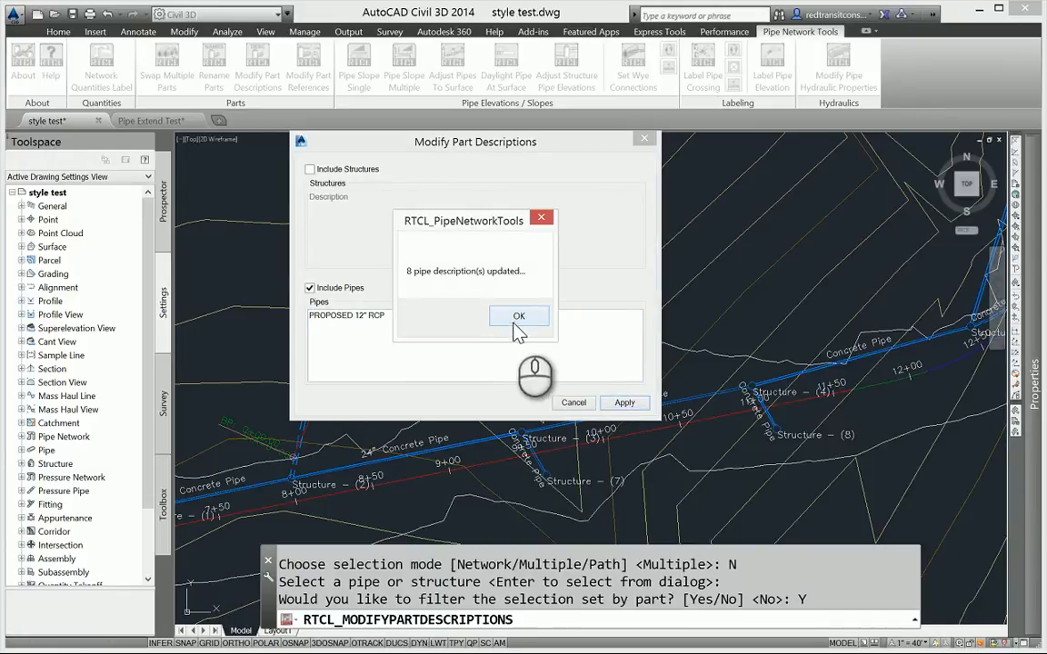
click(520, 316)
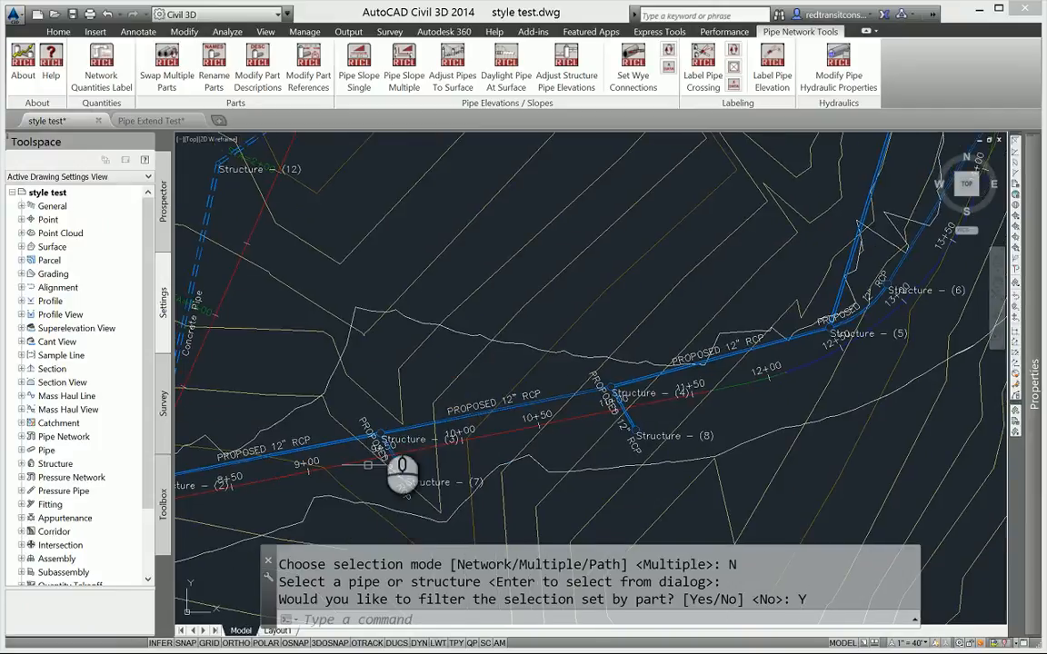
mouse_move(436, 409)
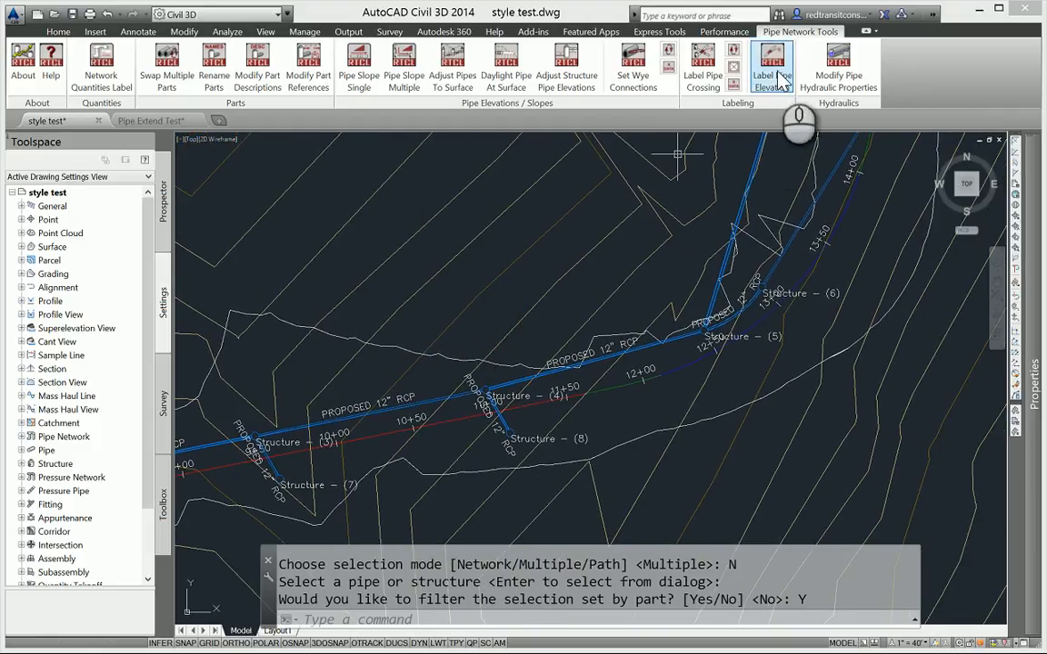
mouse_move(773, 88)
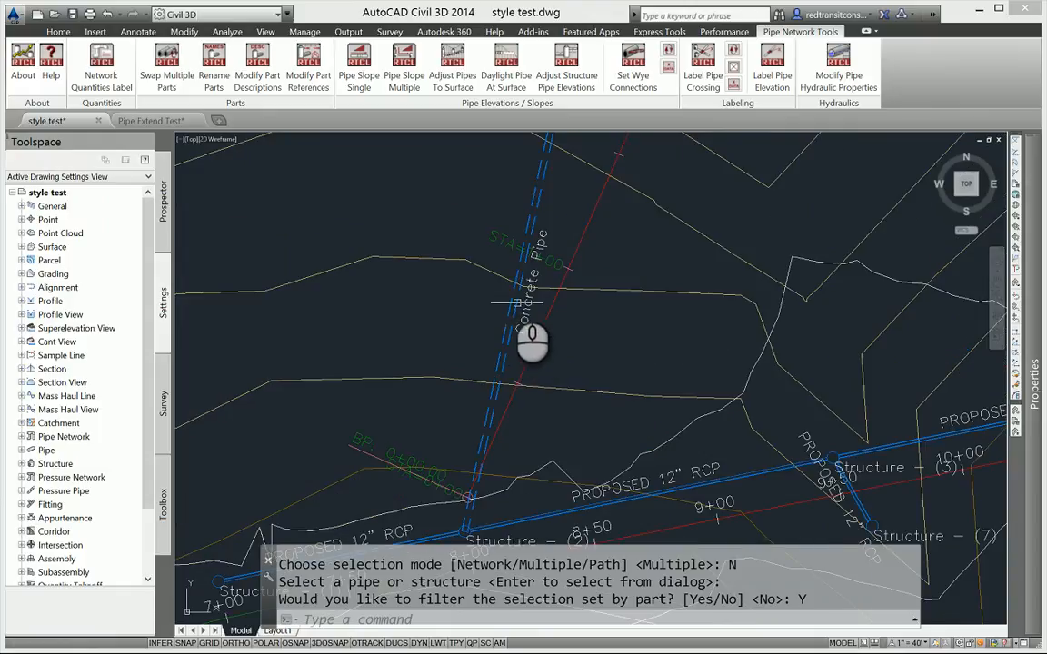
Label the culvert pipe's invert elevation IE: 615.31 near Structure (12).
click(512, 287)
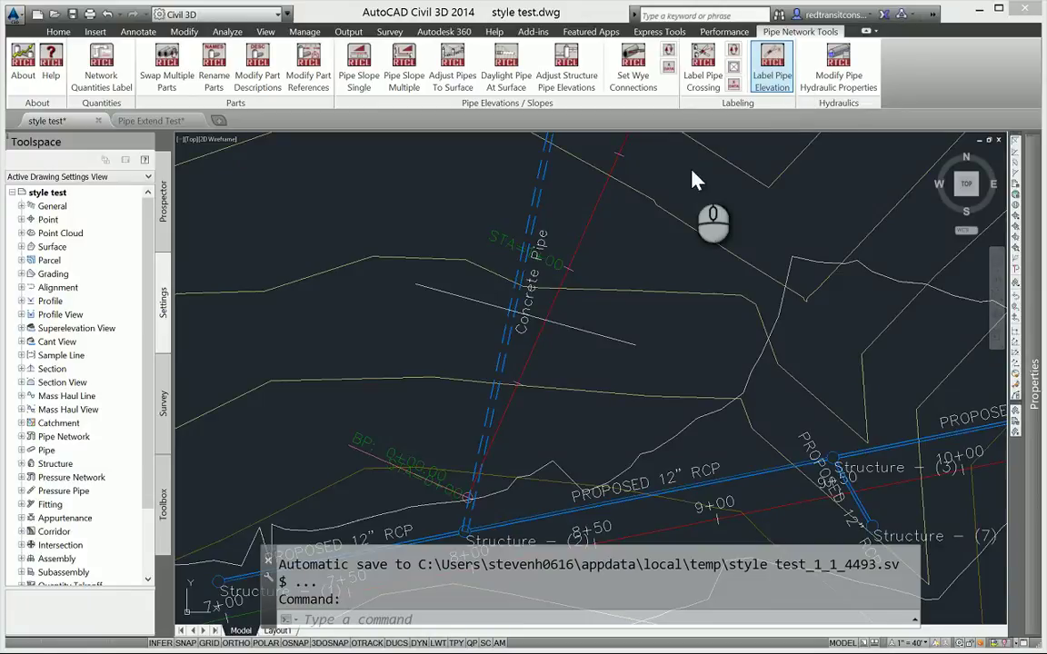
click(771, 63)
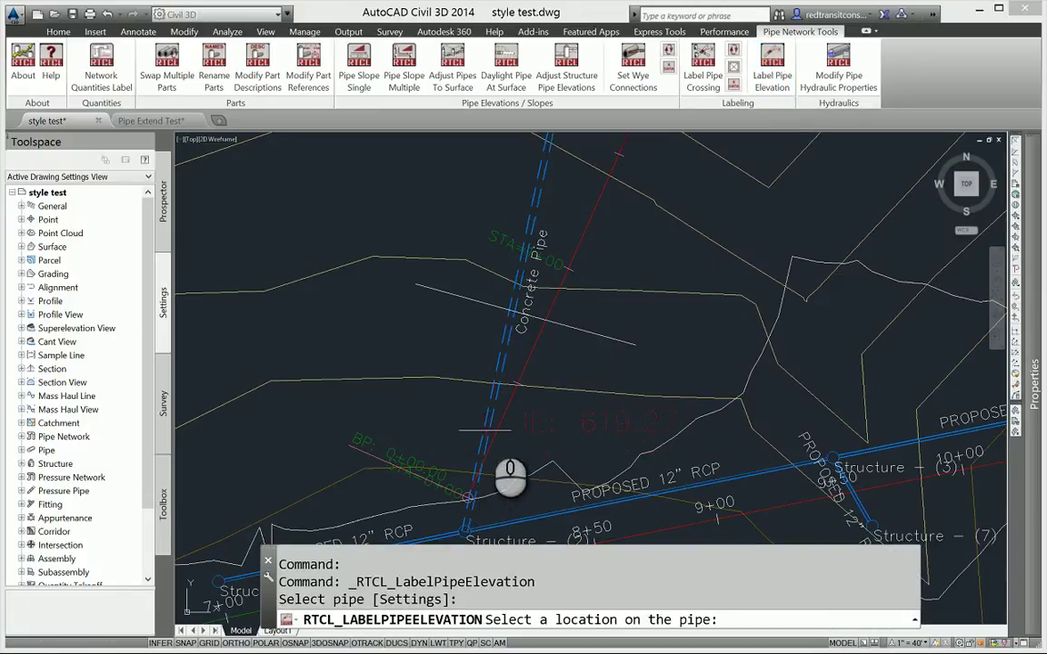
mouse_move(542, 373)
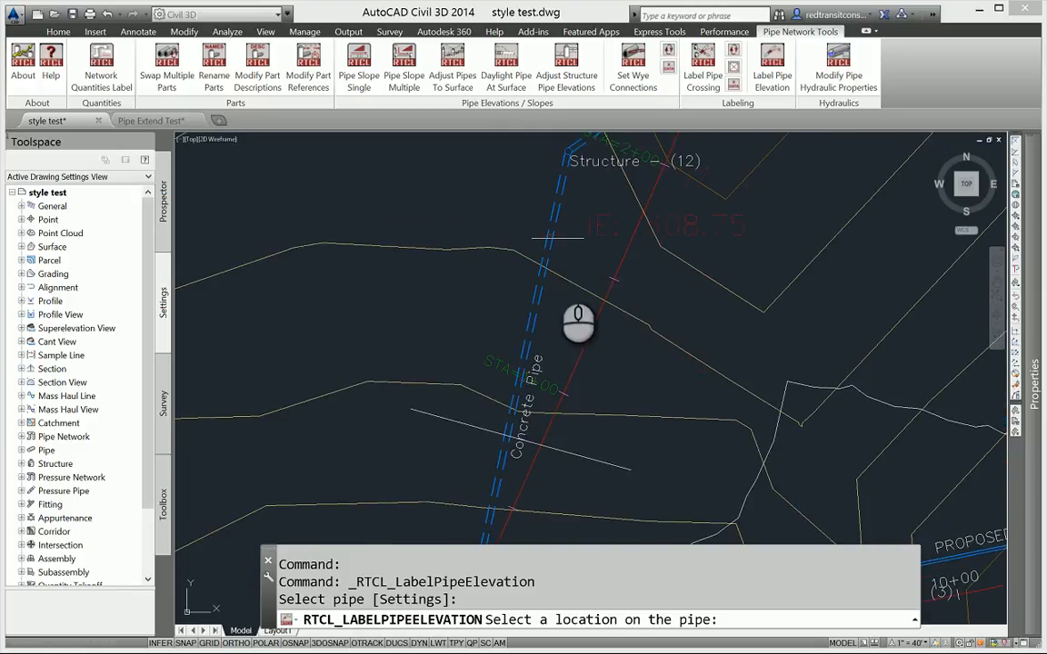
mouse_move(607, 204)
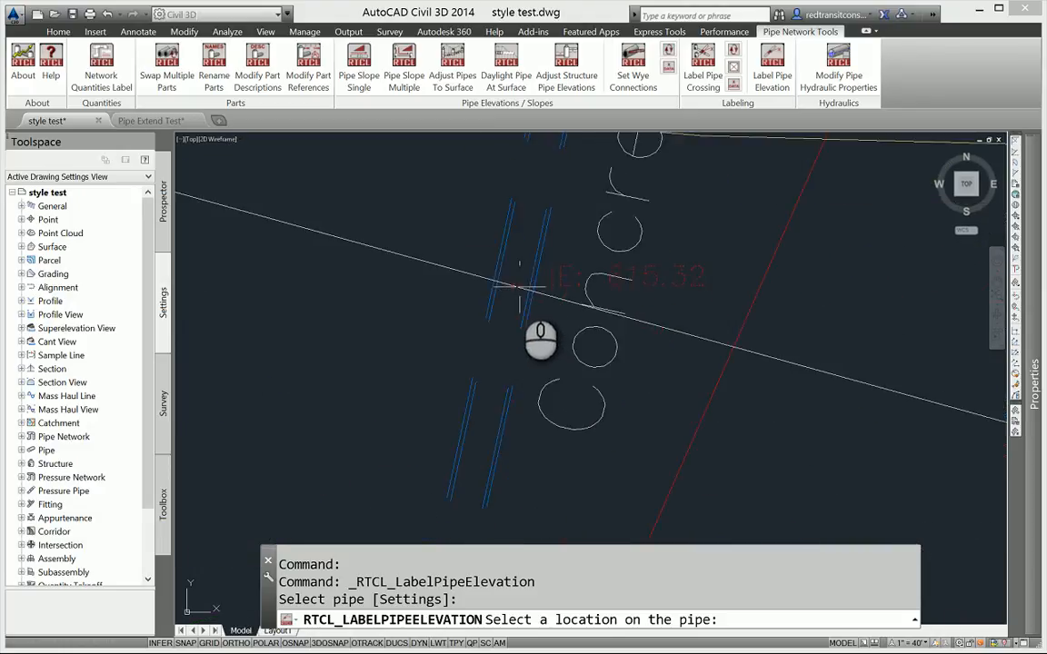
click(520, 289)
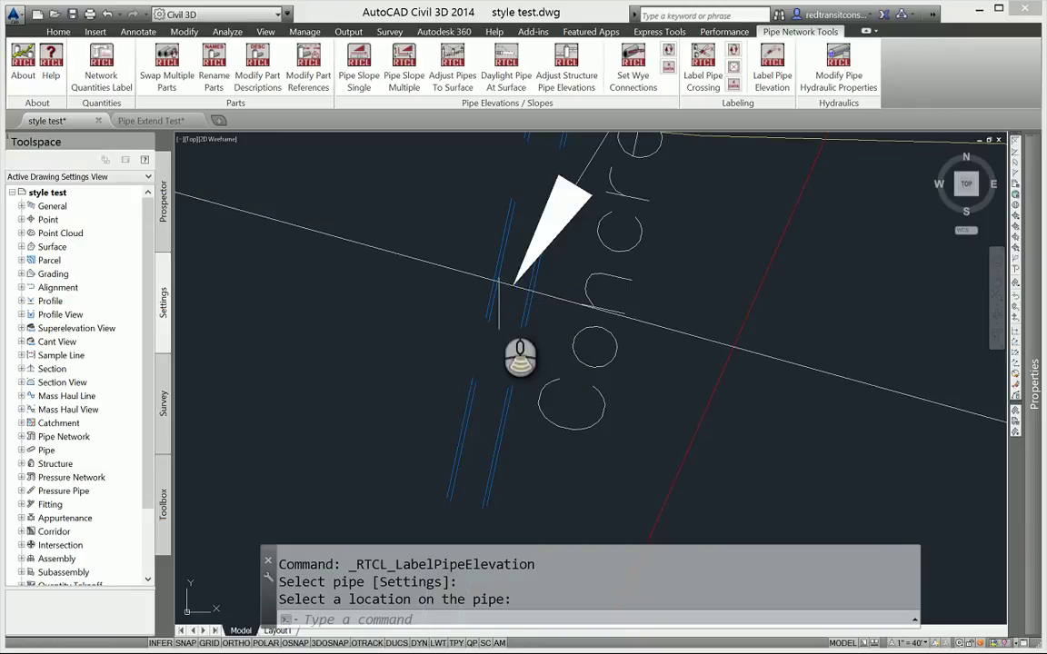
scroll(down, 3)
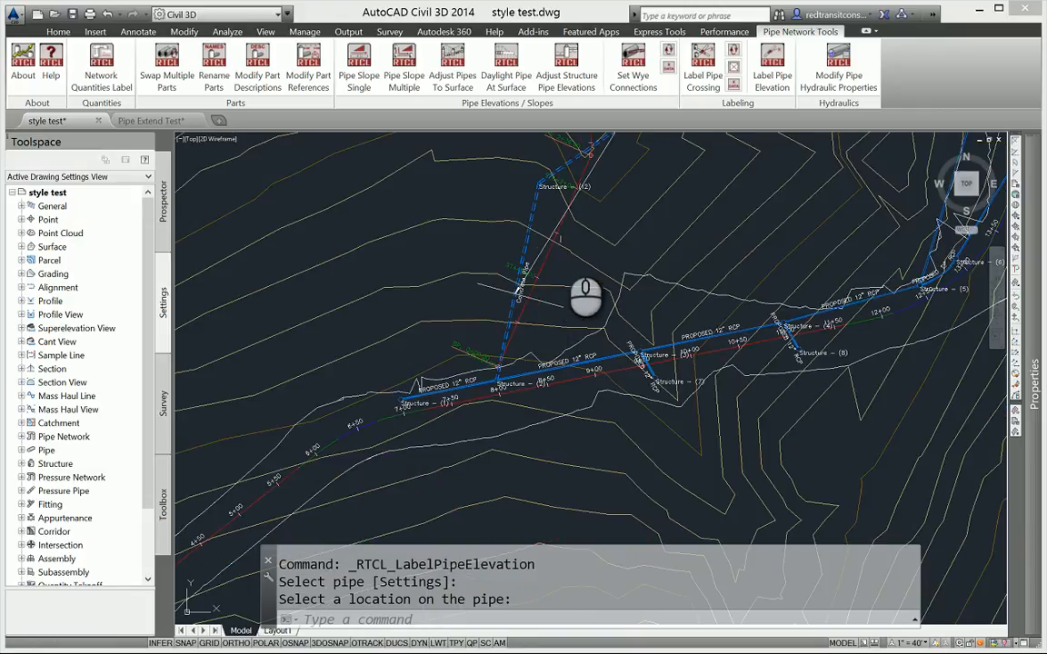
mouse_move(681, 319)
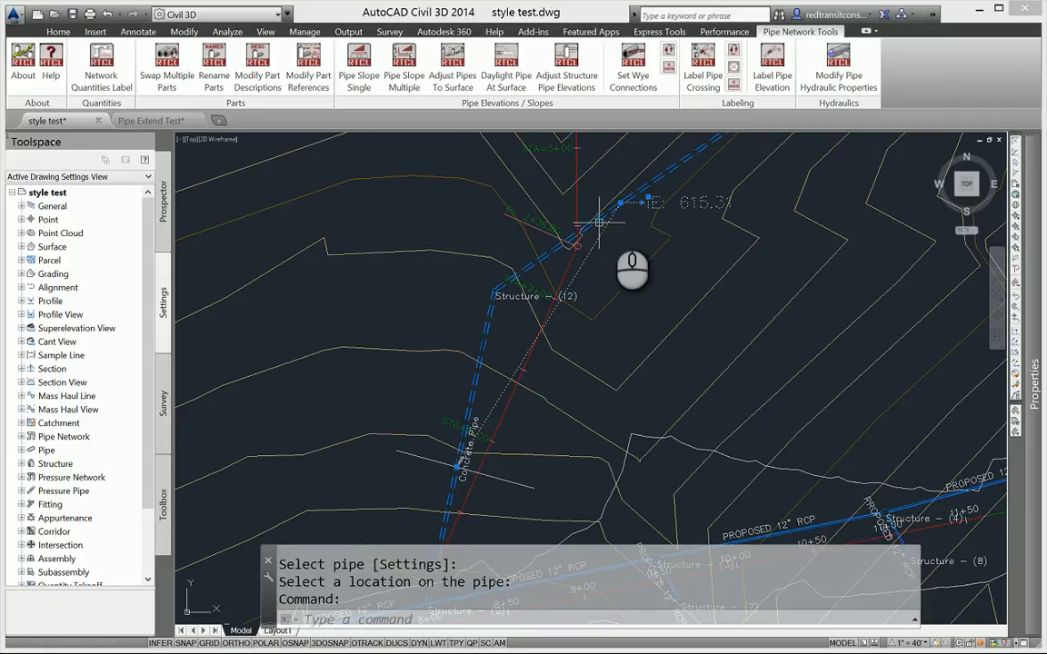
click(600, 222)
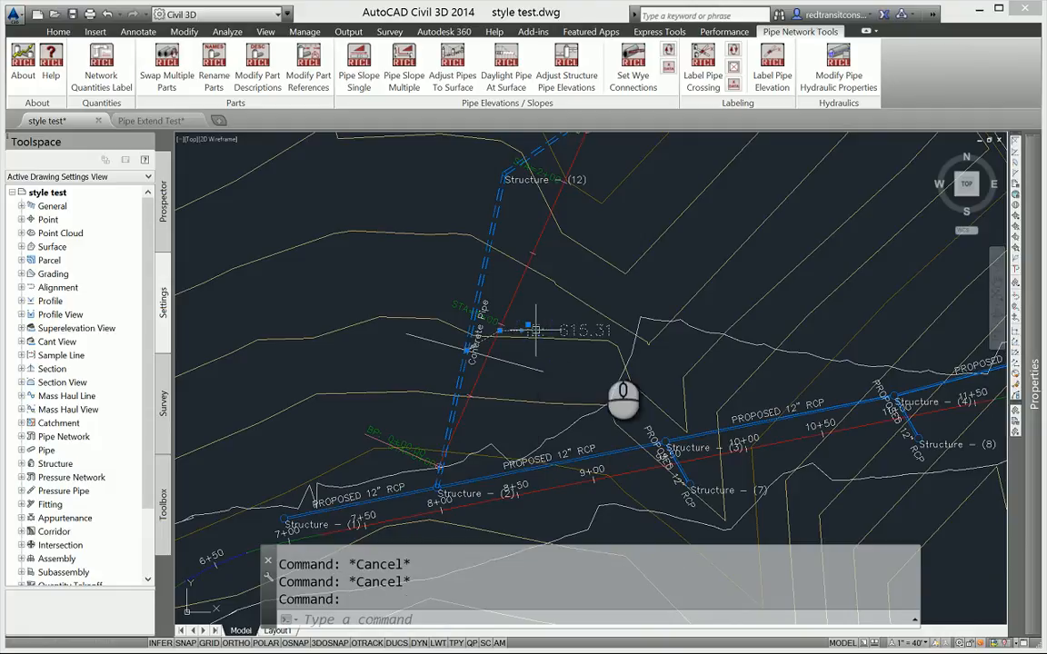
mouse_move(536, 372)
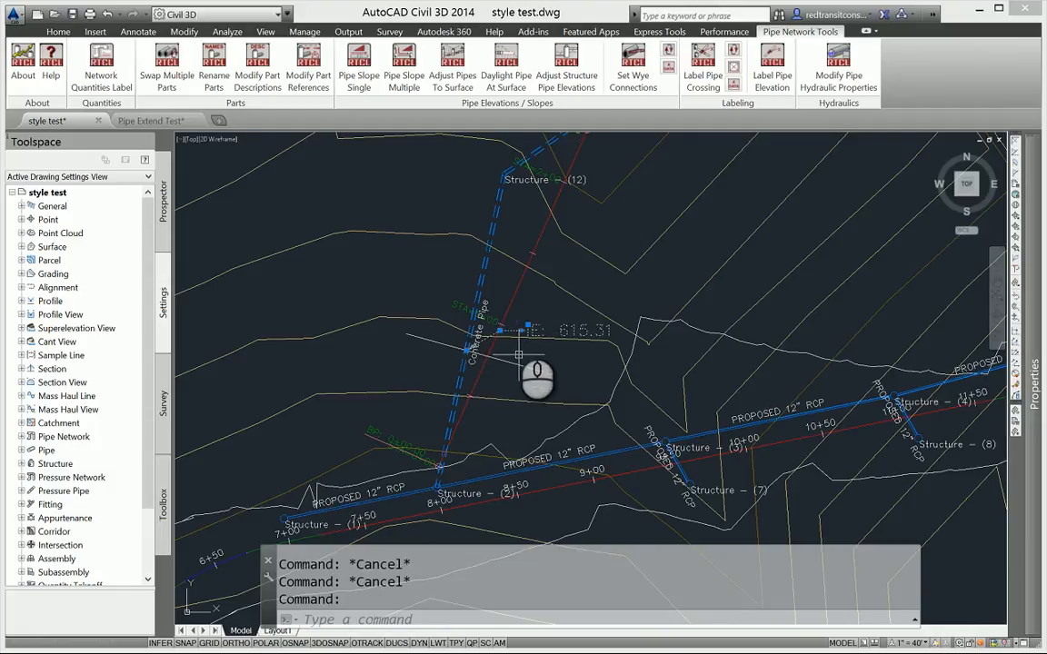
mouse_move(560, 427)
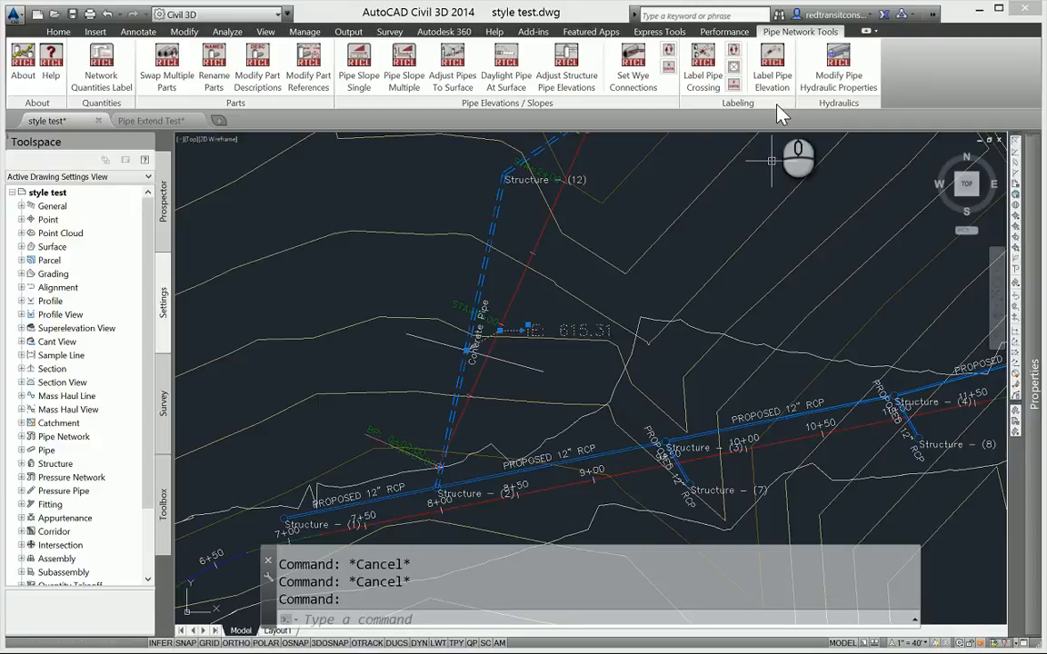
Set pipe elevation labels to Crown mode with Label To Outer Wall enabled and confirm.
click(770, 69)
text(S)
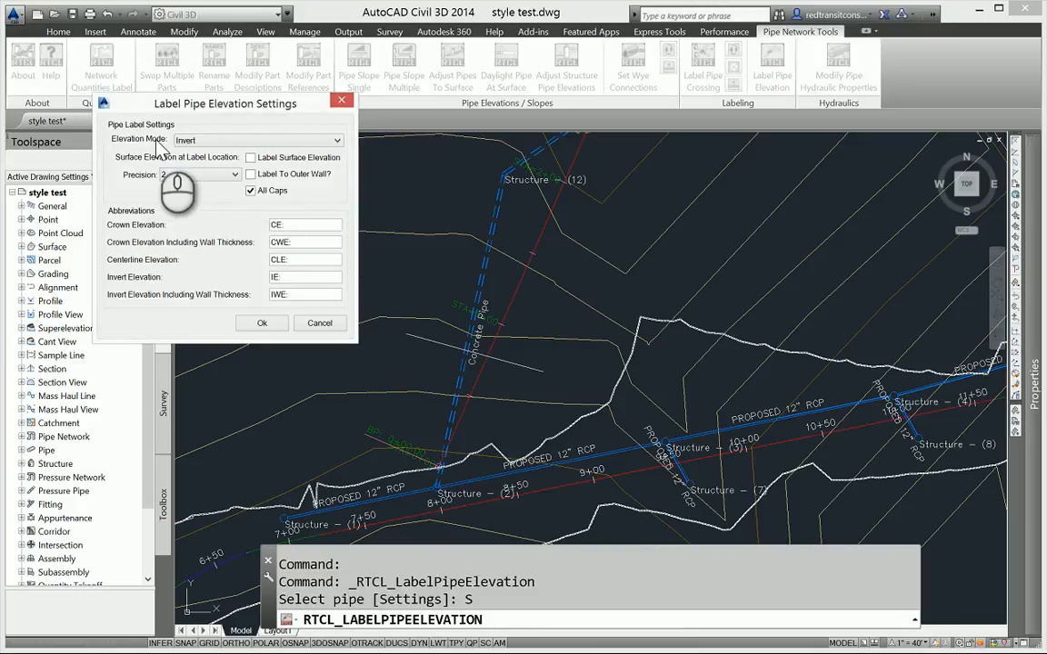
click(338, 138)
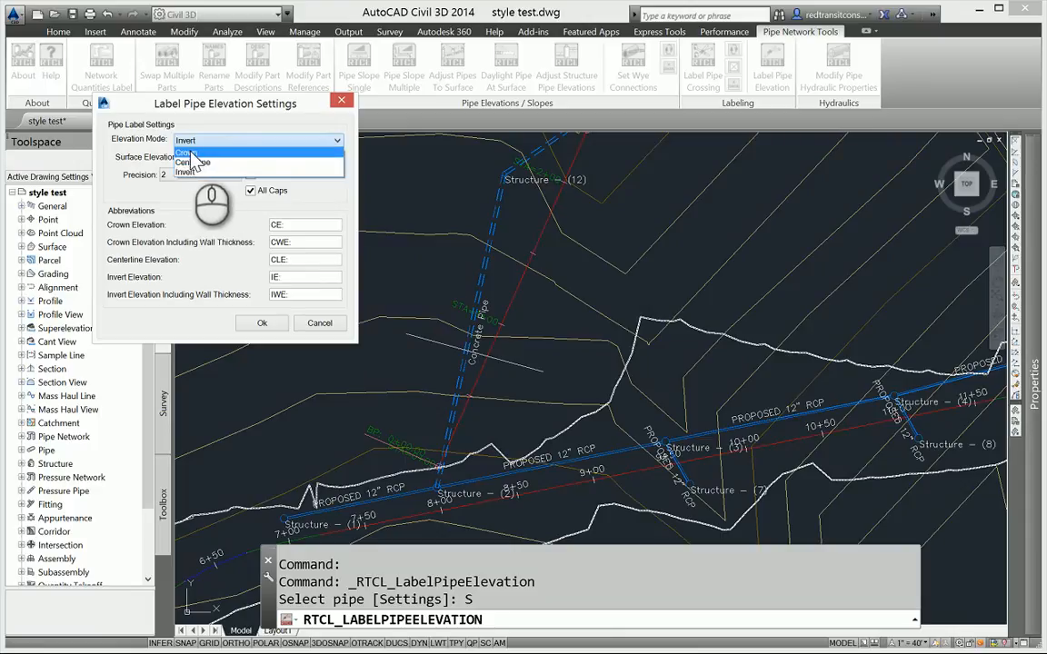
click(185, 153)
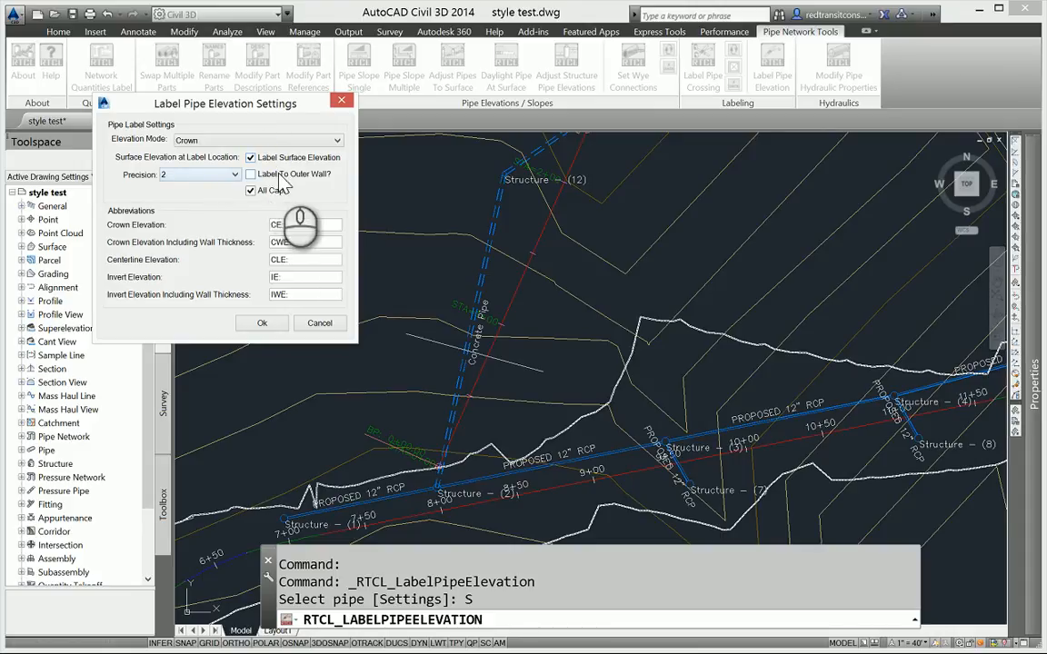
click(251, 174)
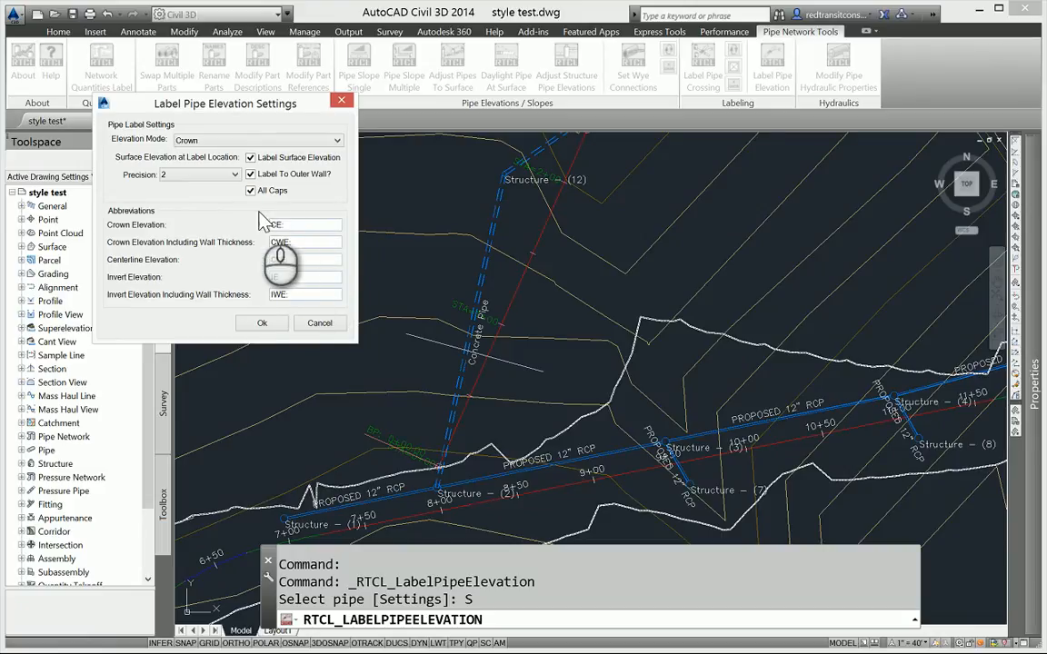
click(262, 324)
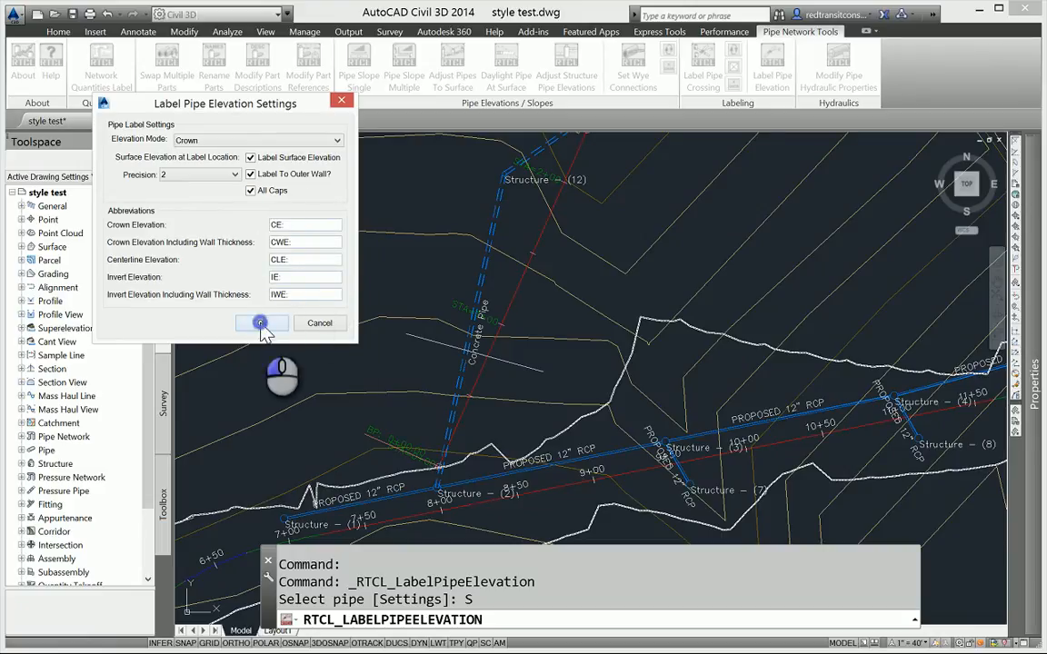
click(261, 324)
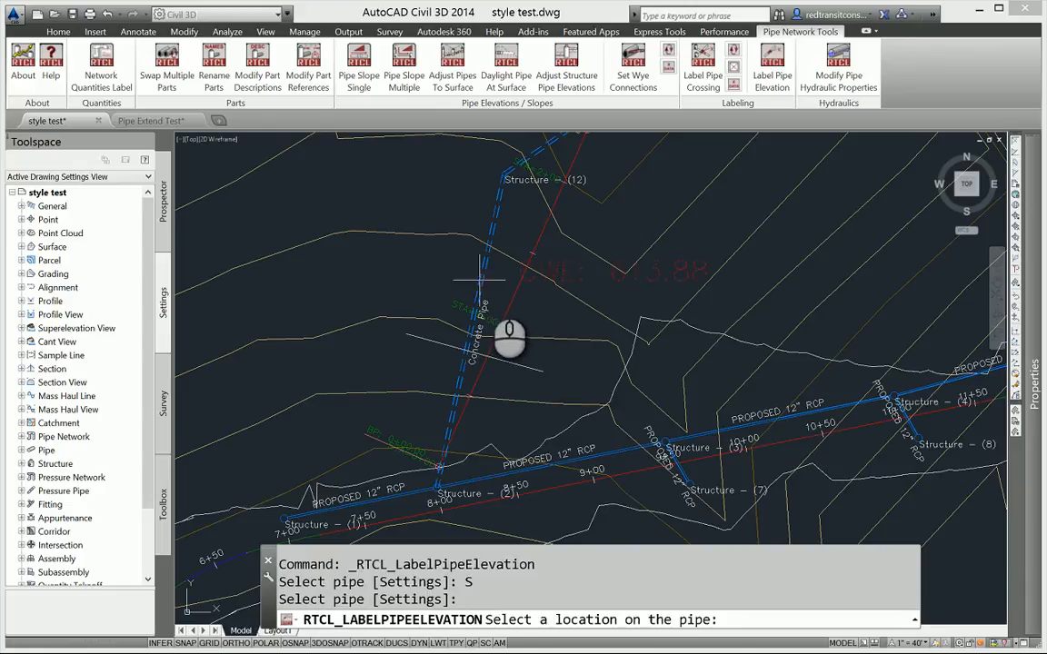
mouse_move(464, 482)
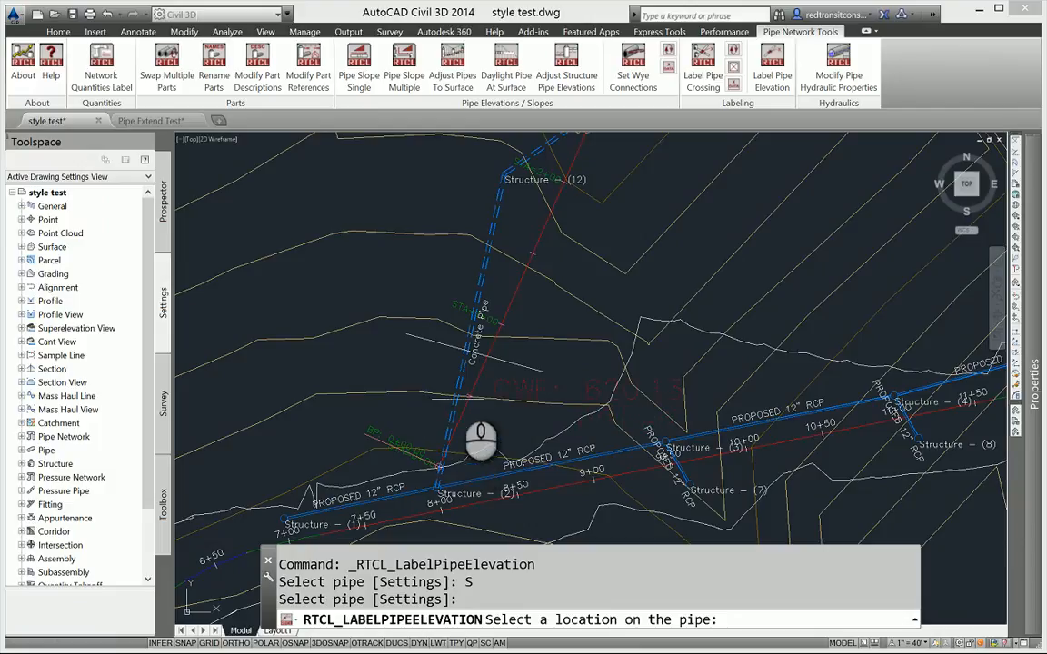
mouse_move(490, 404)
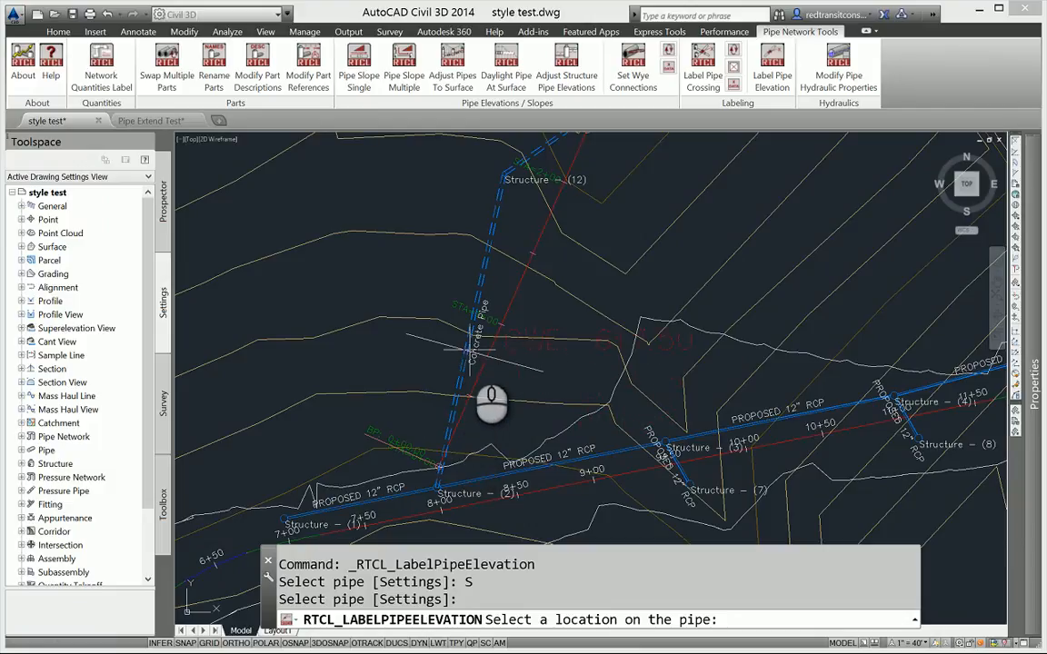
Pick the location on the culvert pipe for the surface elevation label.
click(467, 349)
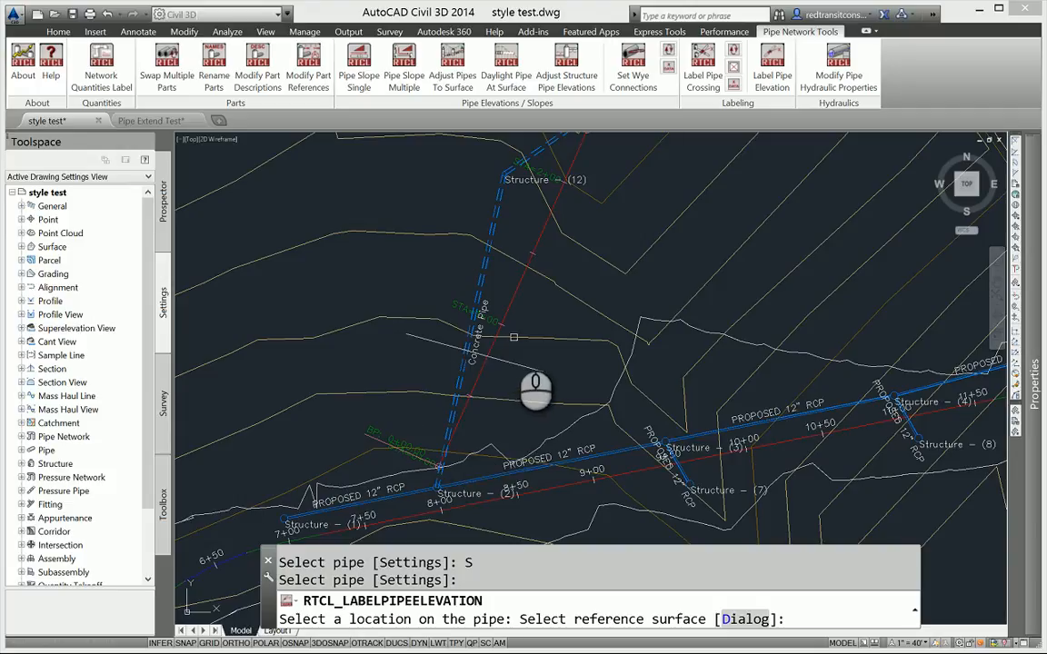
mouse_move(487, 429)
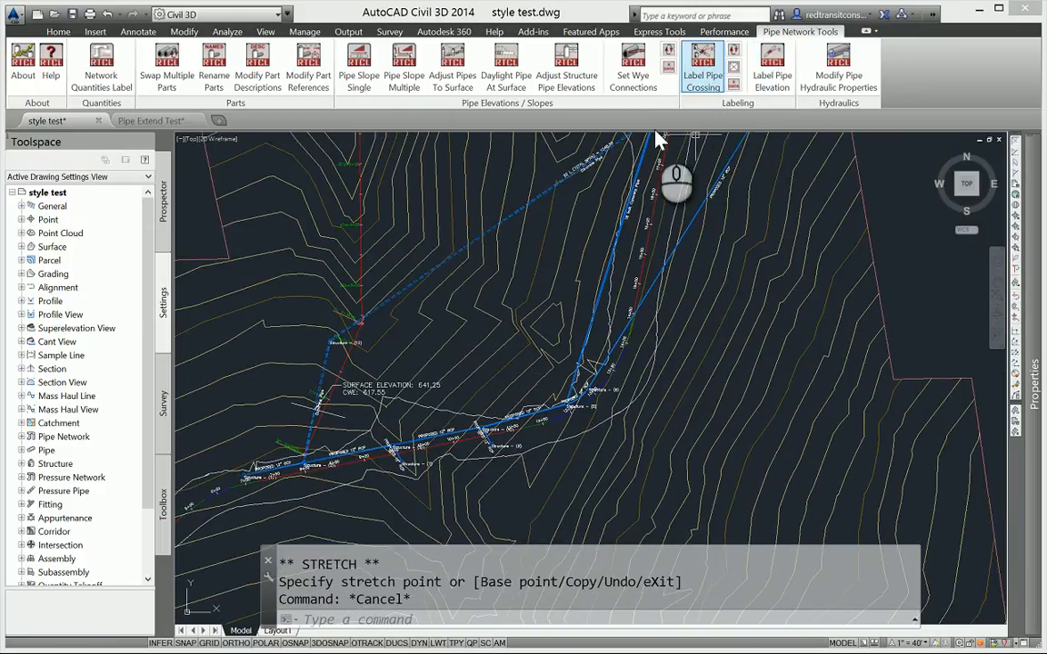
Enable Label Surface Elevation in the Label Crossing Pipes Settings via the S option.
click(701, 63)
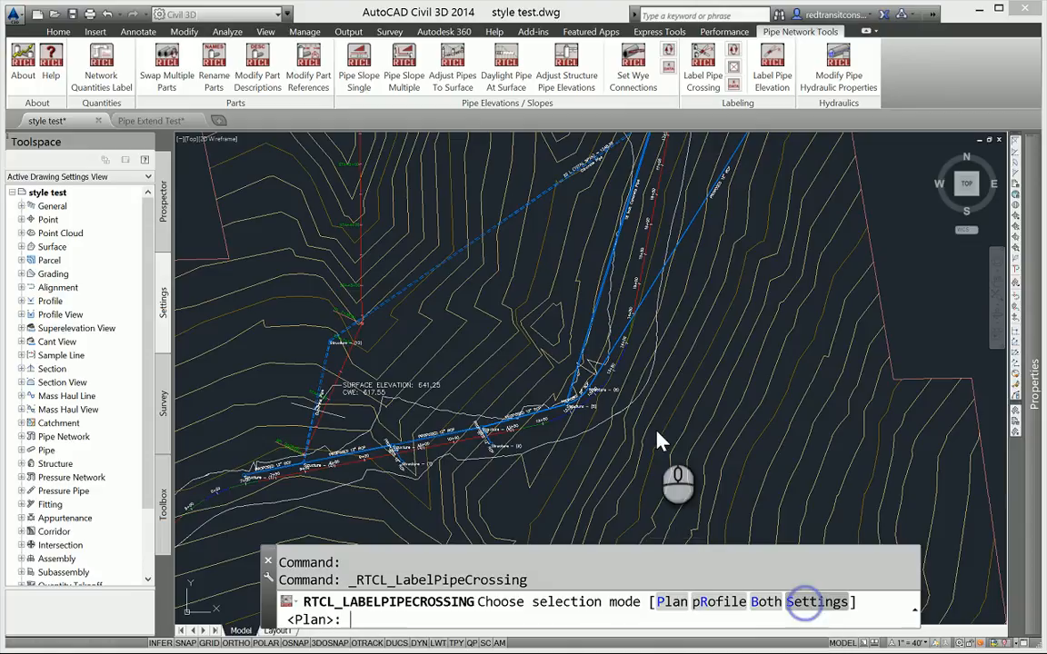
text(S)
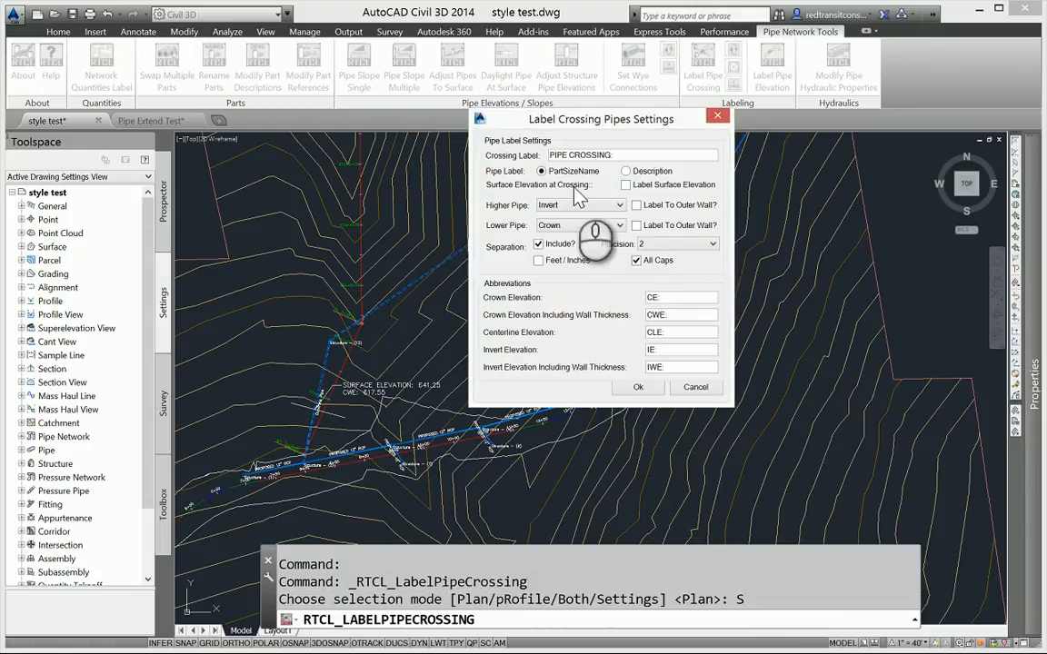
click(625, 186)
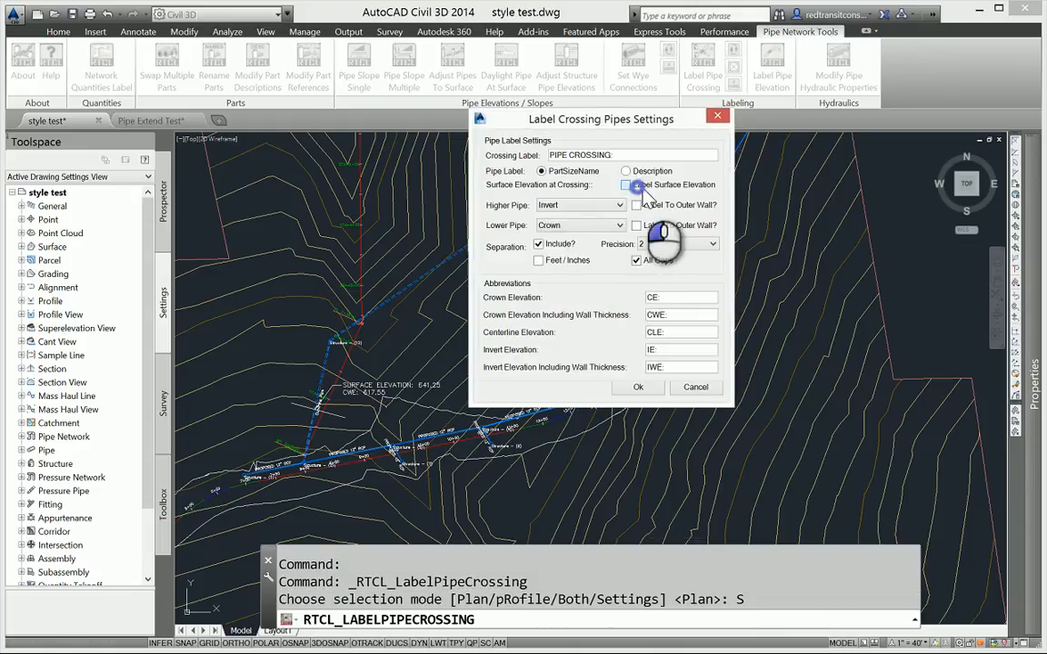
click(626, 185)
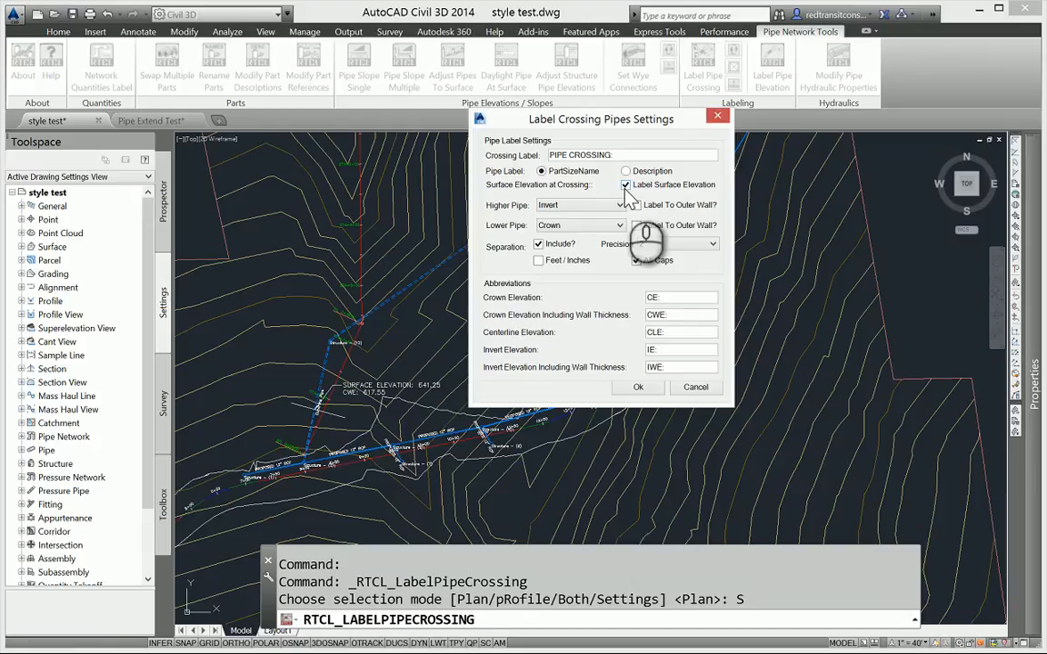
click(636, 260)
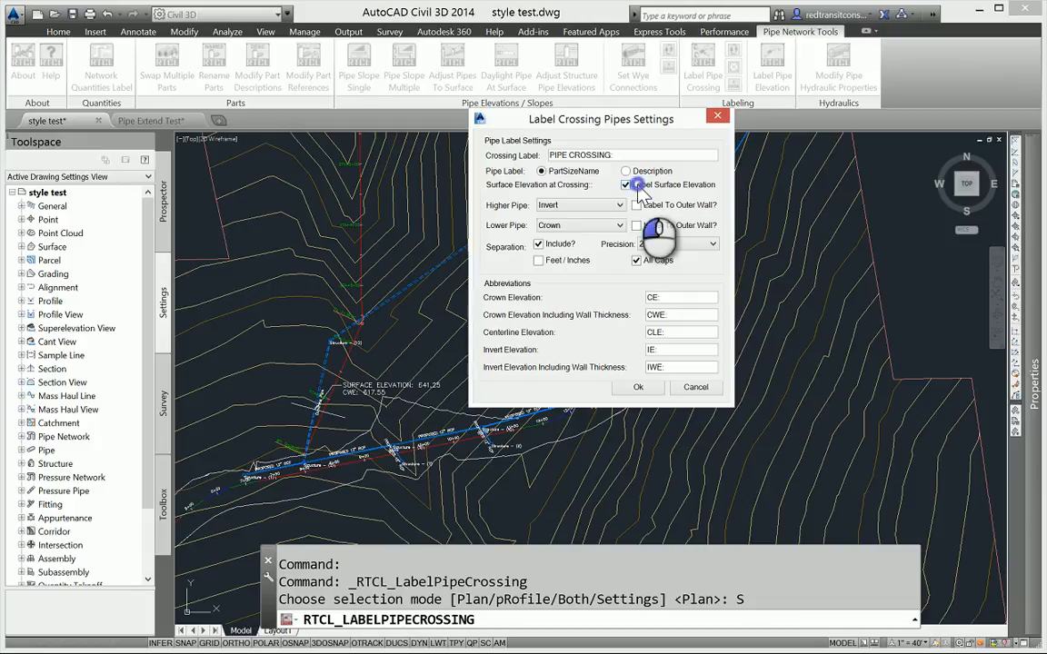
click(625, 185)
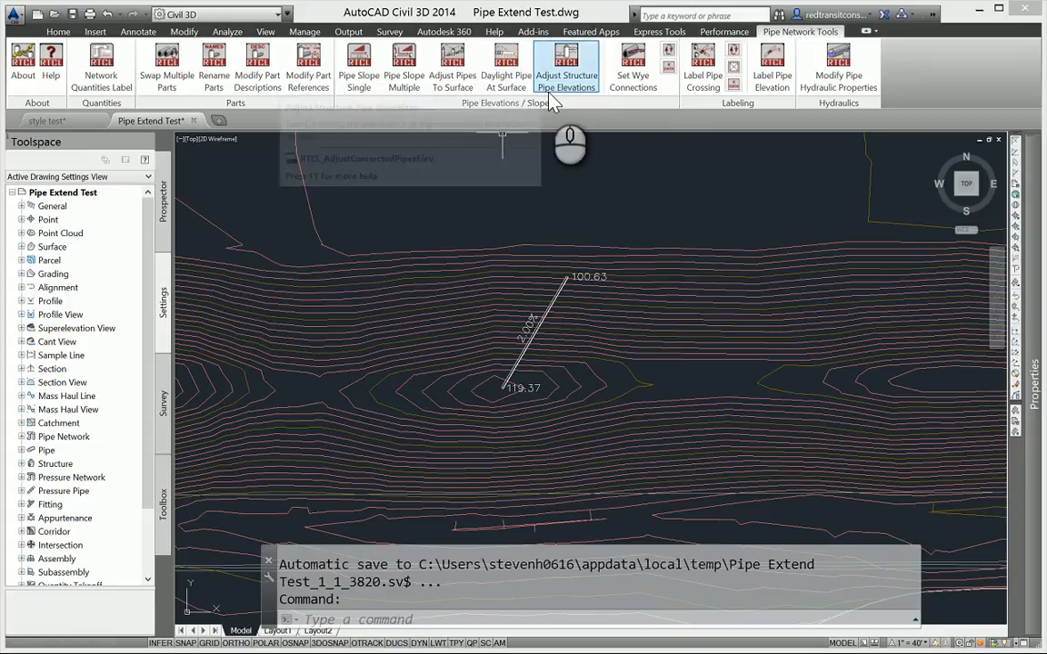
mouse_move(549, 386)
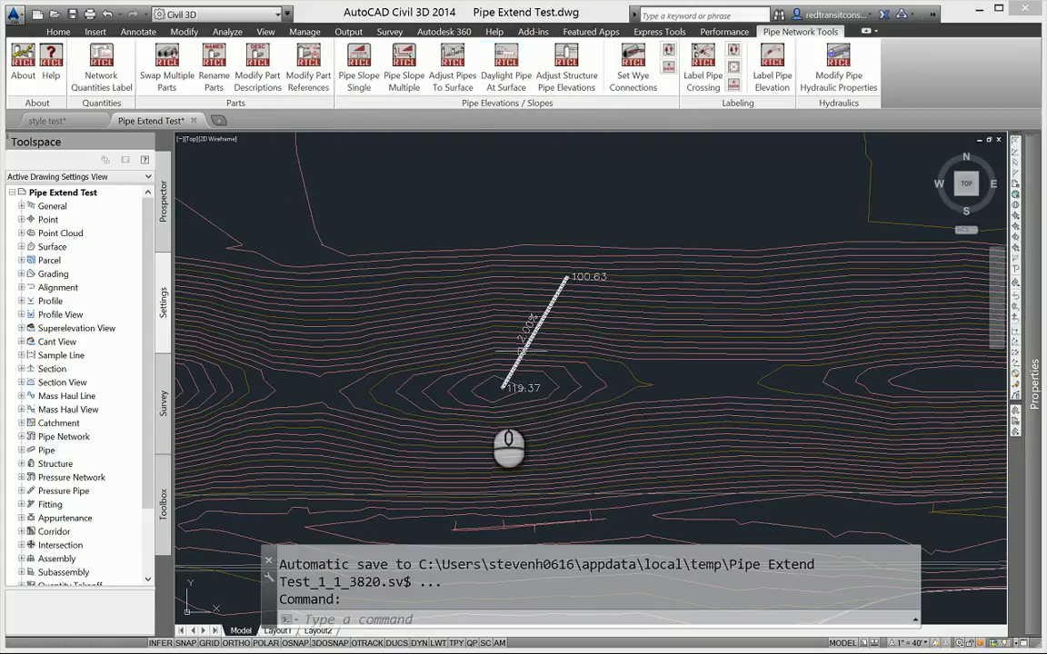
Select the culvert pipe labeled 100.63 / 119.37 and bring up its shortcut menu.
click(530, 341)
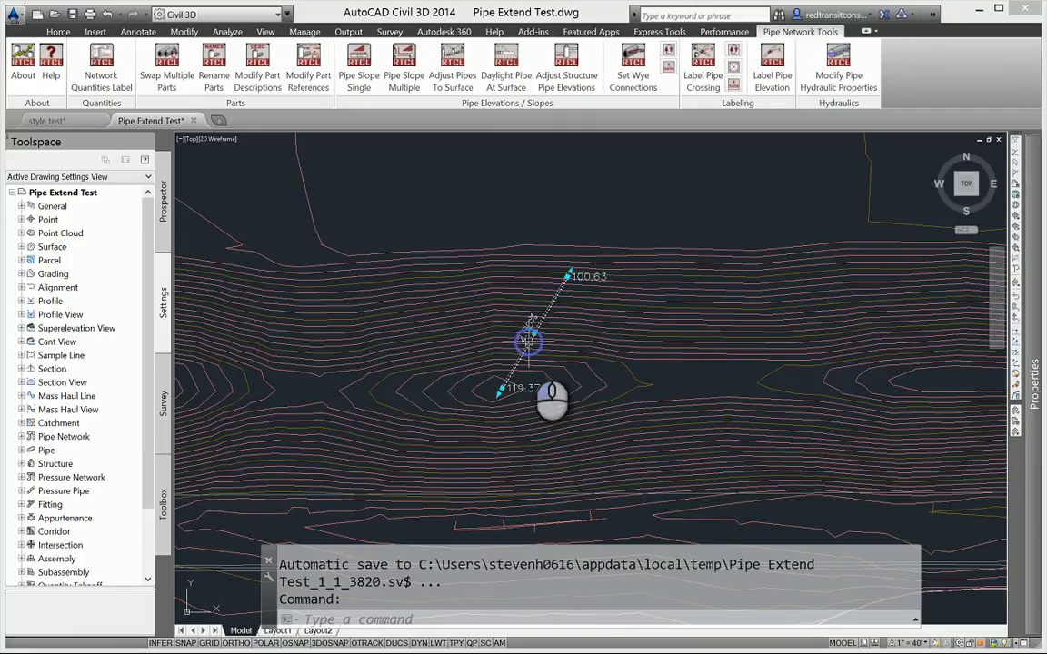
click(531, 331)
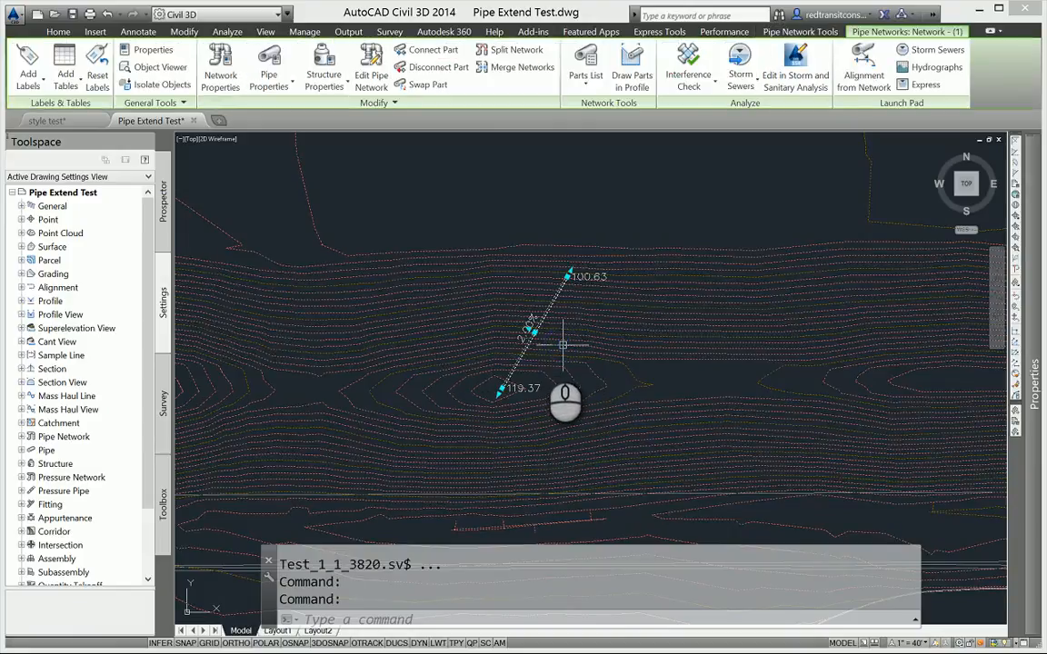
right_click(529, 327)
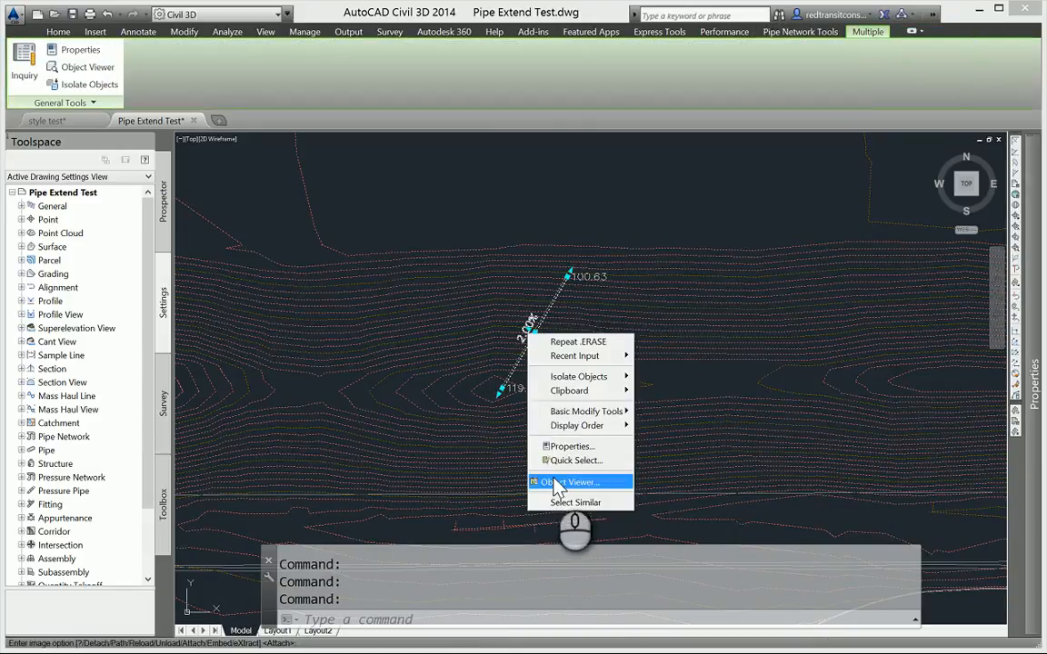
Inspect where the pipe ends meet the terrain in Object Viewer, then close the 3D preview.
click(573, 481)
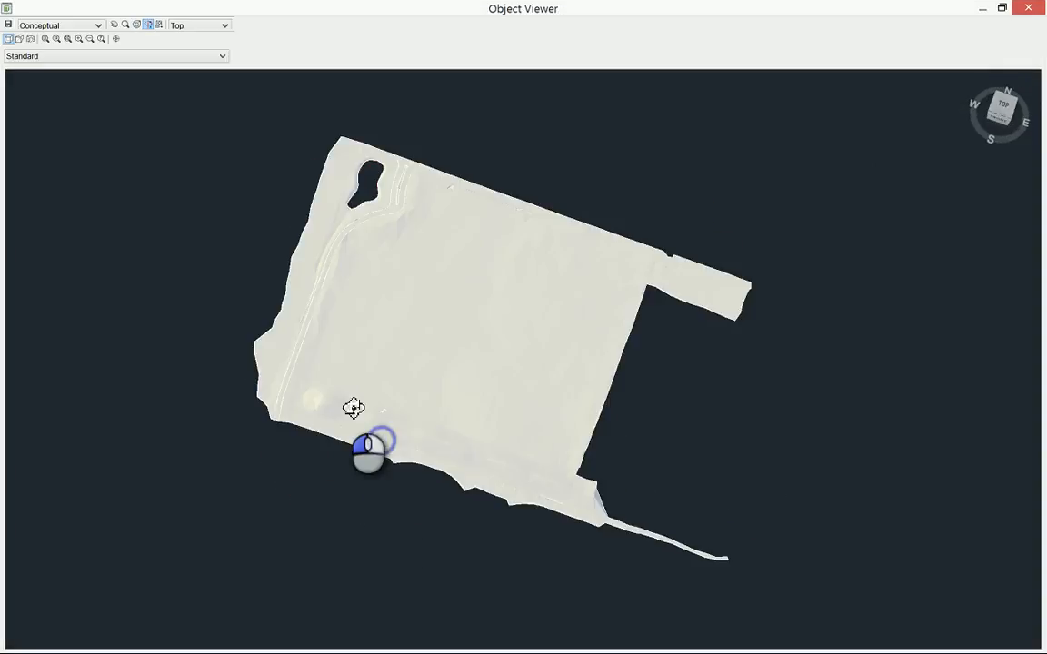
drag(353, 407, 400, 320)
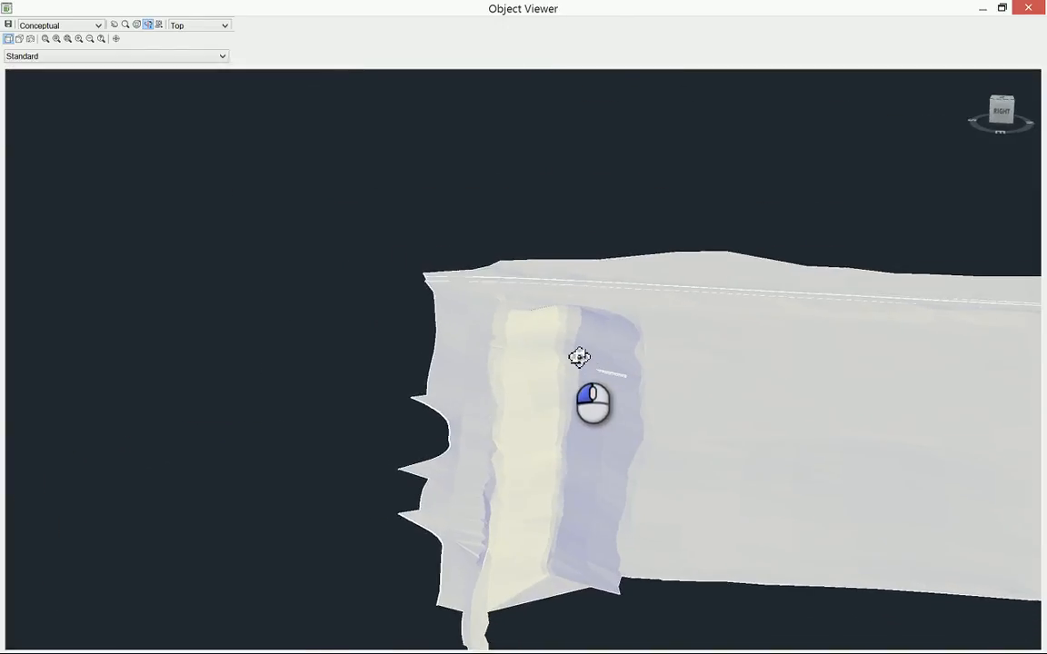
drag(580, 357, 580, 409)
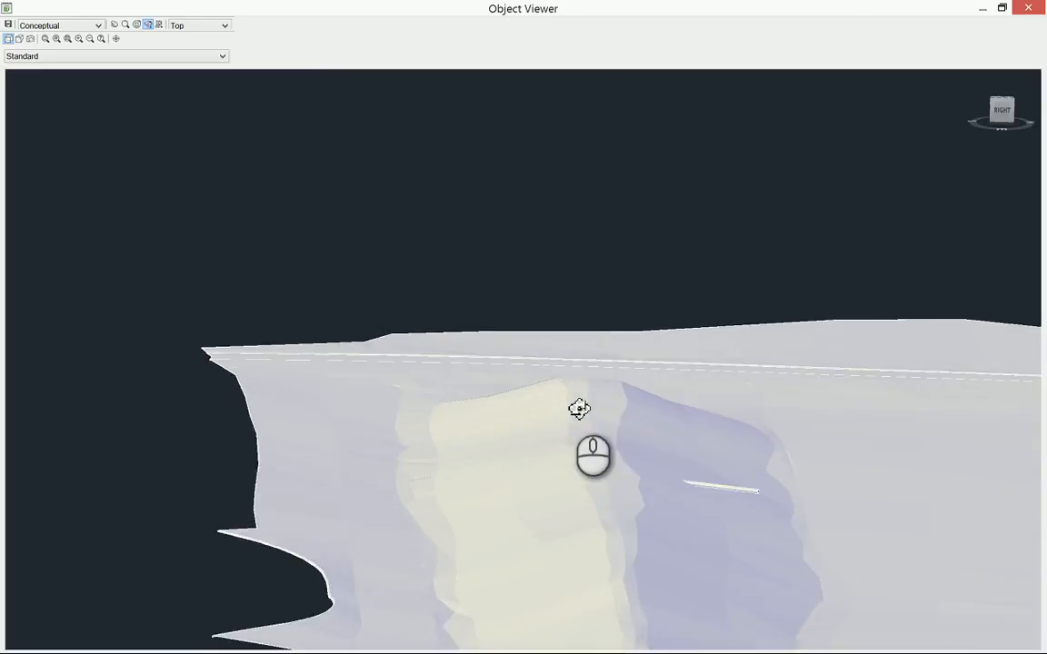
drag(579, 409, 660, 331)
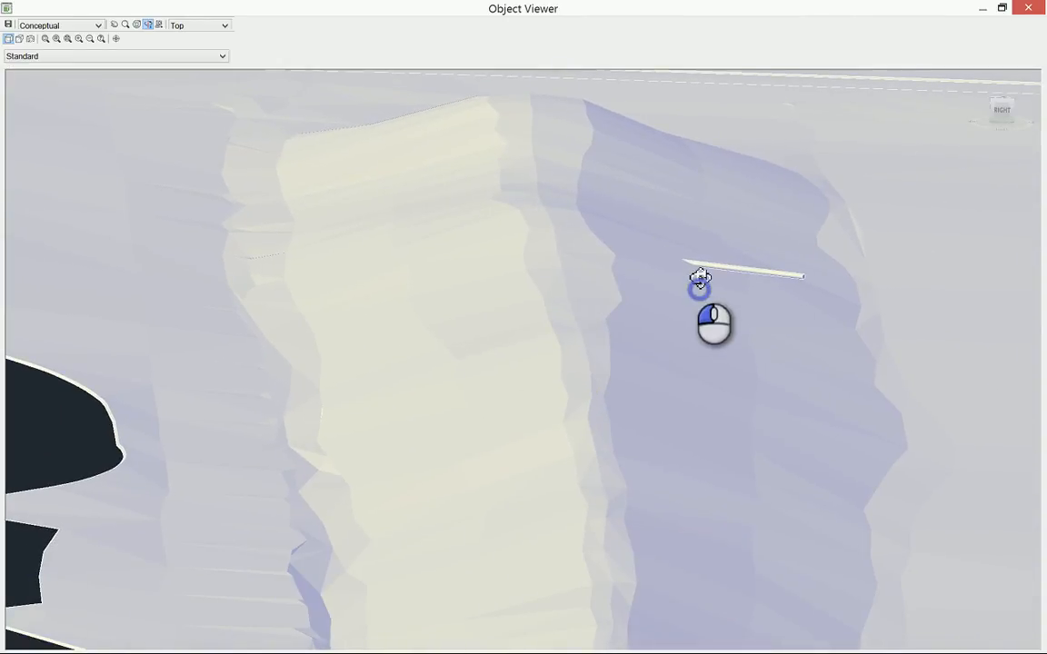
drag(699, 282, 690, 251)
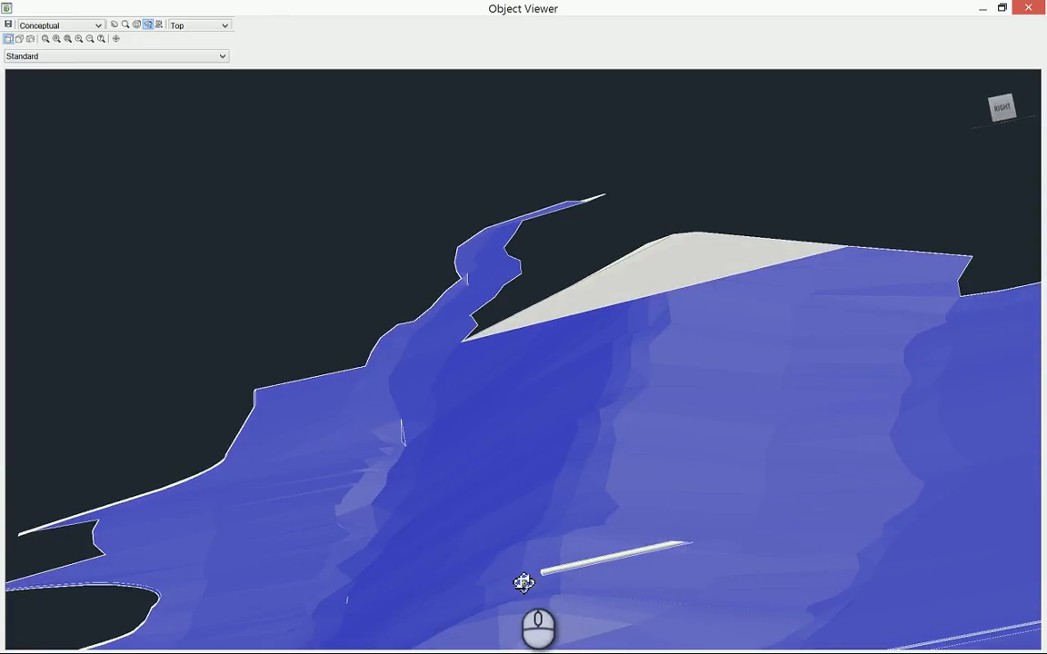
mouse_move(680, 542)
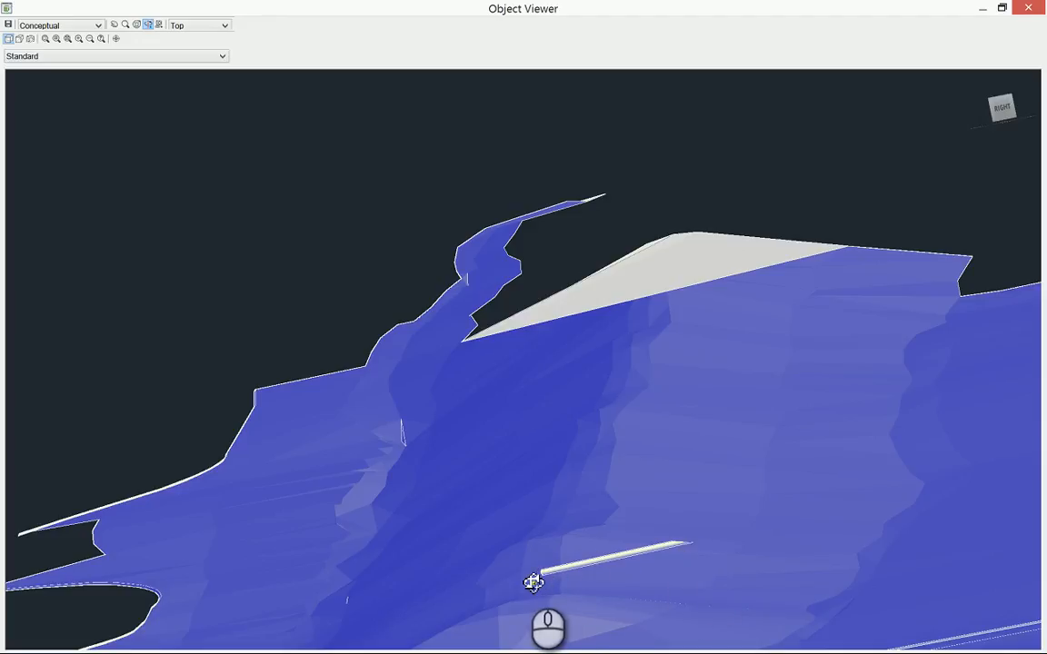
mouse_move(705, 546)
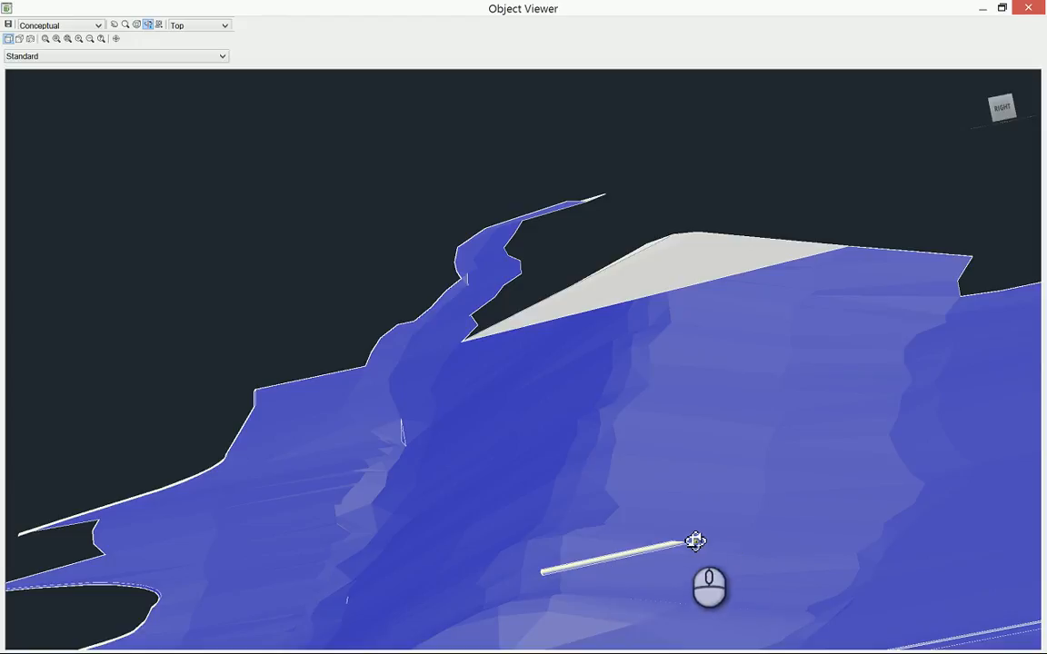
mouse_move(694, 553)
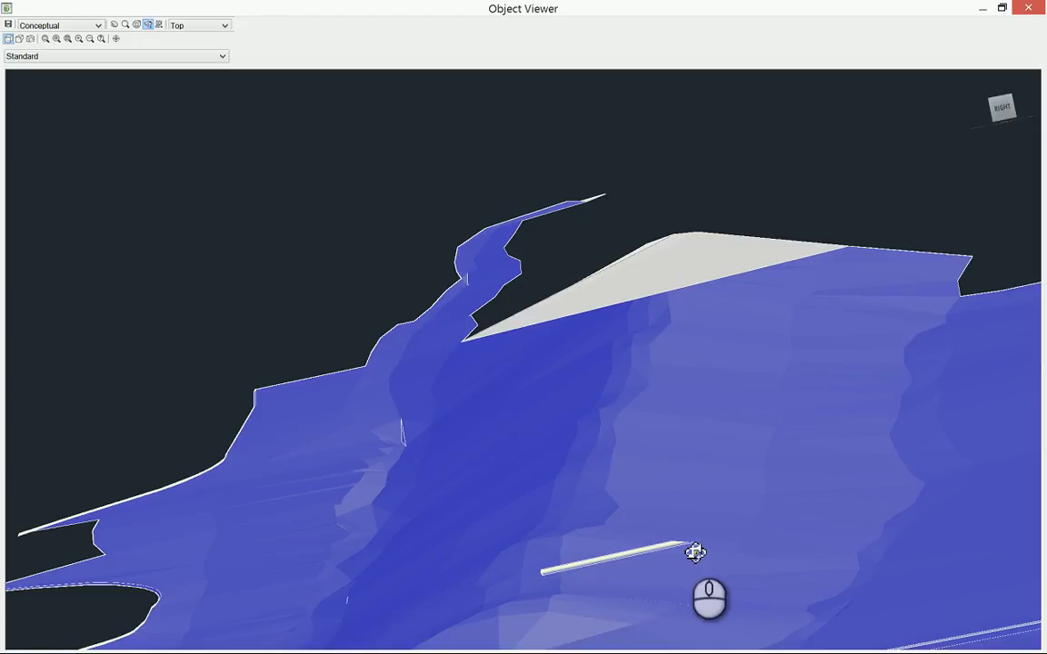
mouse_move(411, 596)
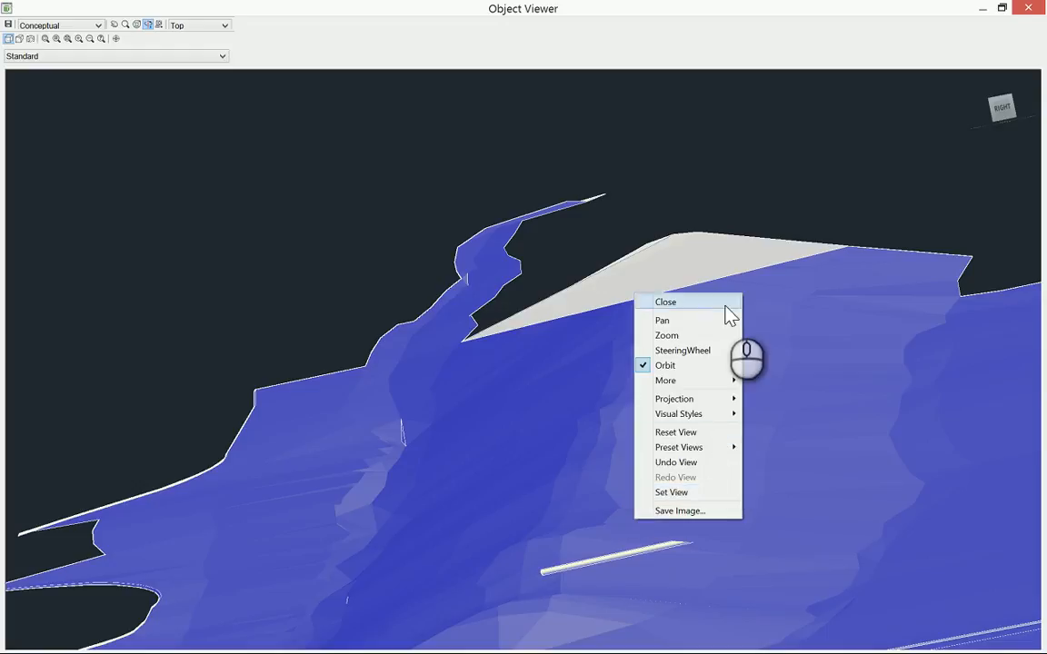
click(666, 301)
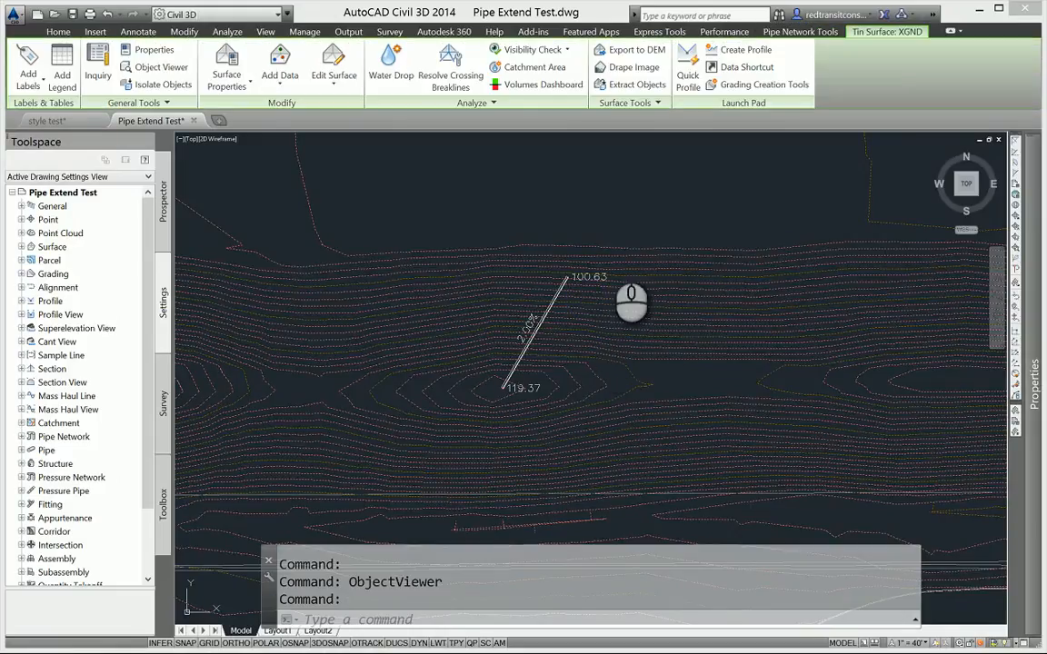
Daylight the pipe's upper end at the TIN surface using Daylight Pipe At Surface.
click(800, 31)
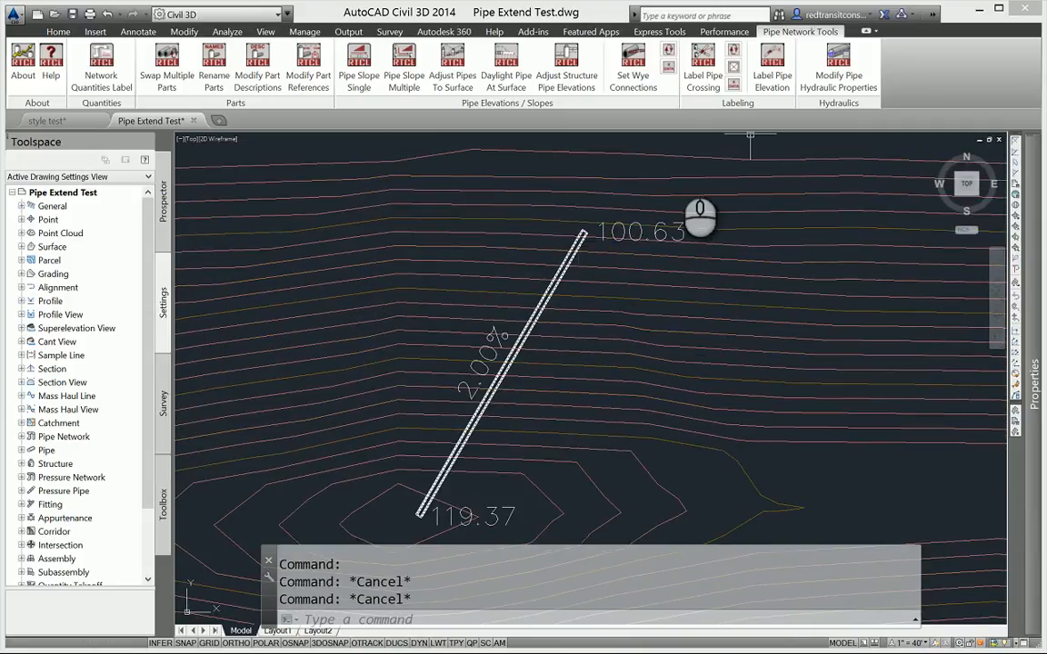
mouse_move(658, 281)
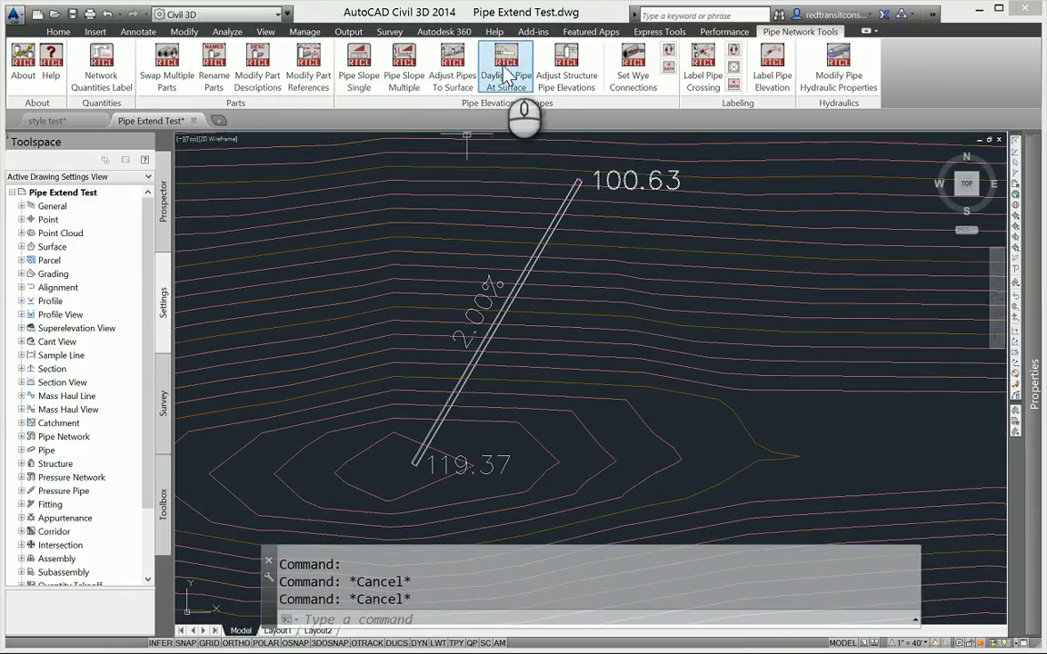
click(506, 63)
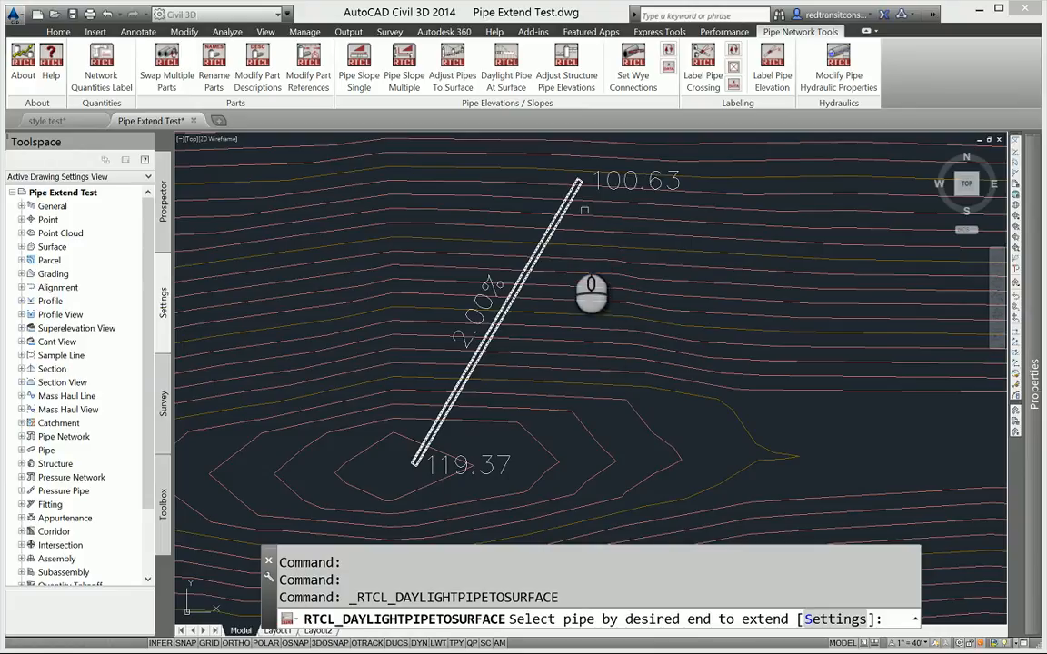
mouse_move(593, 262)
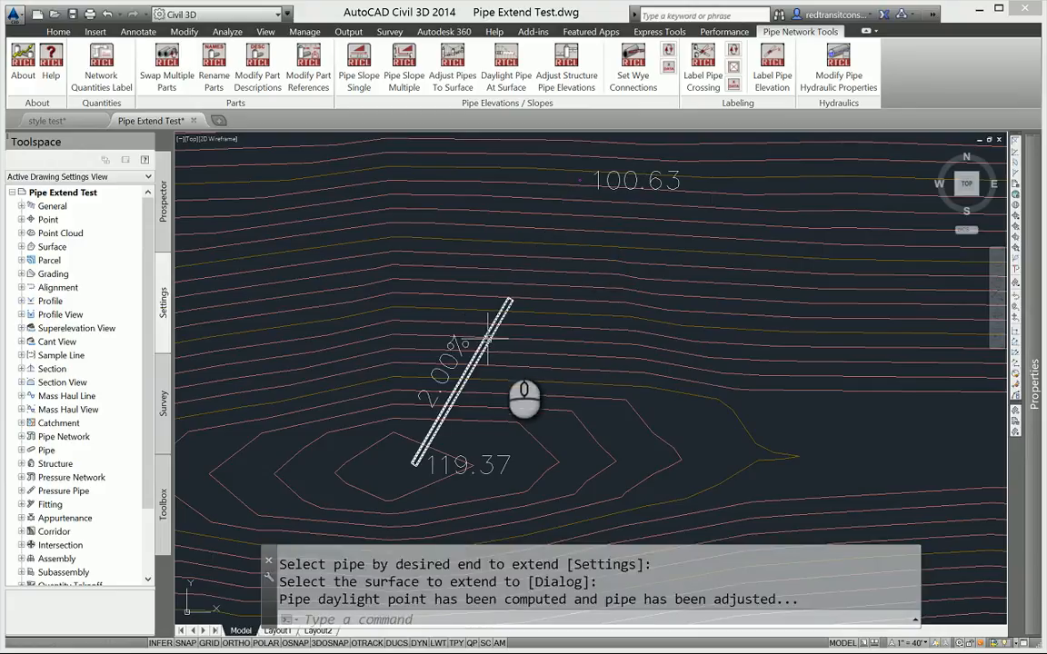
mouse_move(434, 483)
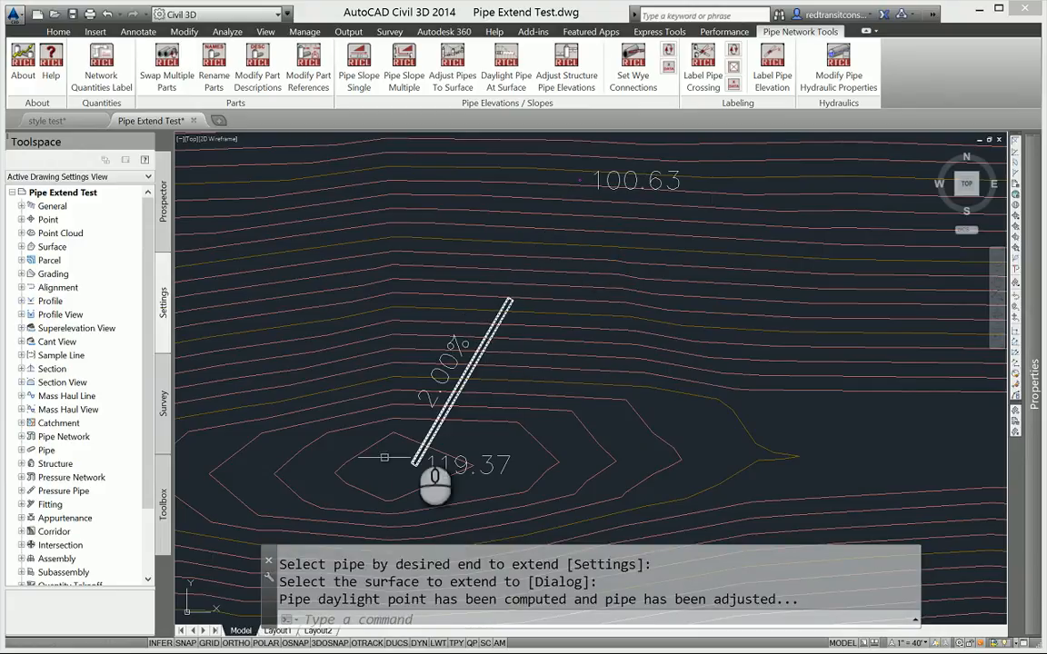
click(445, 414)
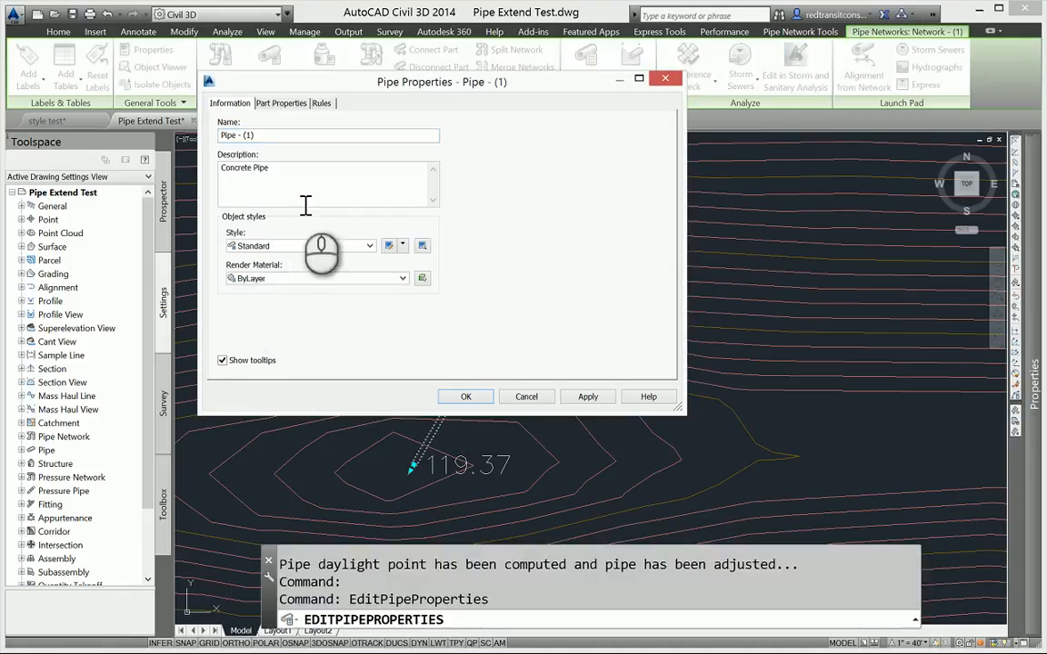
click(280, 102)
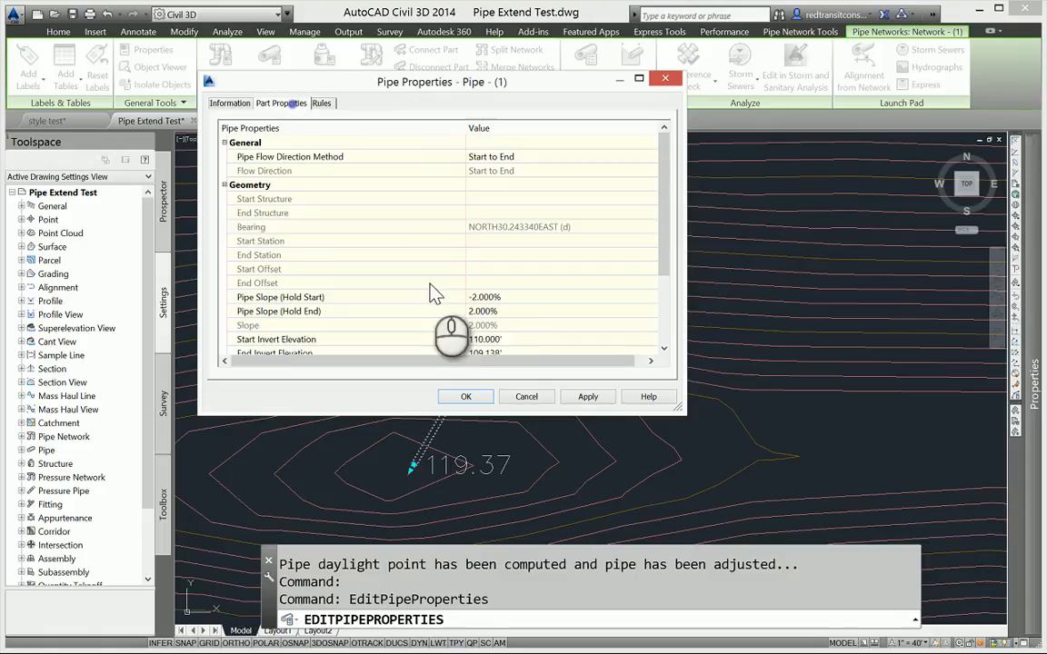
click(465, 396)
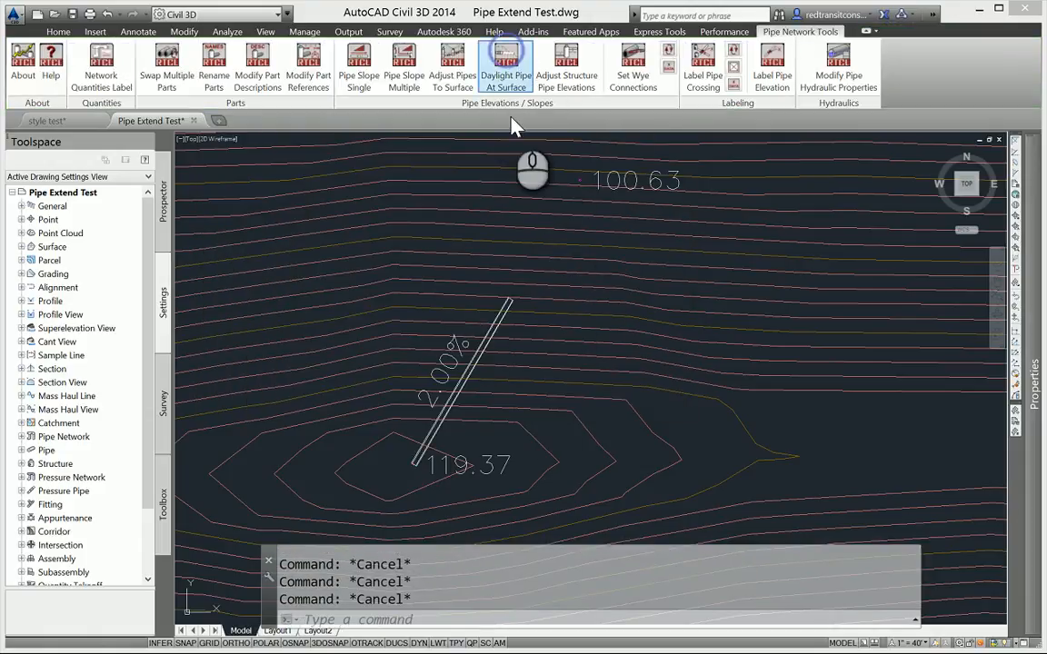
Keep Slope by Invert in the Daylight Pipe At Surface settings and cancel out.
click(505, 62)
text(S)
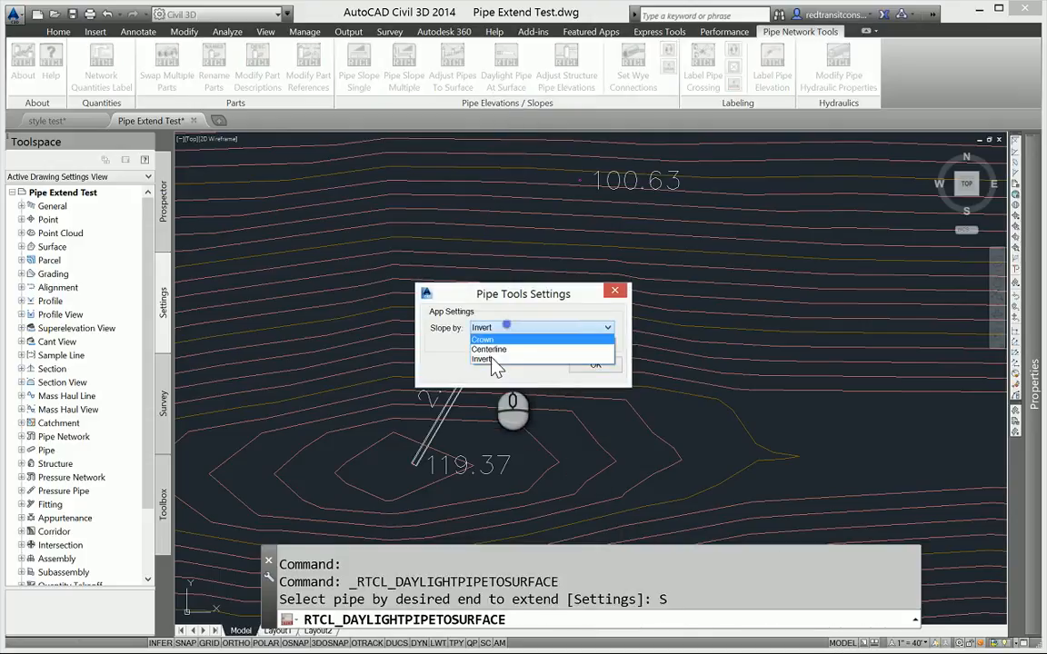
click(482, 357)
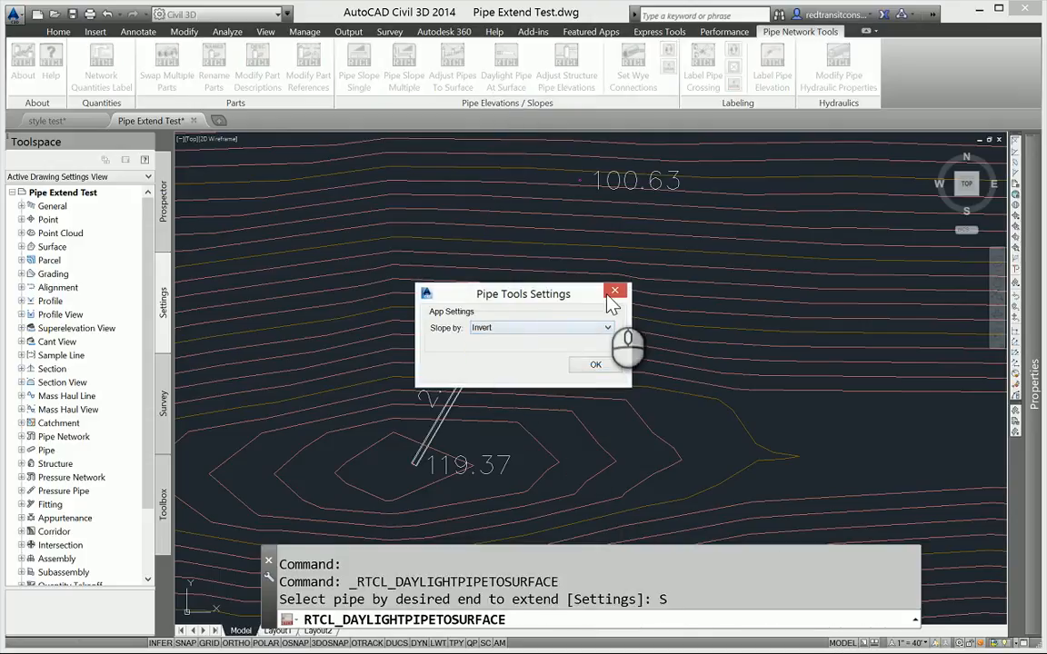
click(596, 363)
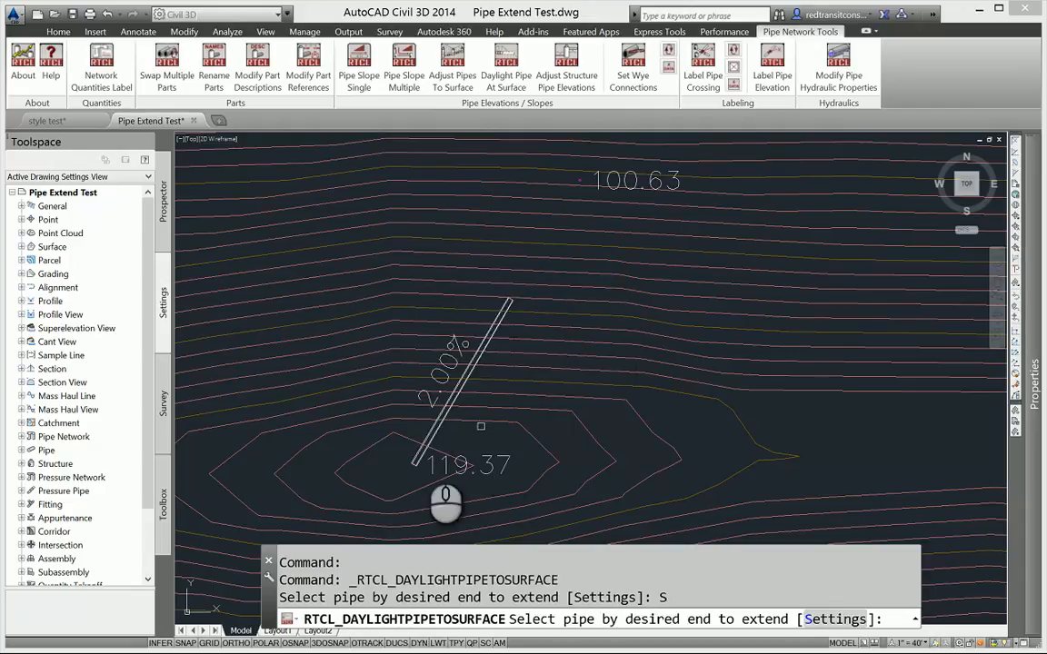
key(Escape)
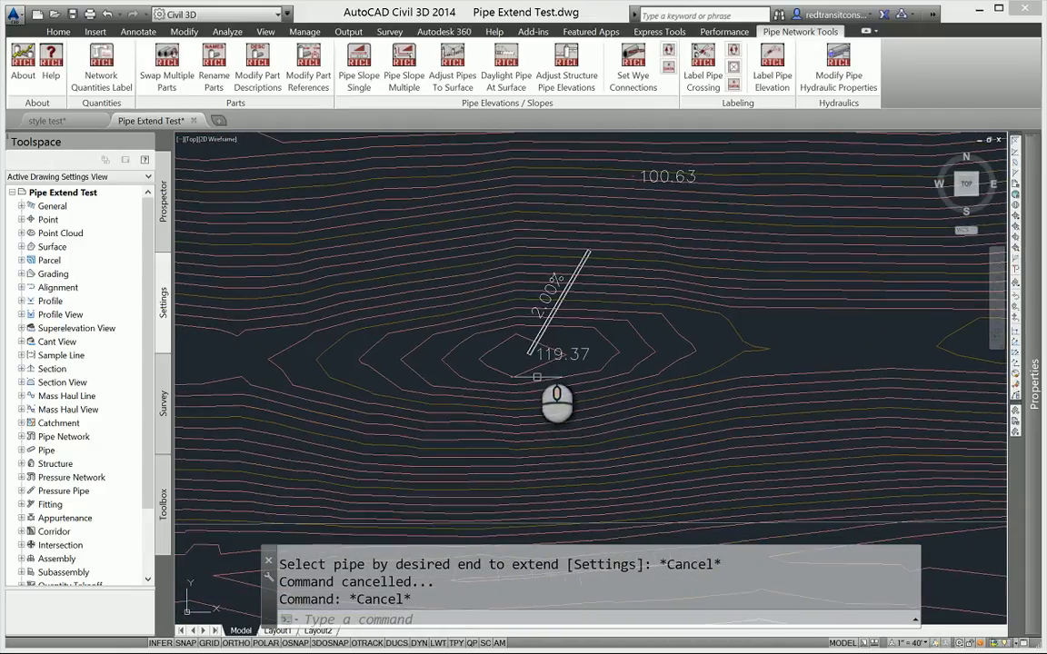
Daylight the pipe's lower end at the TIN surface and bring up the adjusted pipe's options.
click(505, 63)
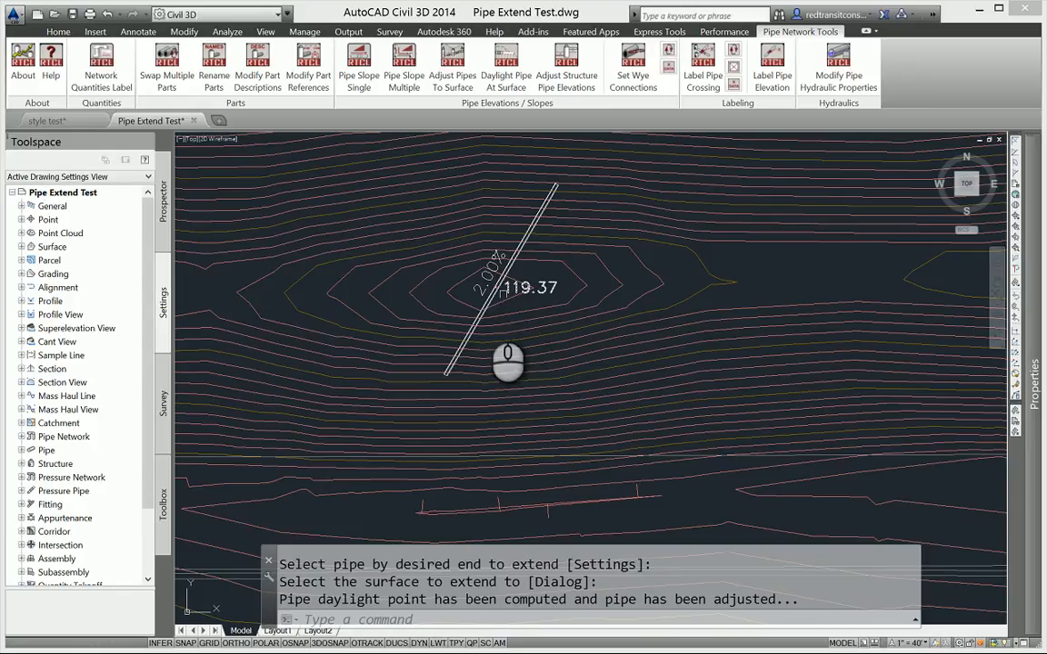
click(480, 317)
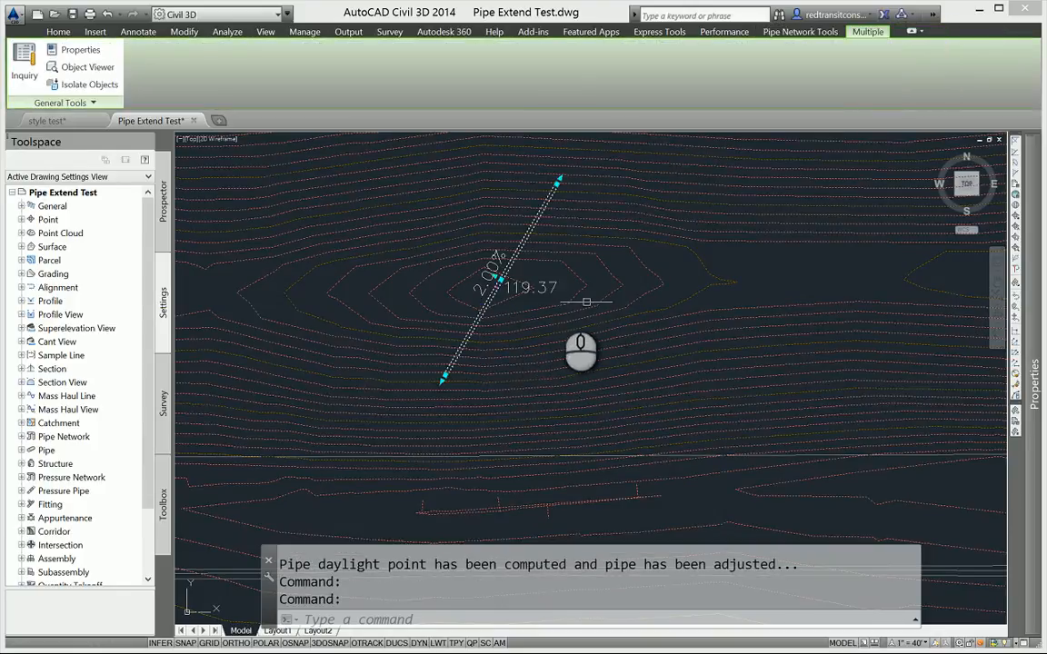
right_click(582, 349)
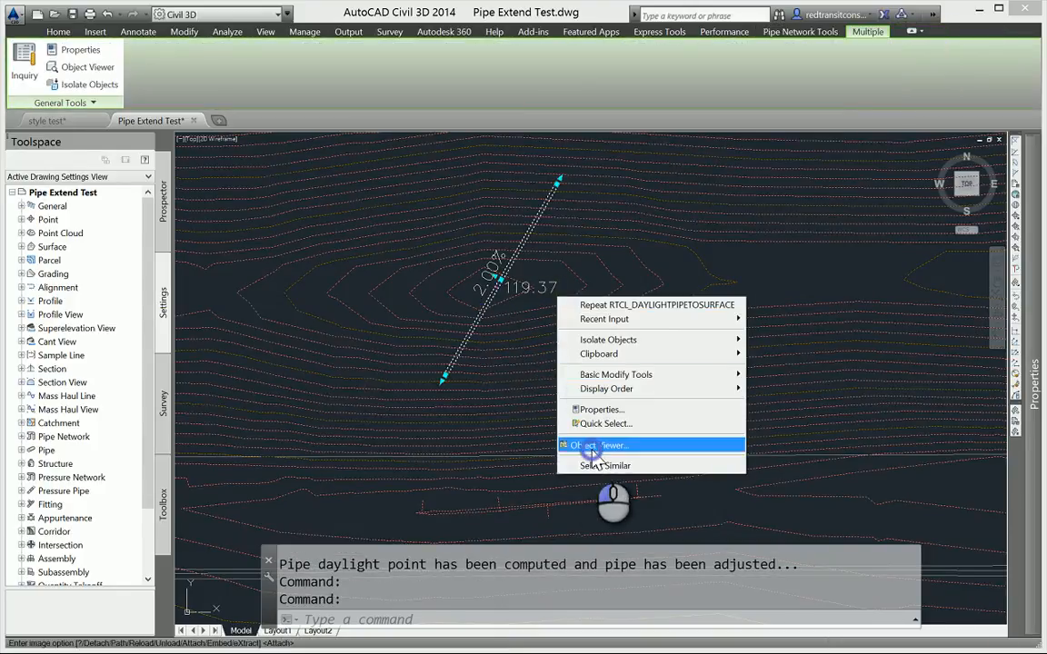
click(604, 445)
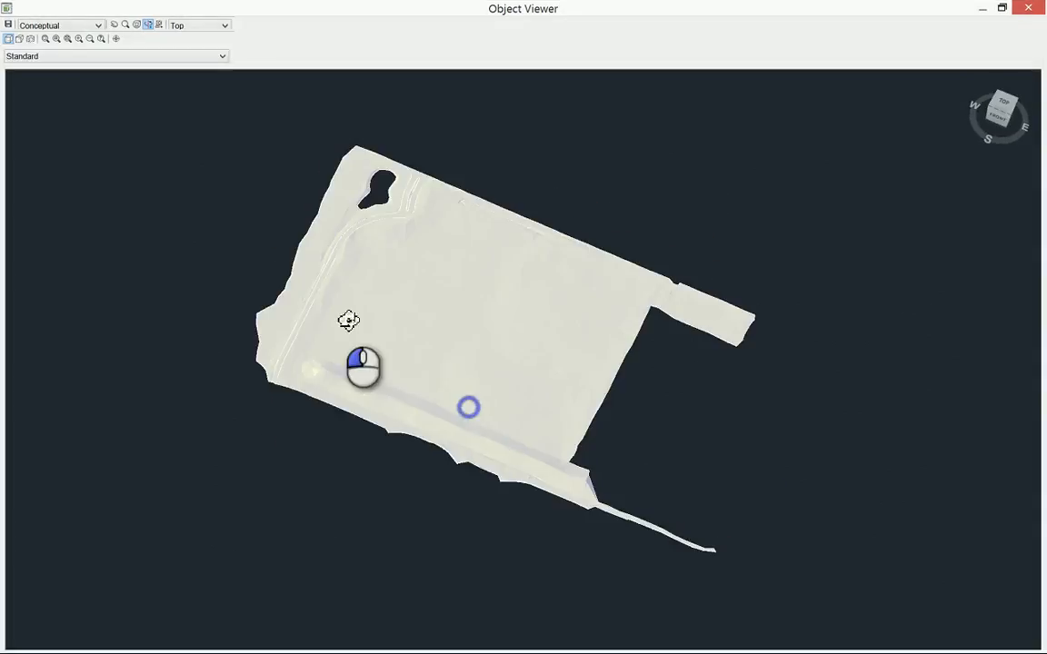
drag(364, 367, 421, 338)
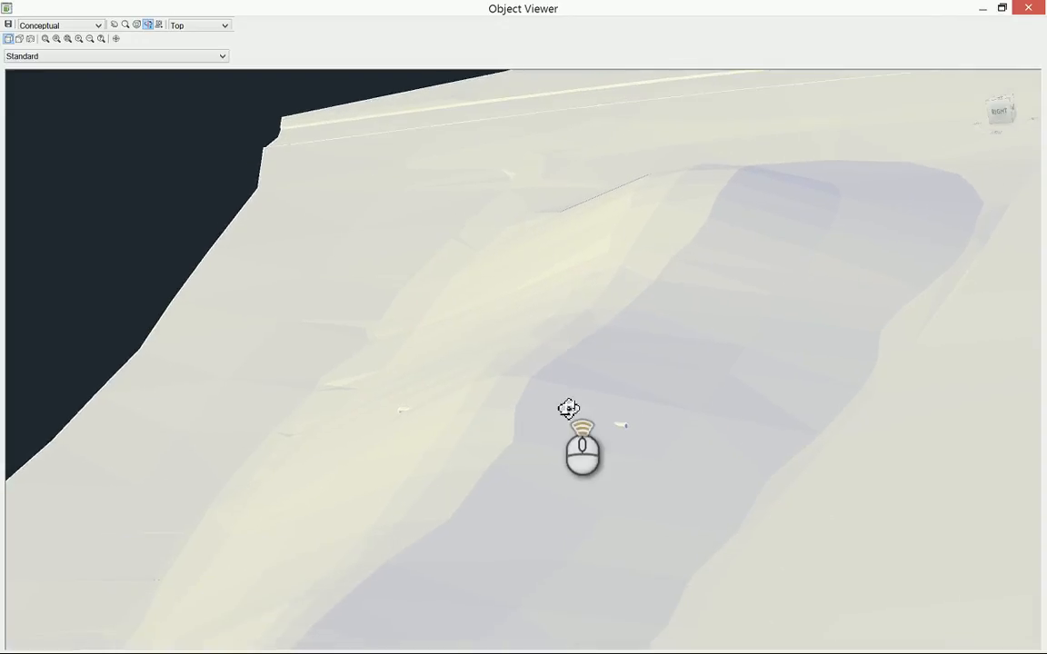
drag(567, 407, 925, 364)
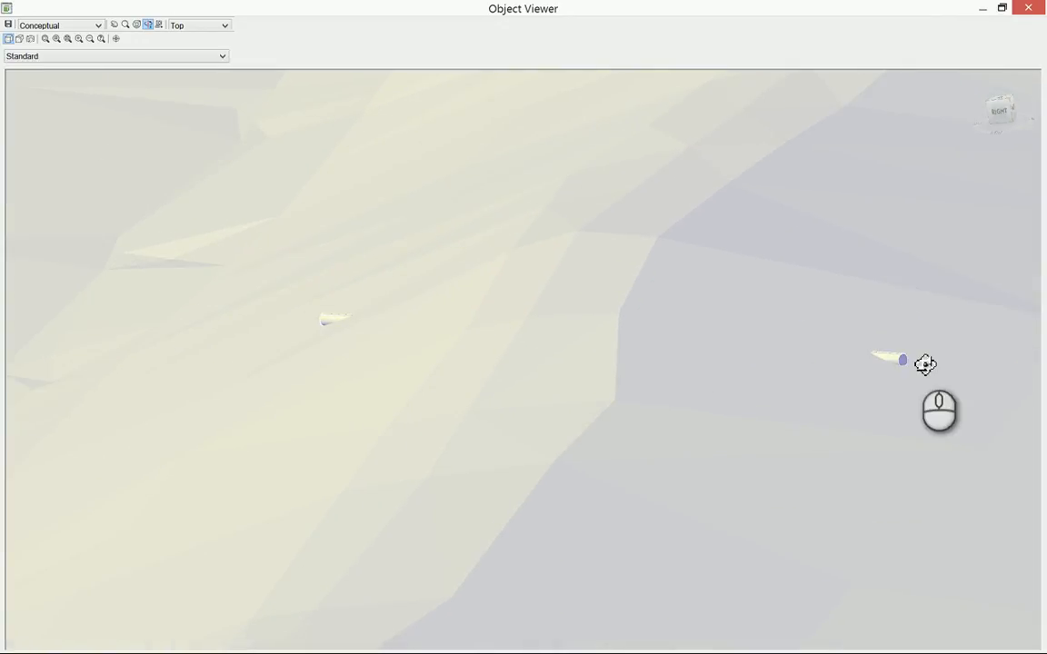
mouse_move(916, 400)
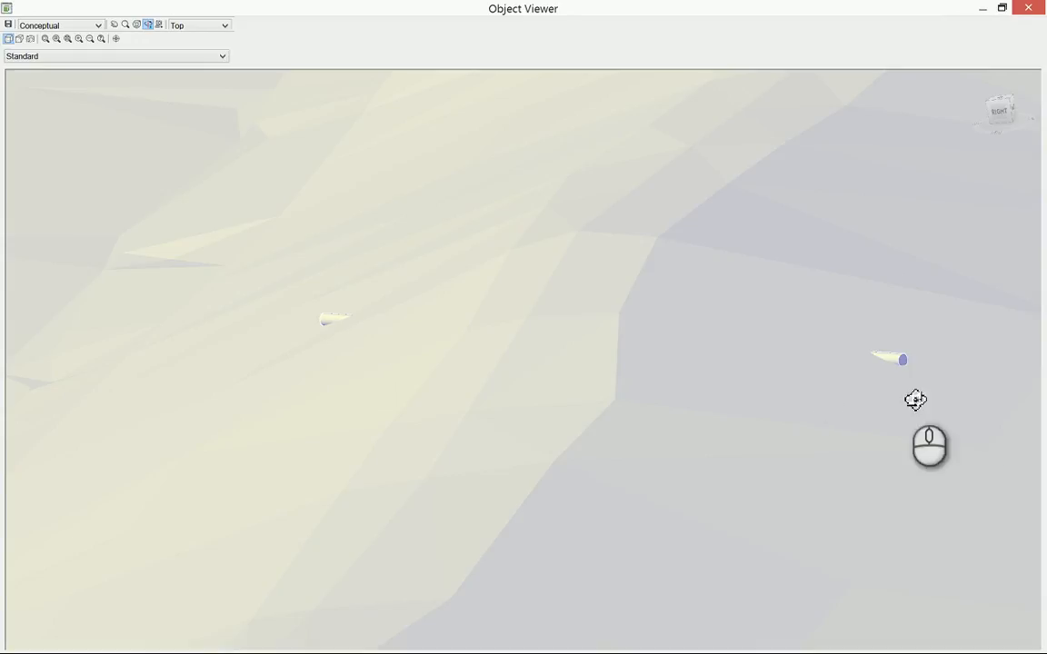
mouse_move(925, 360)
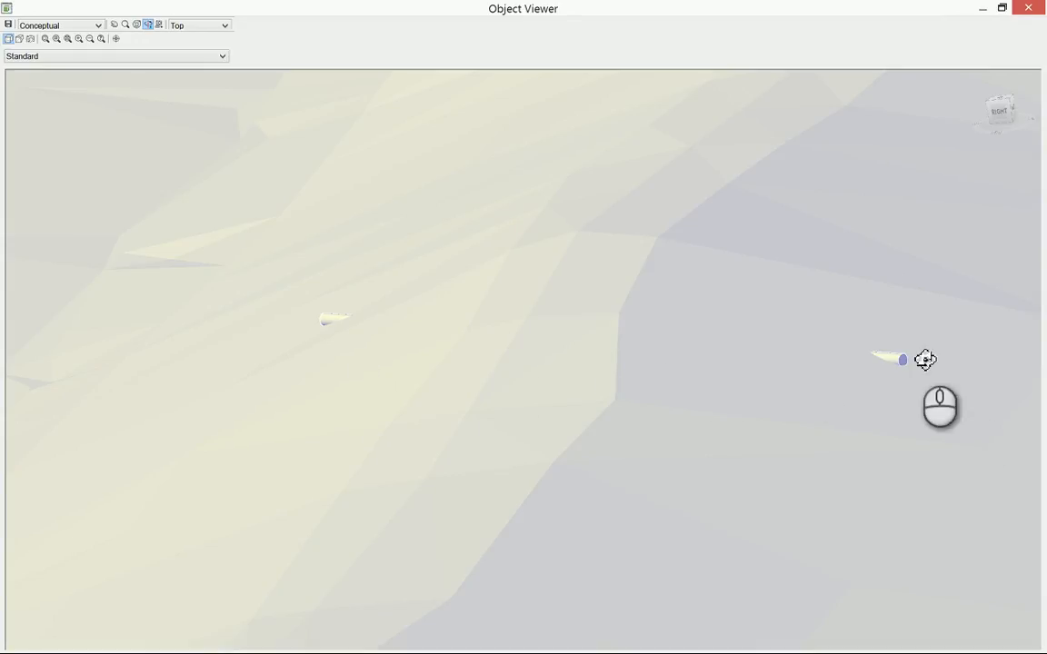
drag(925, 360, 545, 331)
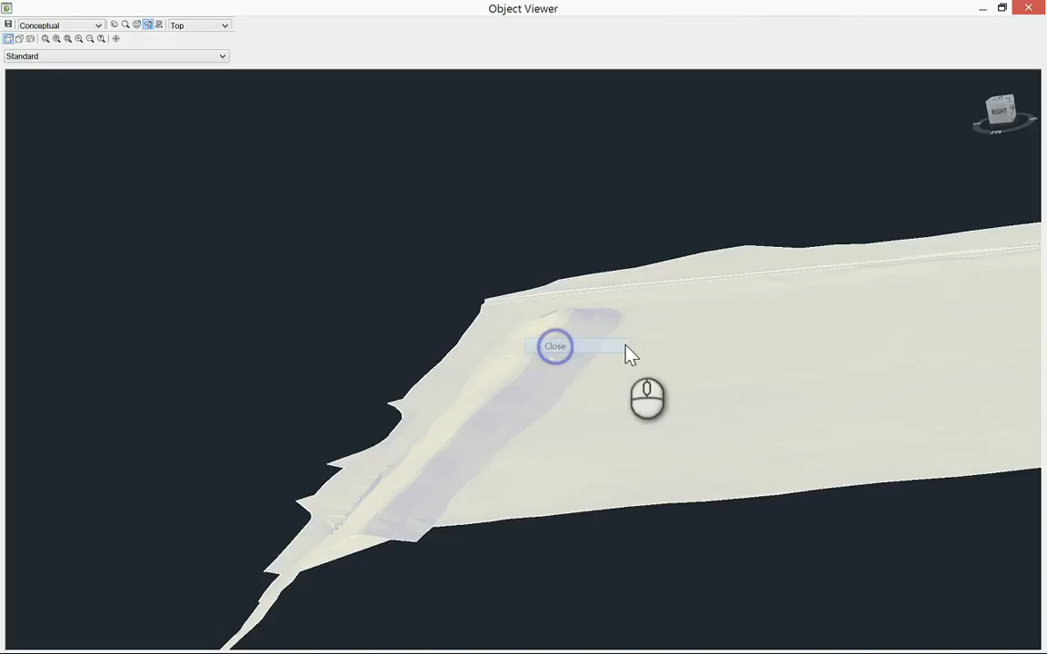
click(554, 345)
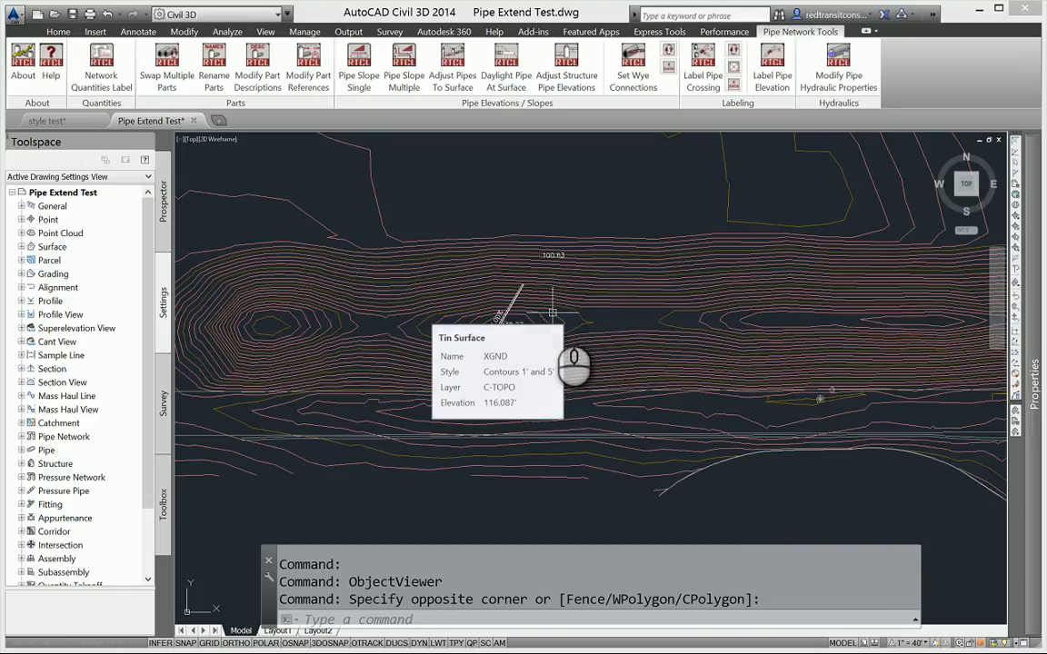
mouse_move(618, 349)
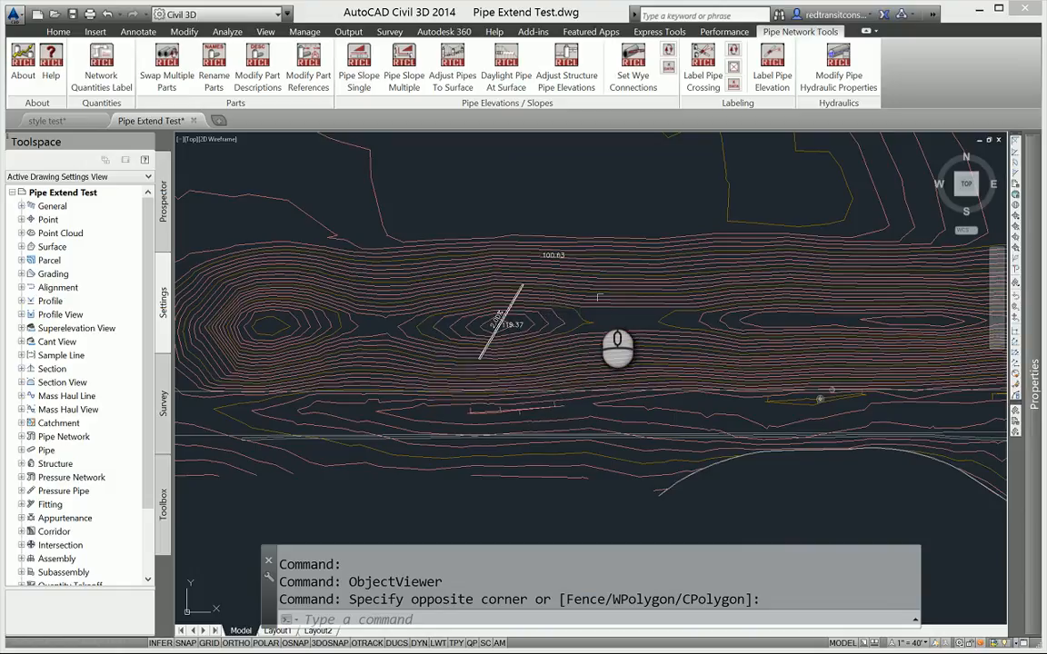
mouse_move(607, 355)
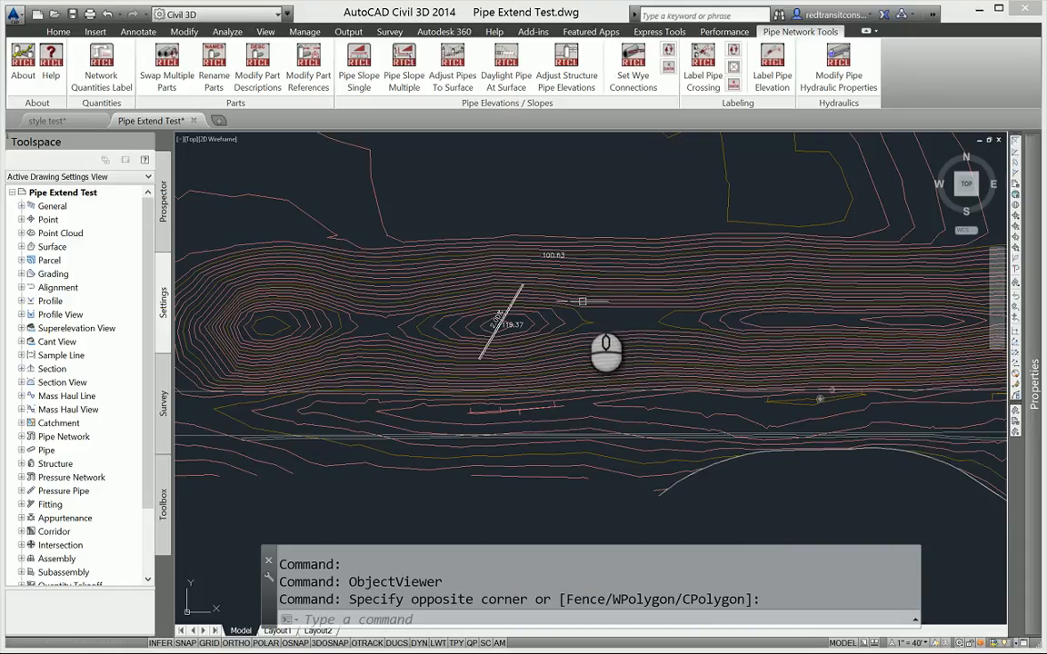
mouse_move(627, 433)
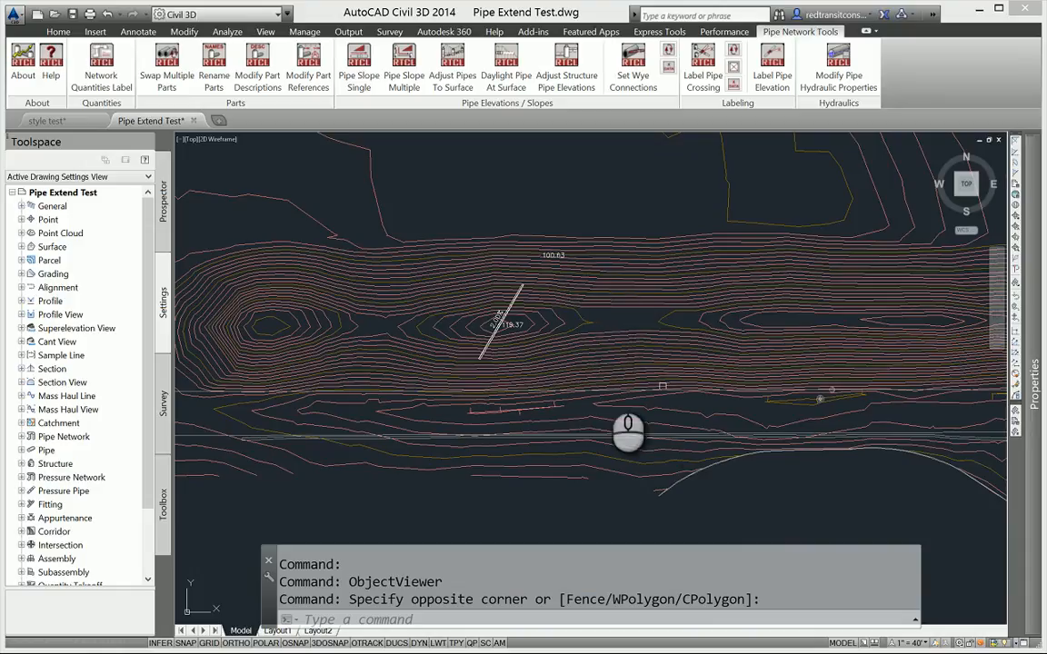